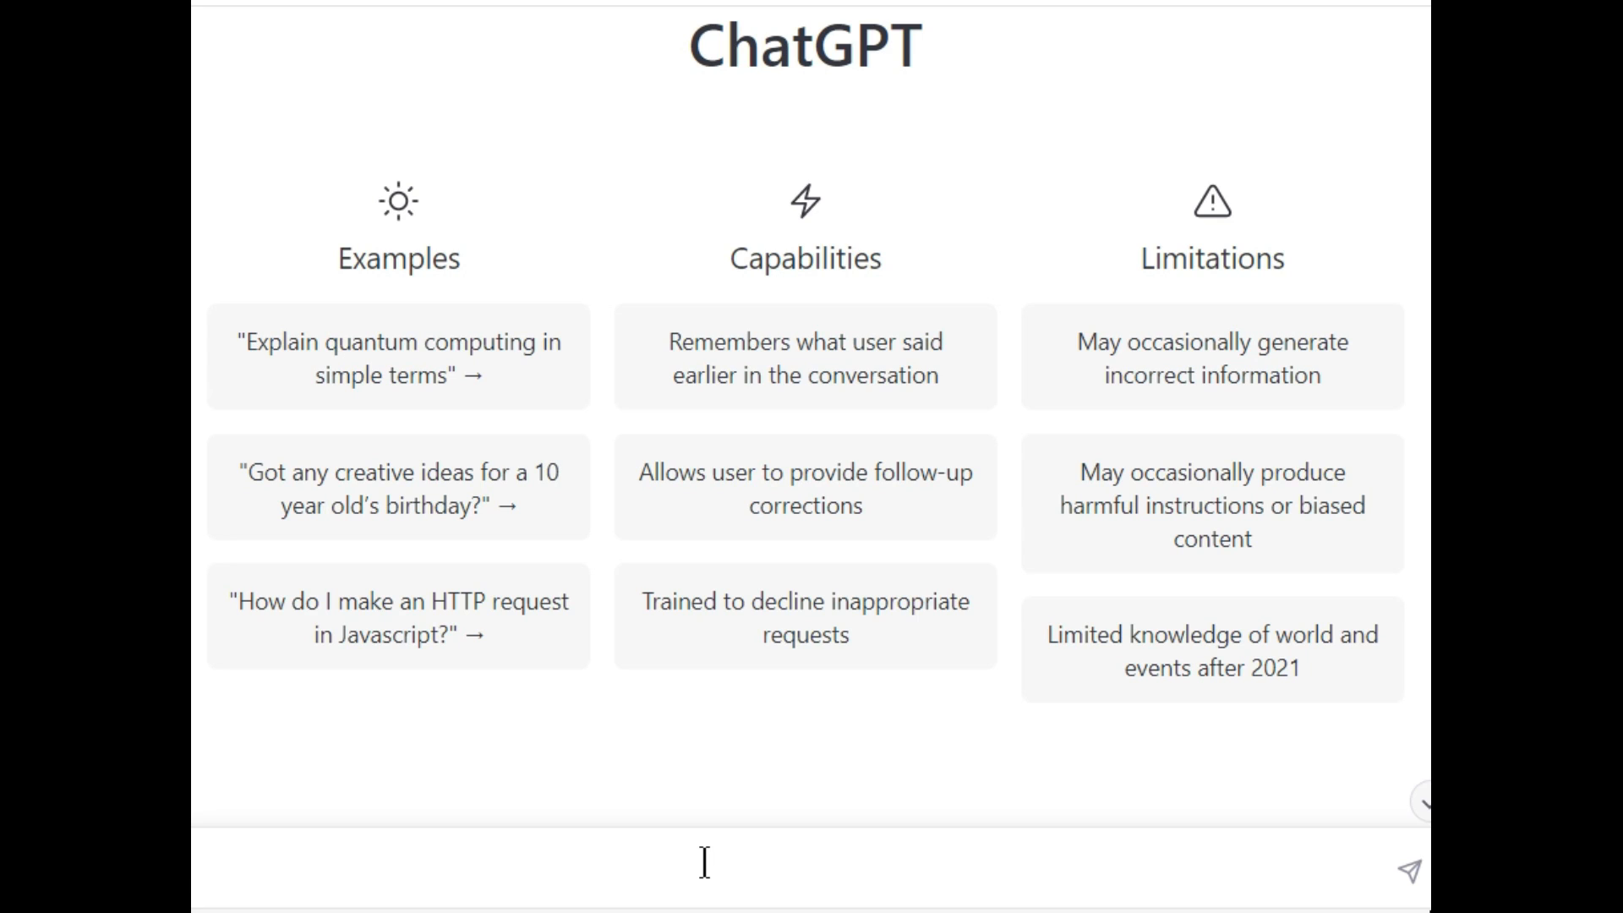
- Prompt ChatGPT: 'Write a single file code for a browser based notepad' with save, load, clear
{"action": "type", "text": "Write a"}
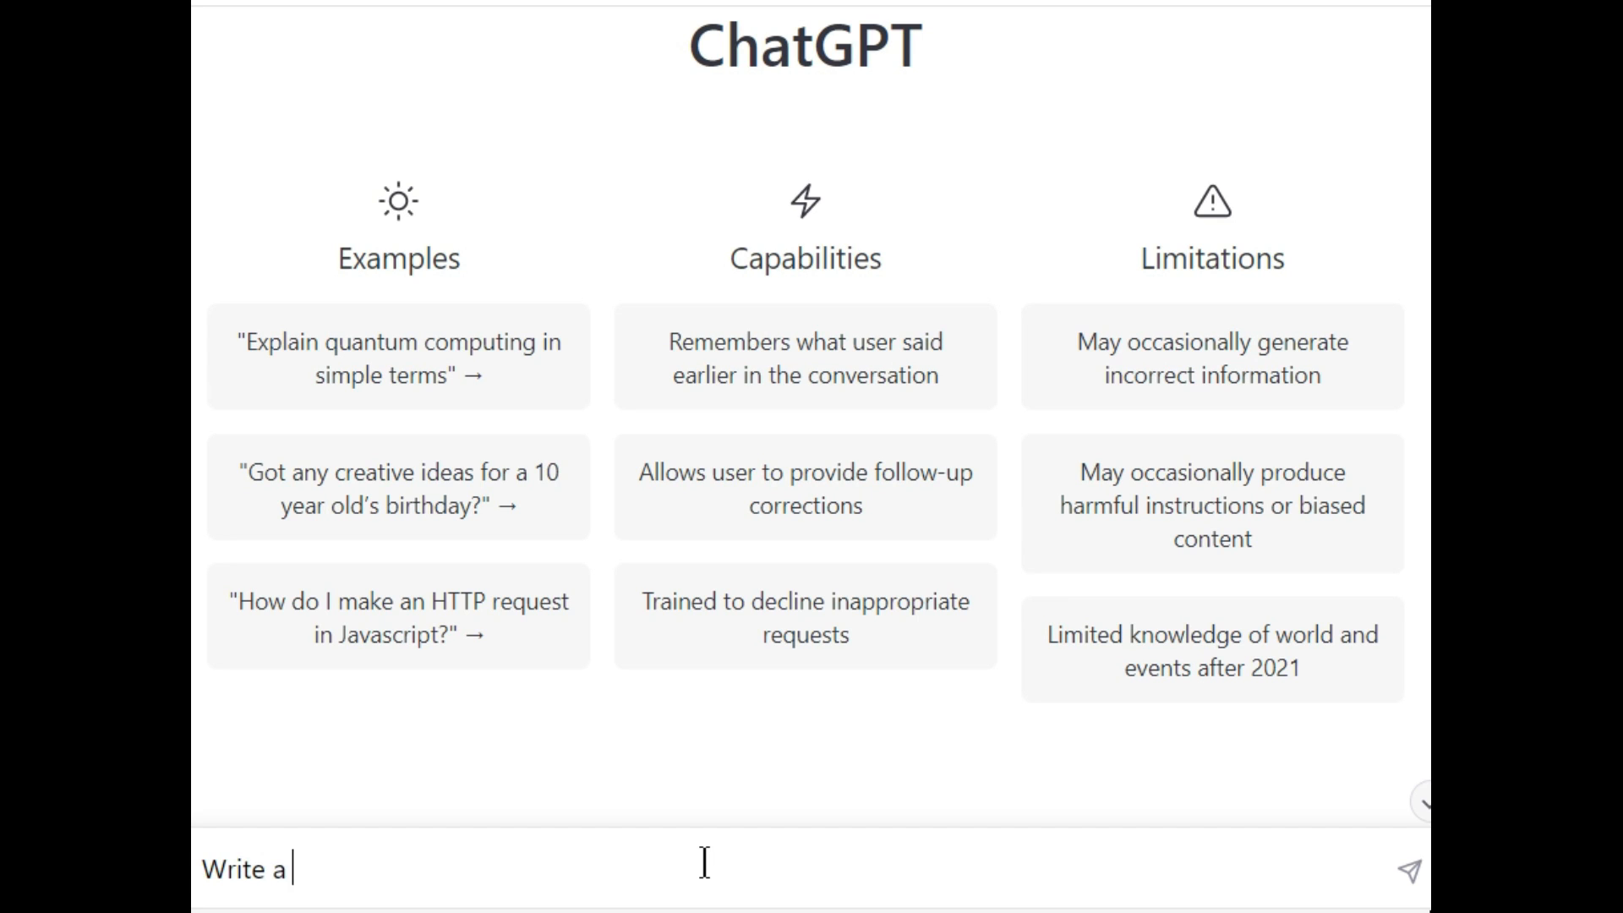
{"action": "type", "text": "single file cod"}
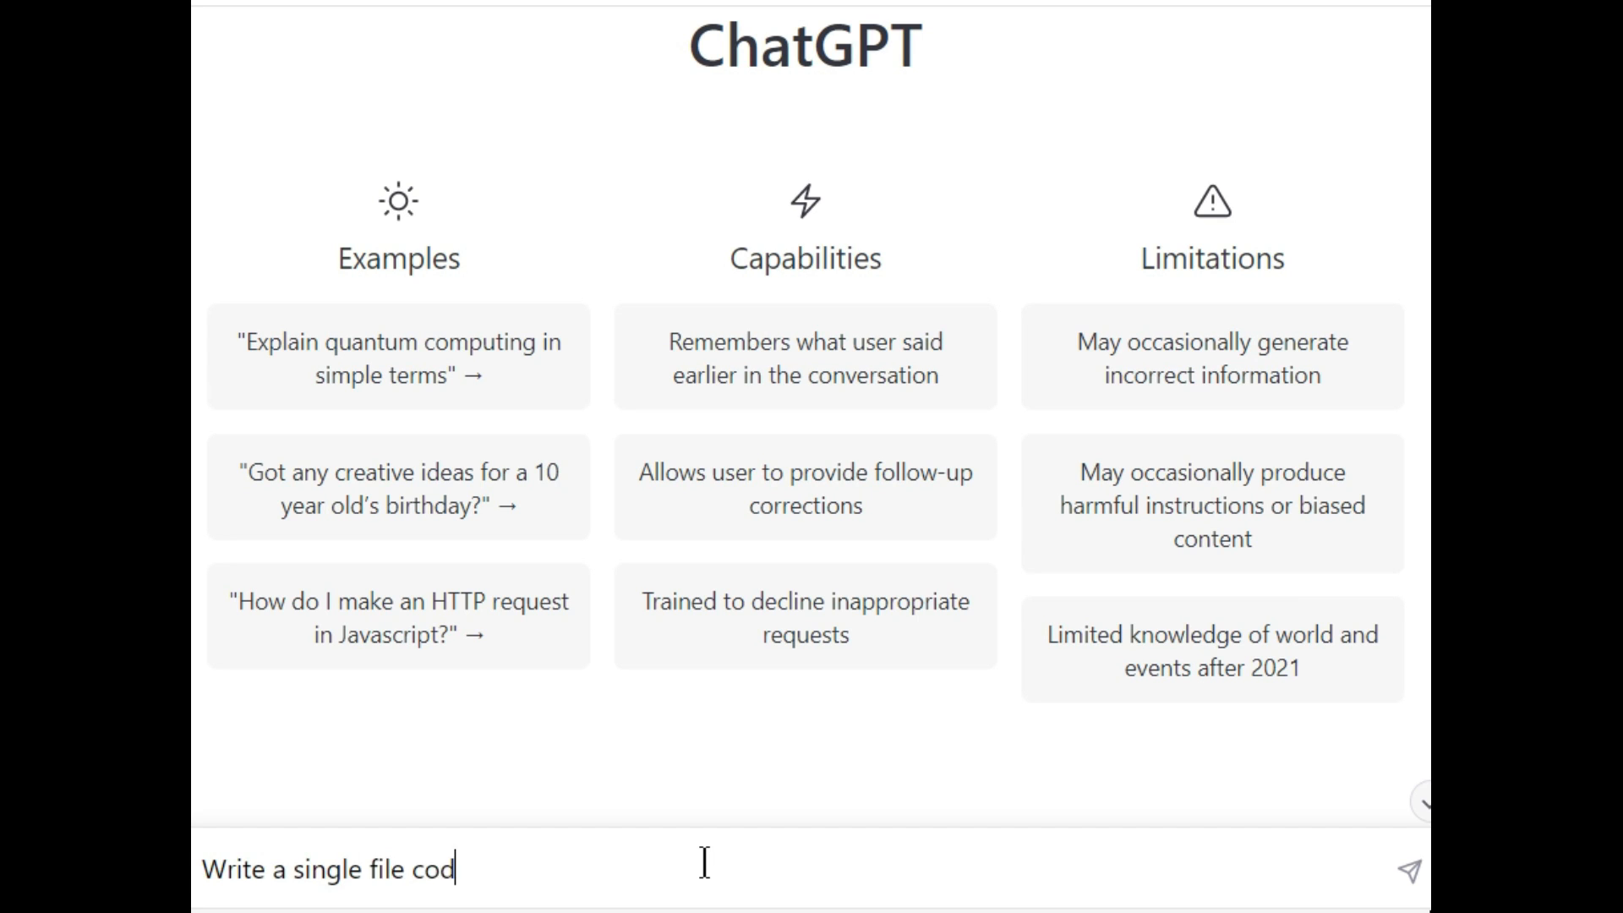
{"action": "type", "text": "e"}
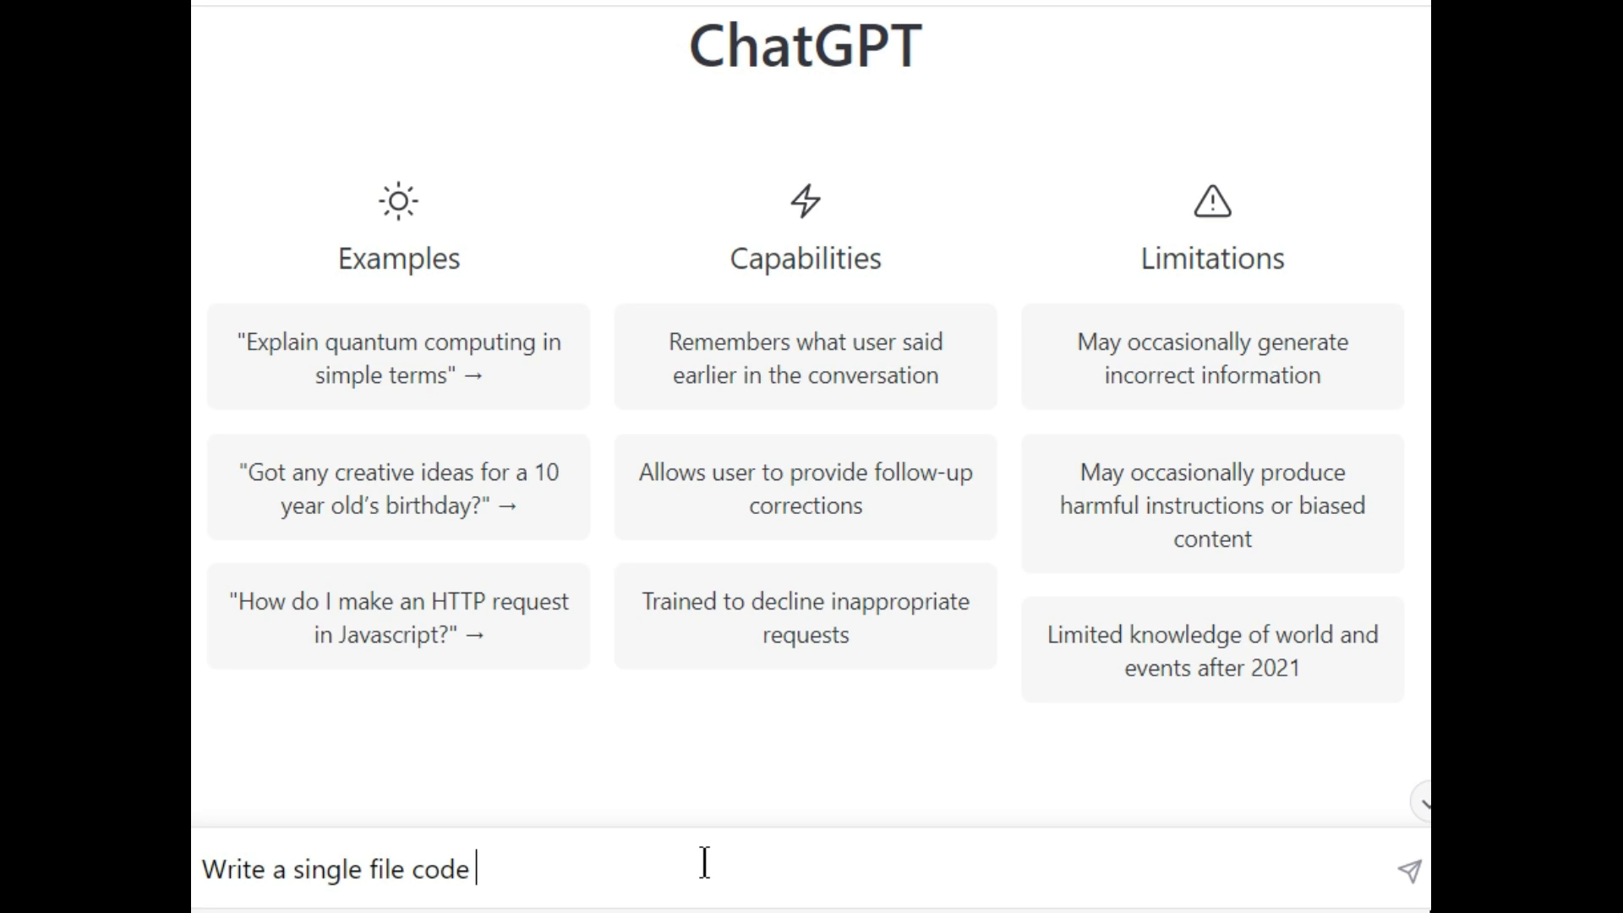
{"action": "type", "text": "for a b"}
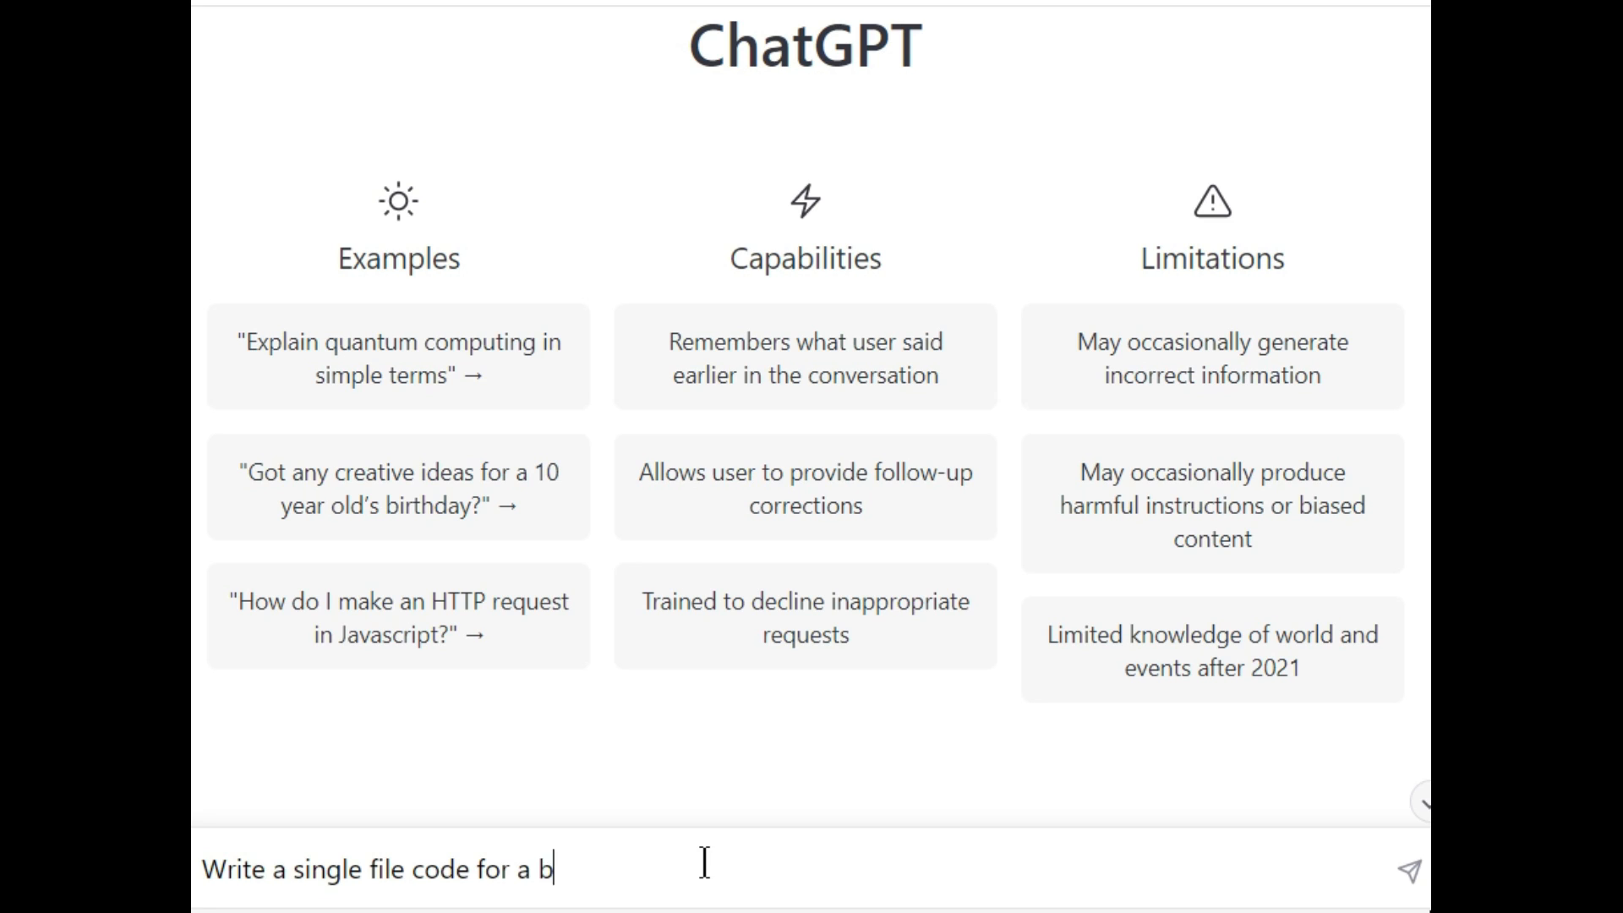
{"action": "type", "text": "rowser ba"}
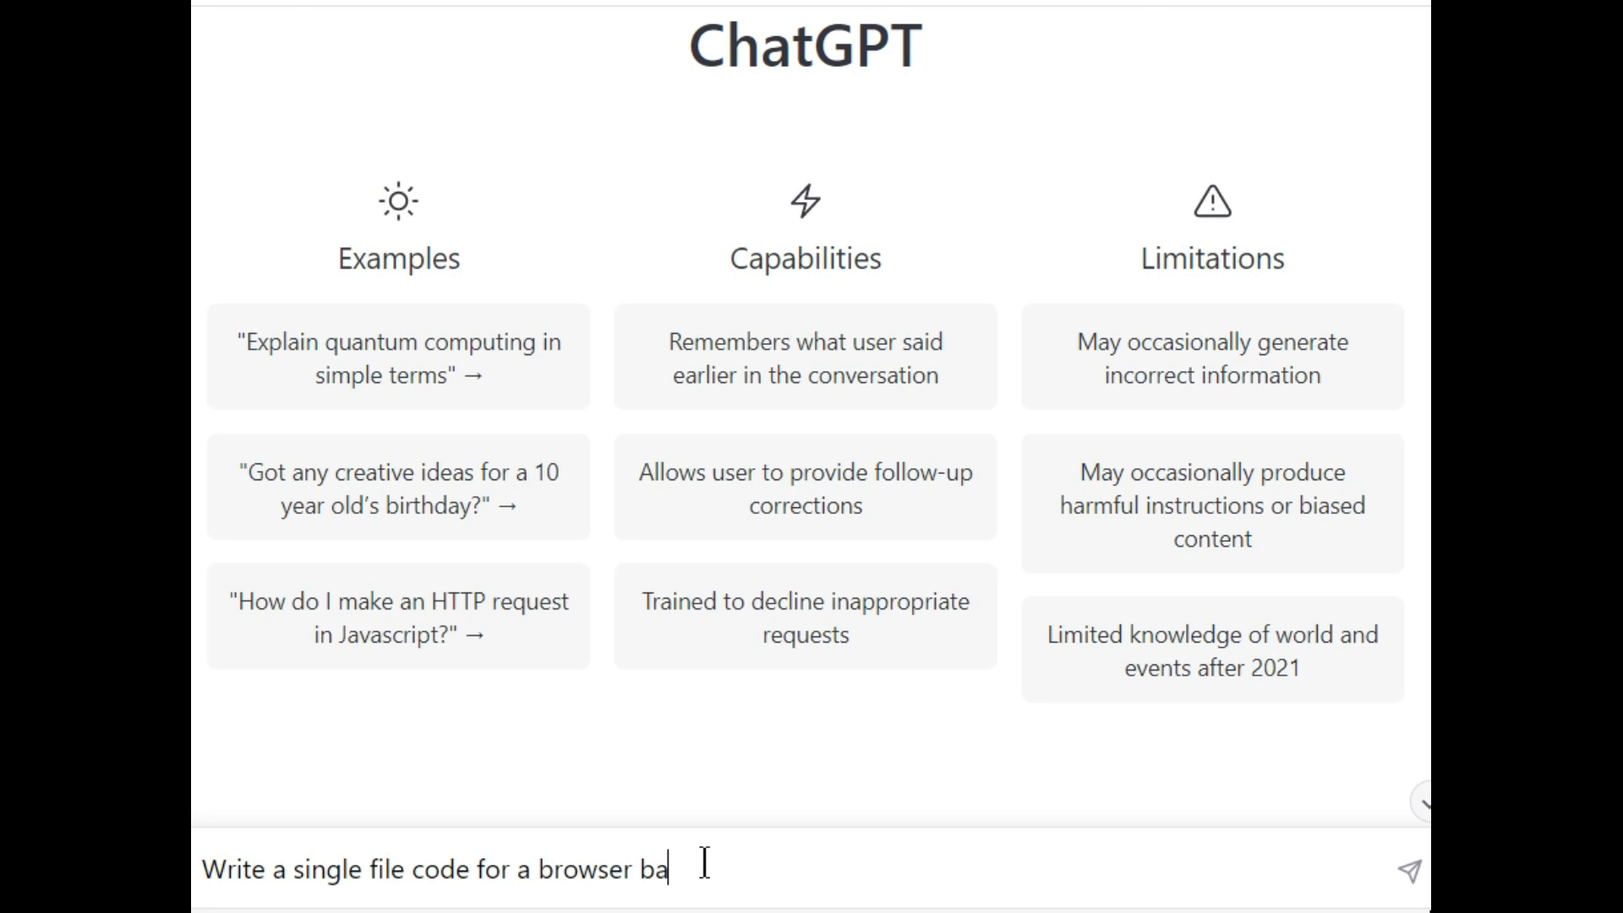
{"action": "type", "text": "sed"}
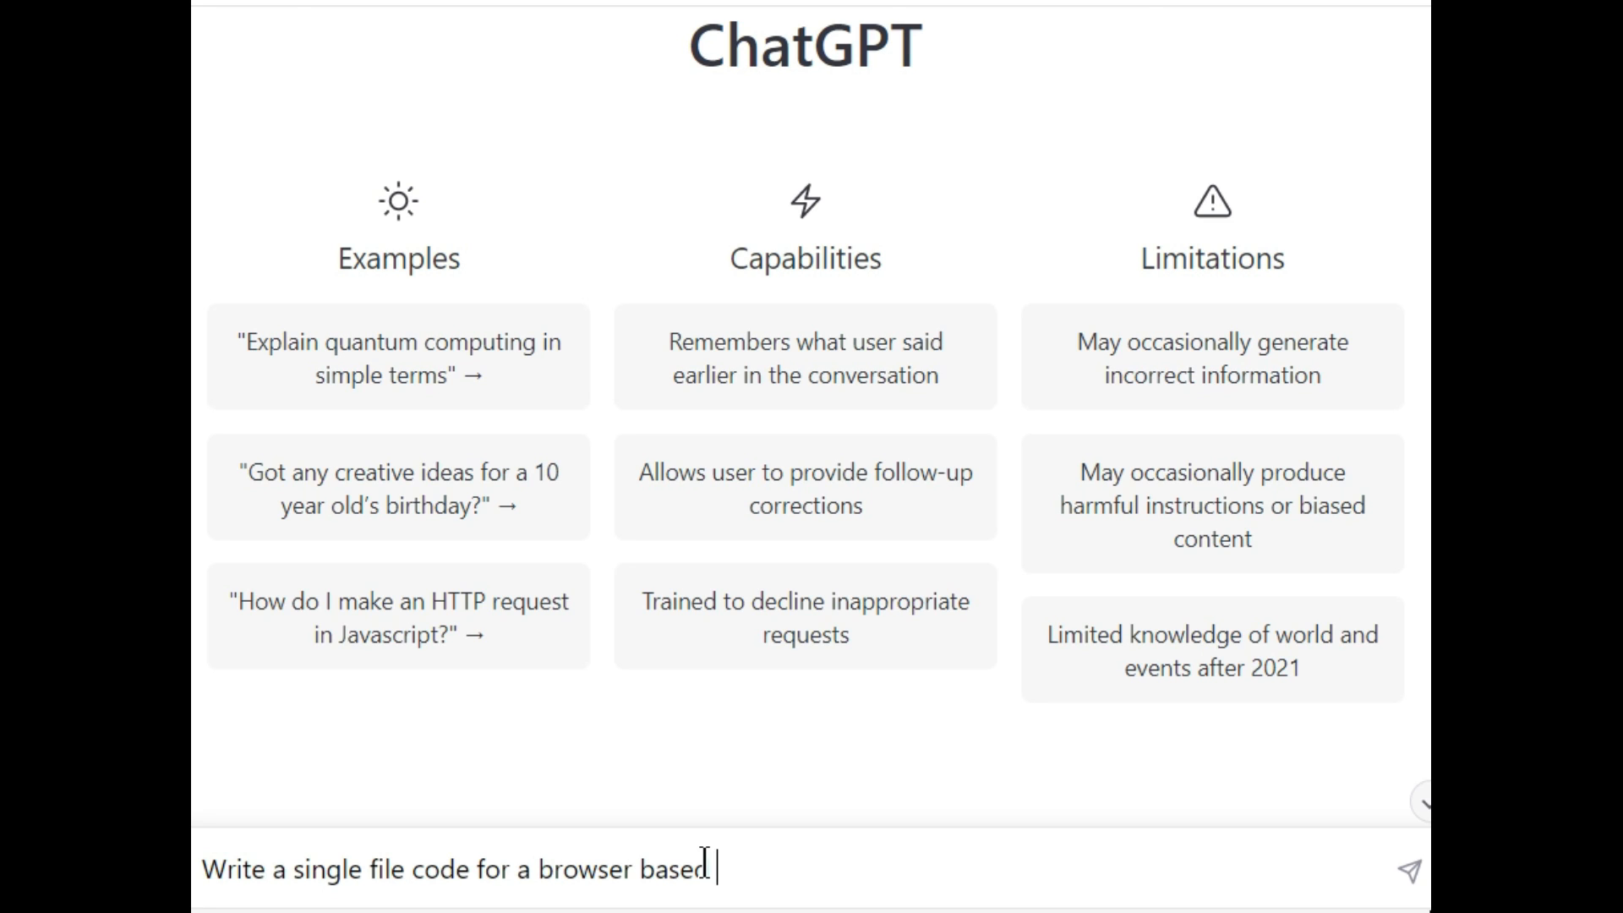
{"action": "type", "text": "notepad"}
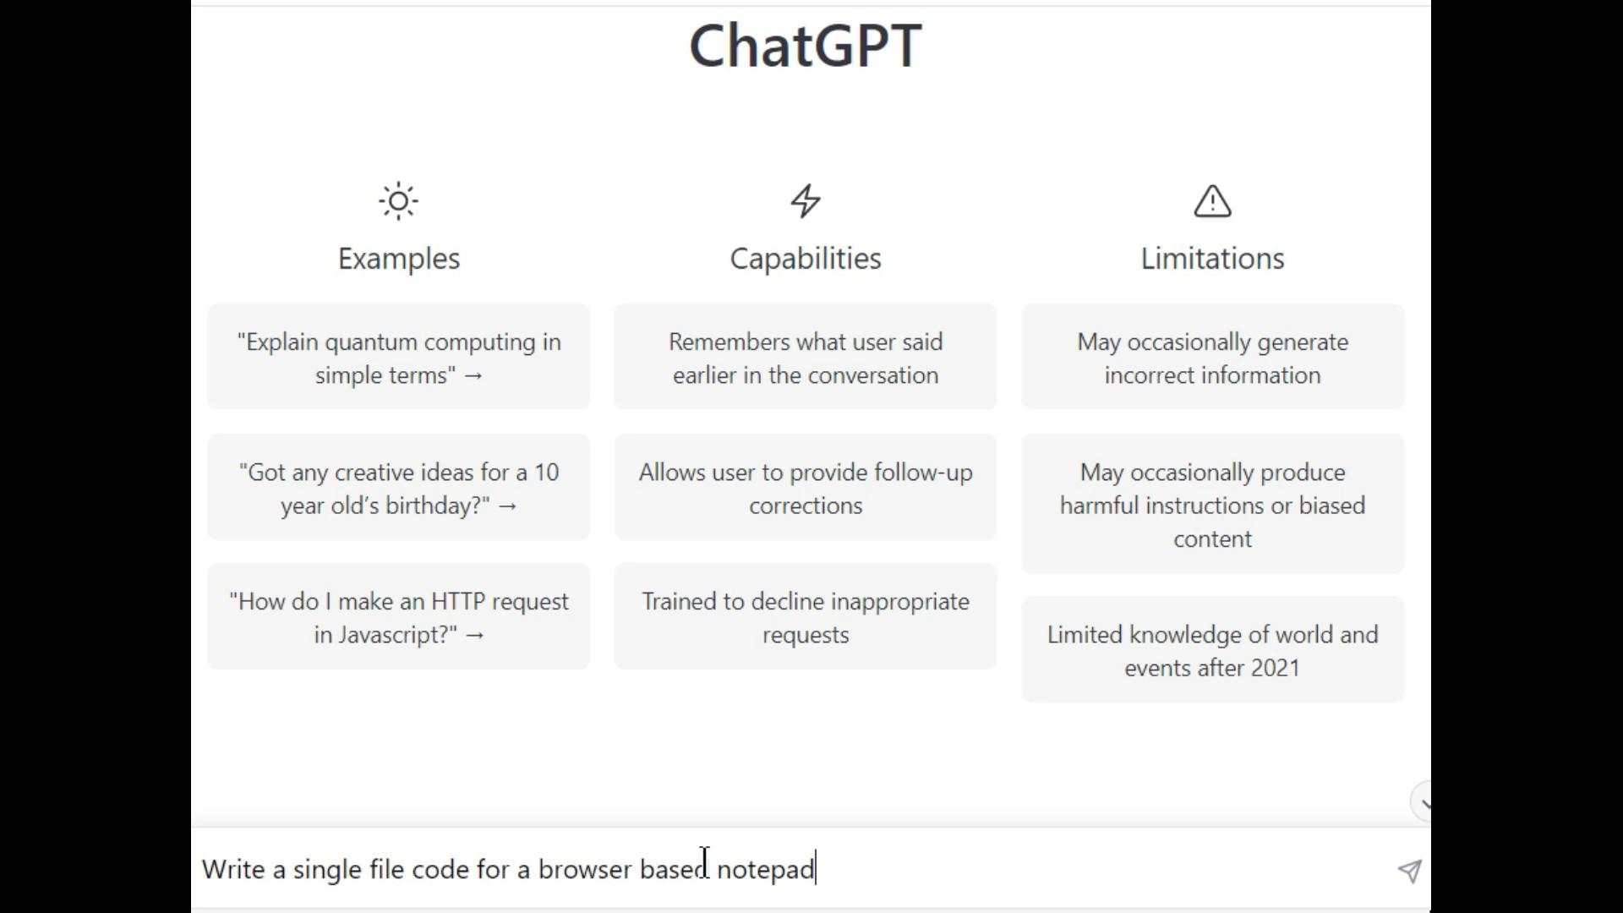
{"action": "type", "text": "; it shoul"}
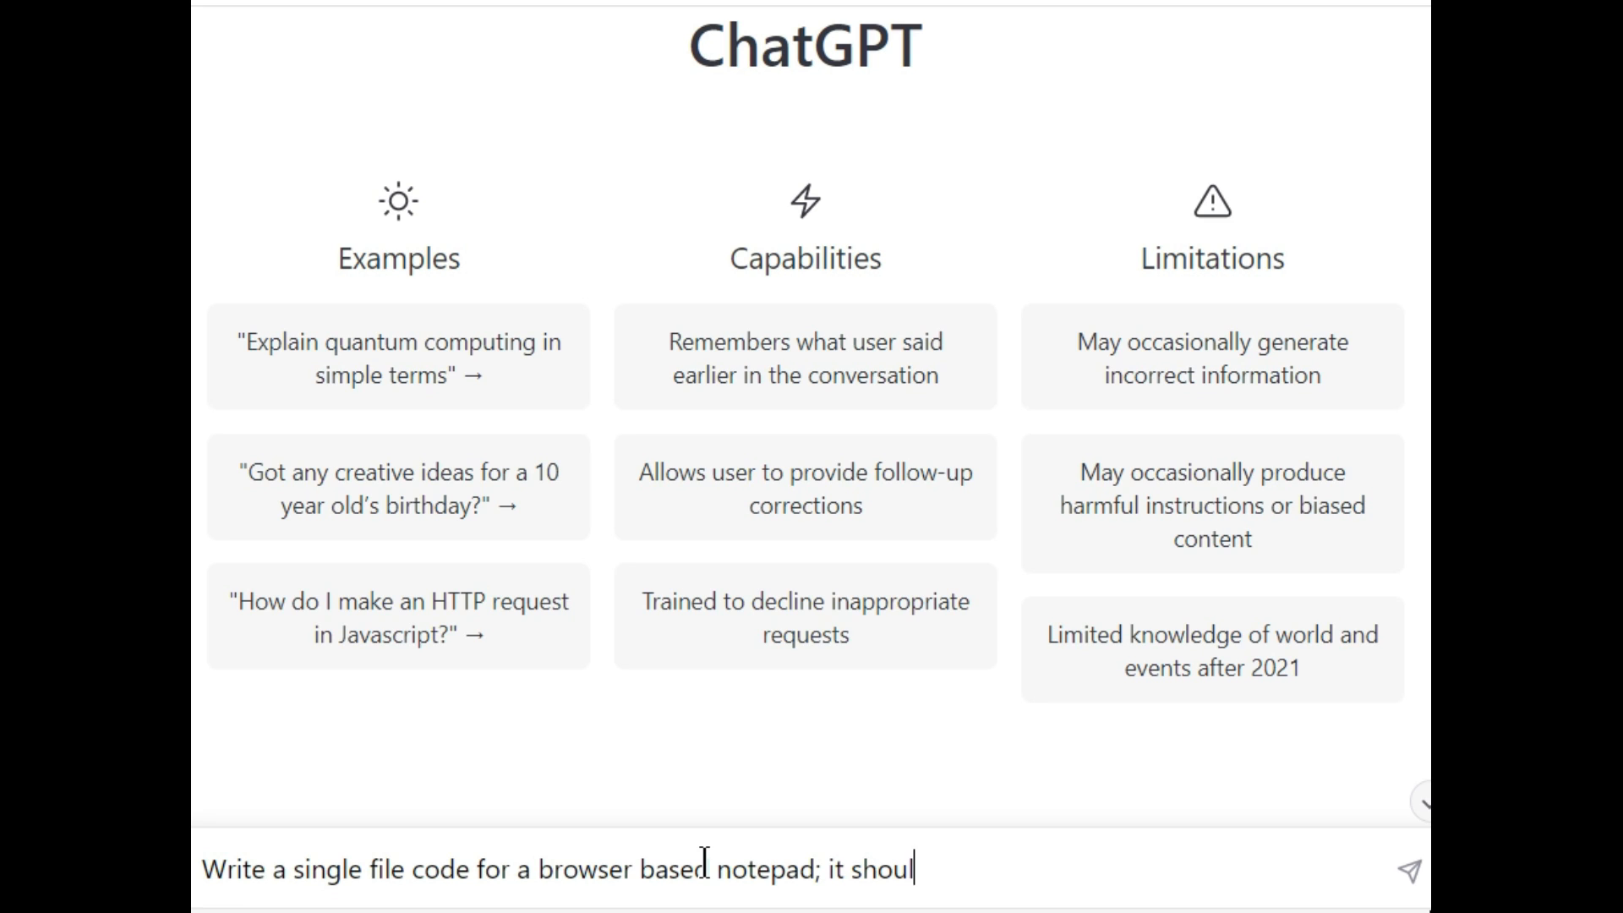
{"action": "type", "text": "d have"}
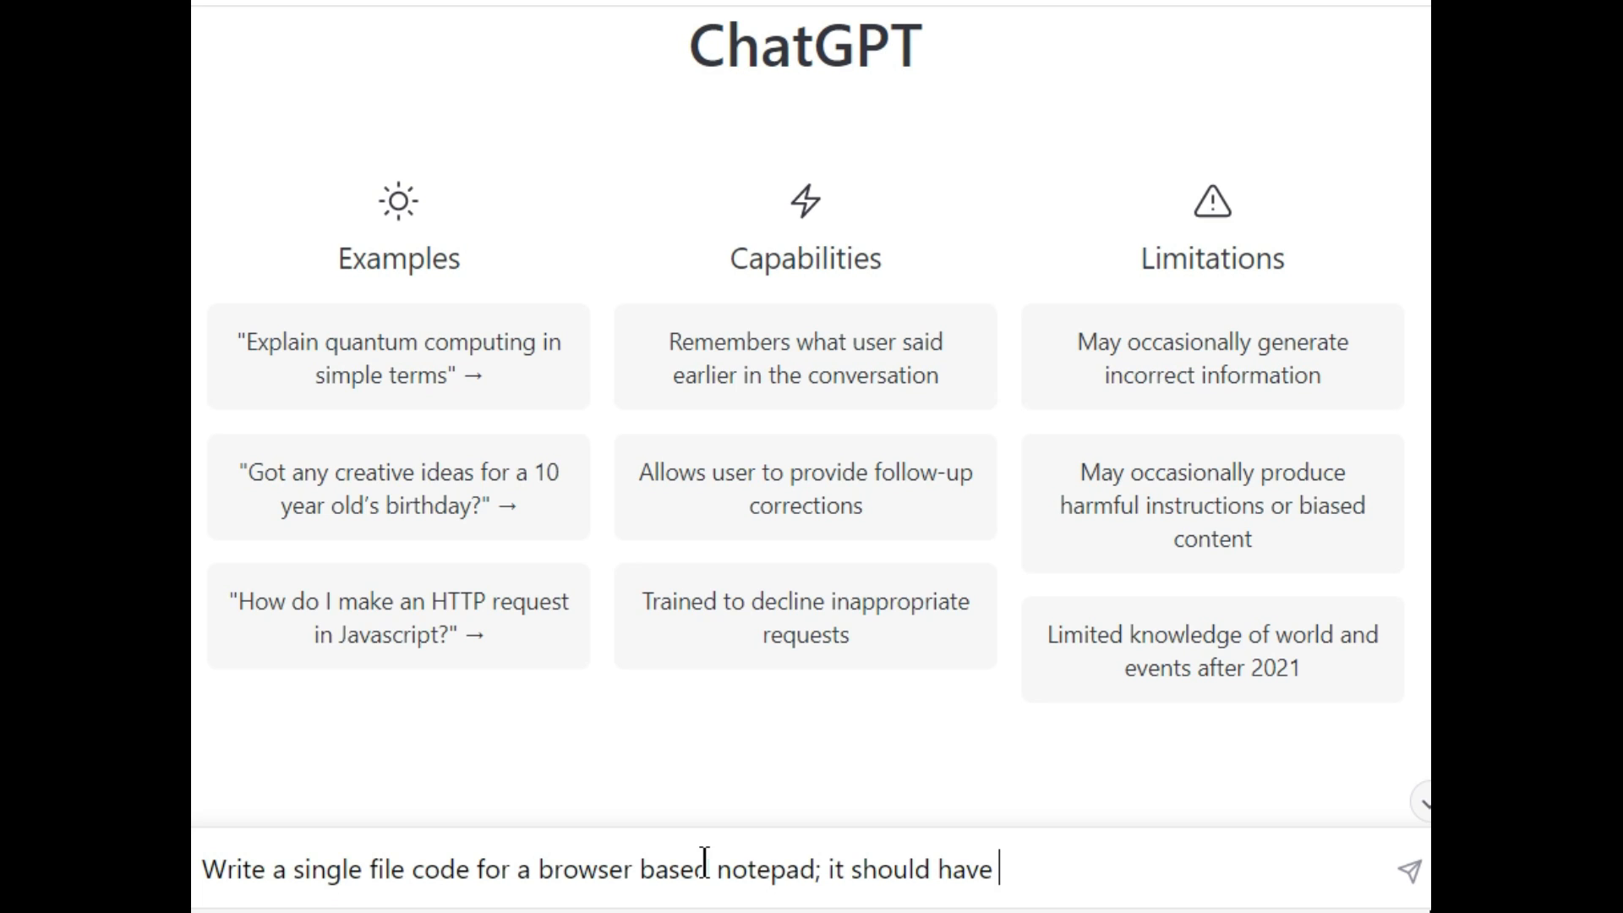
{"action": "type", "text": "save, lo"}
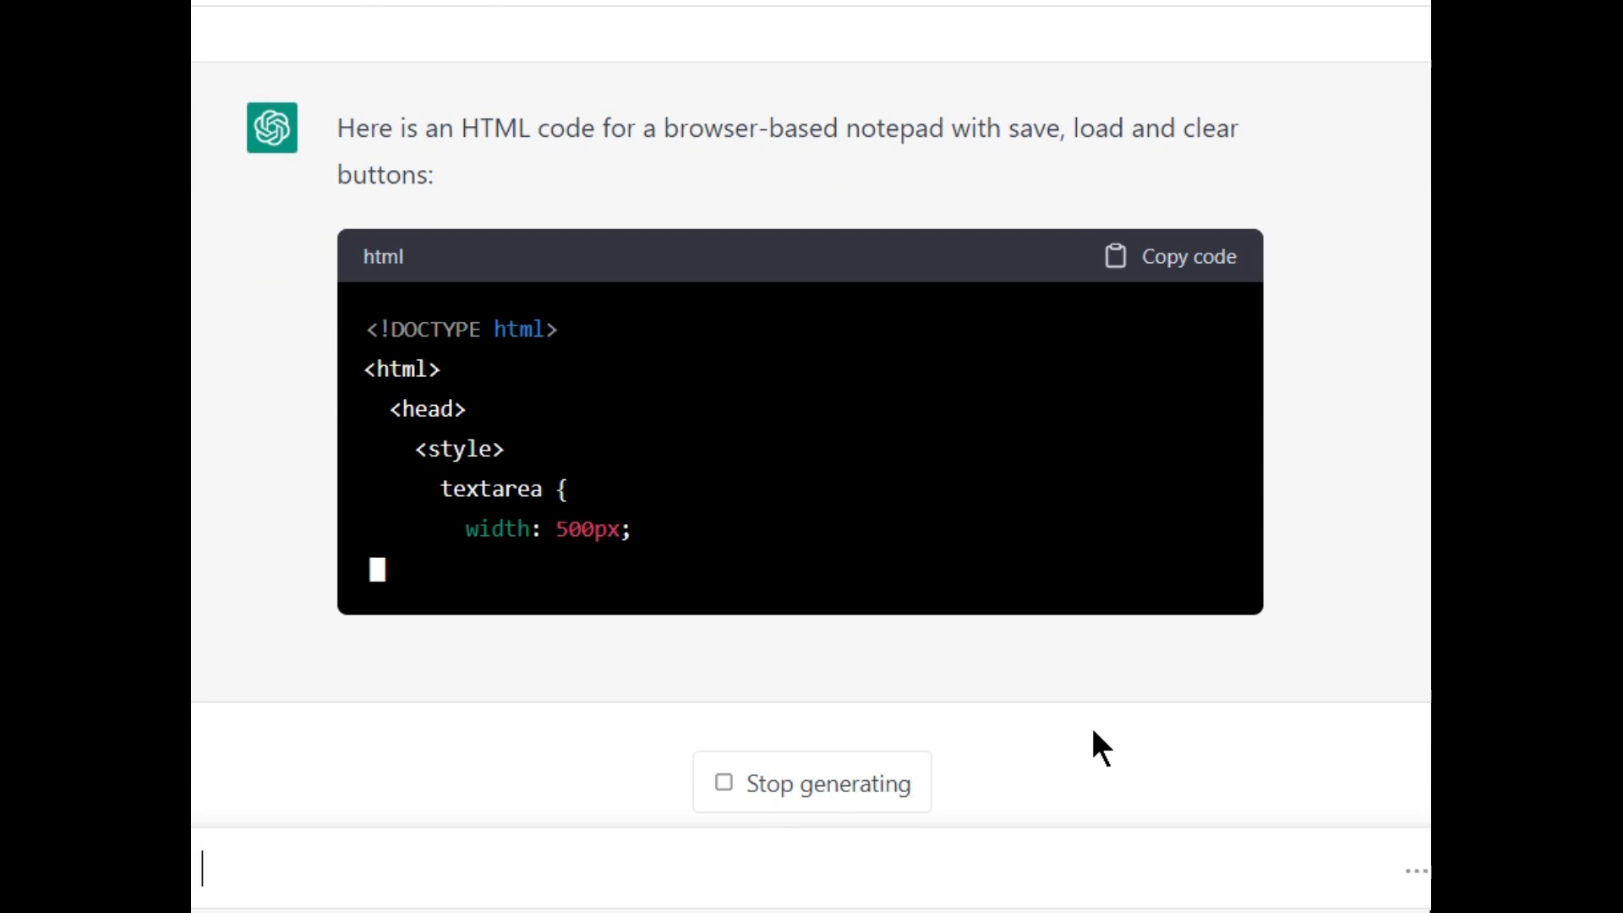
- Review ChatGPT's notepad HTML reply and copy the whole code block
{"action": "scroll", "scroll_direction": "up", "scroll_amount": 3}
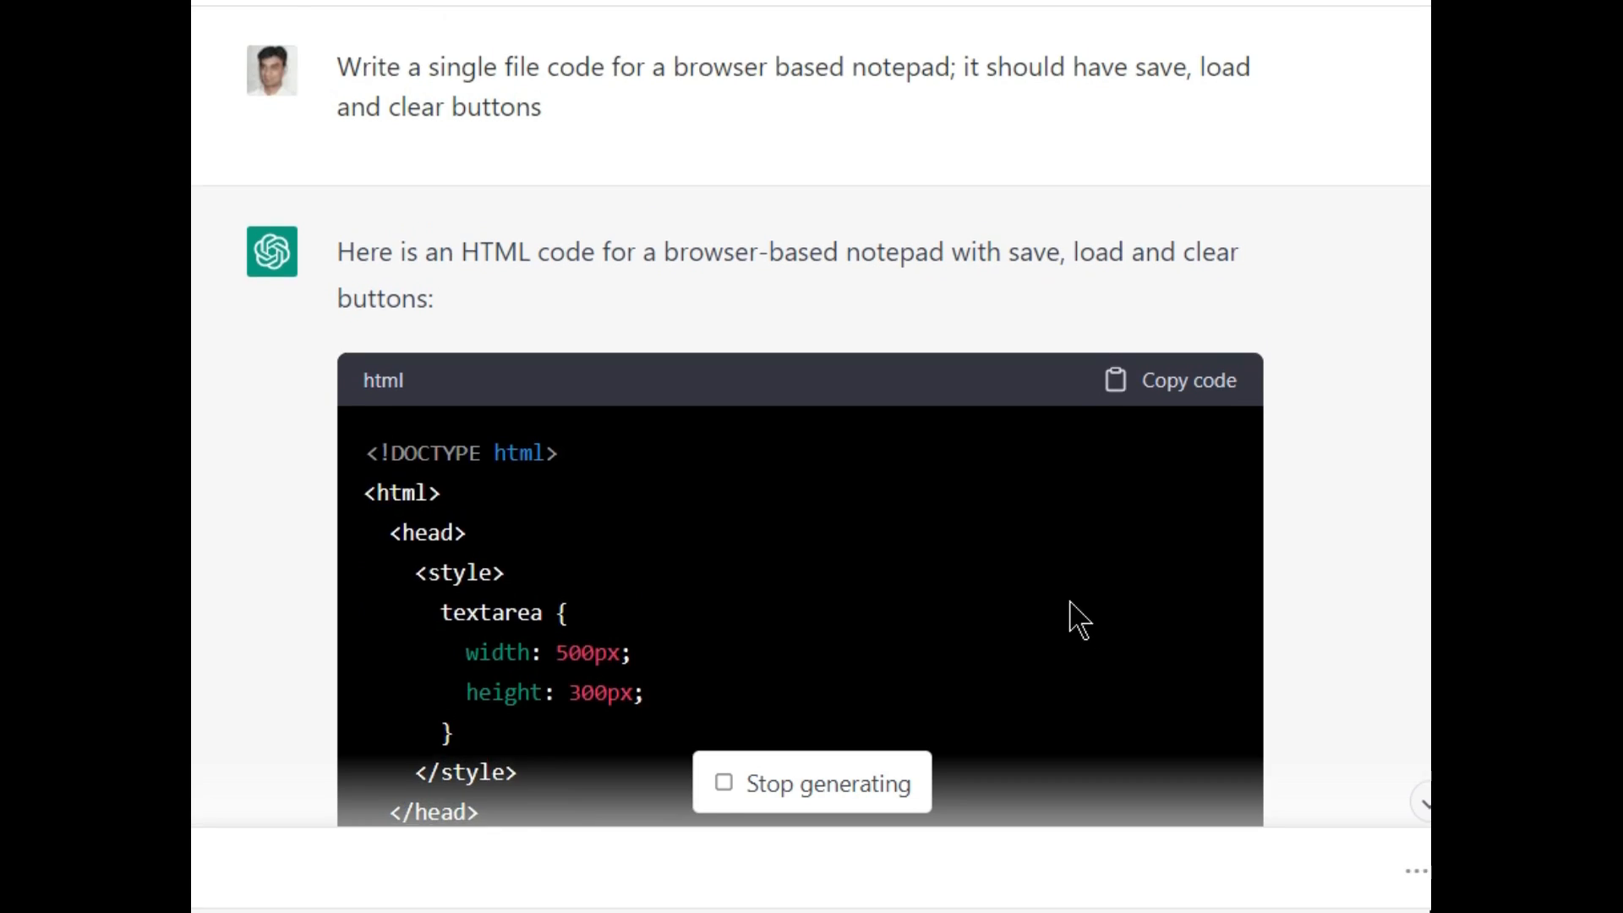
{"action": "scroll", "scroll_direction": "down", "scroll_amount": 3}
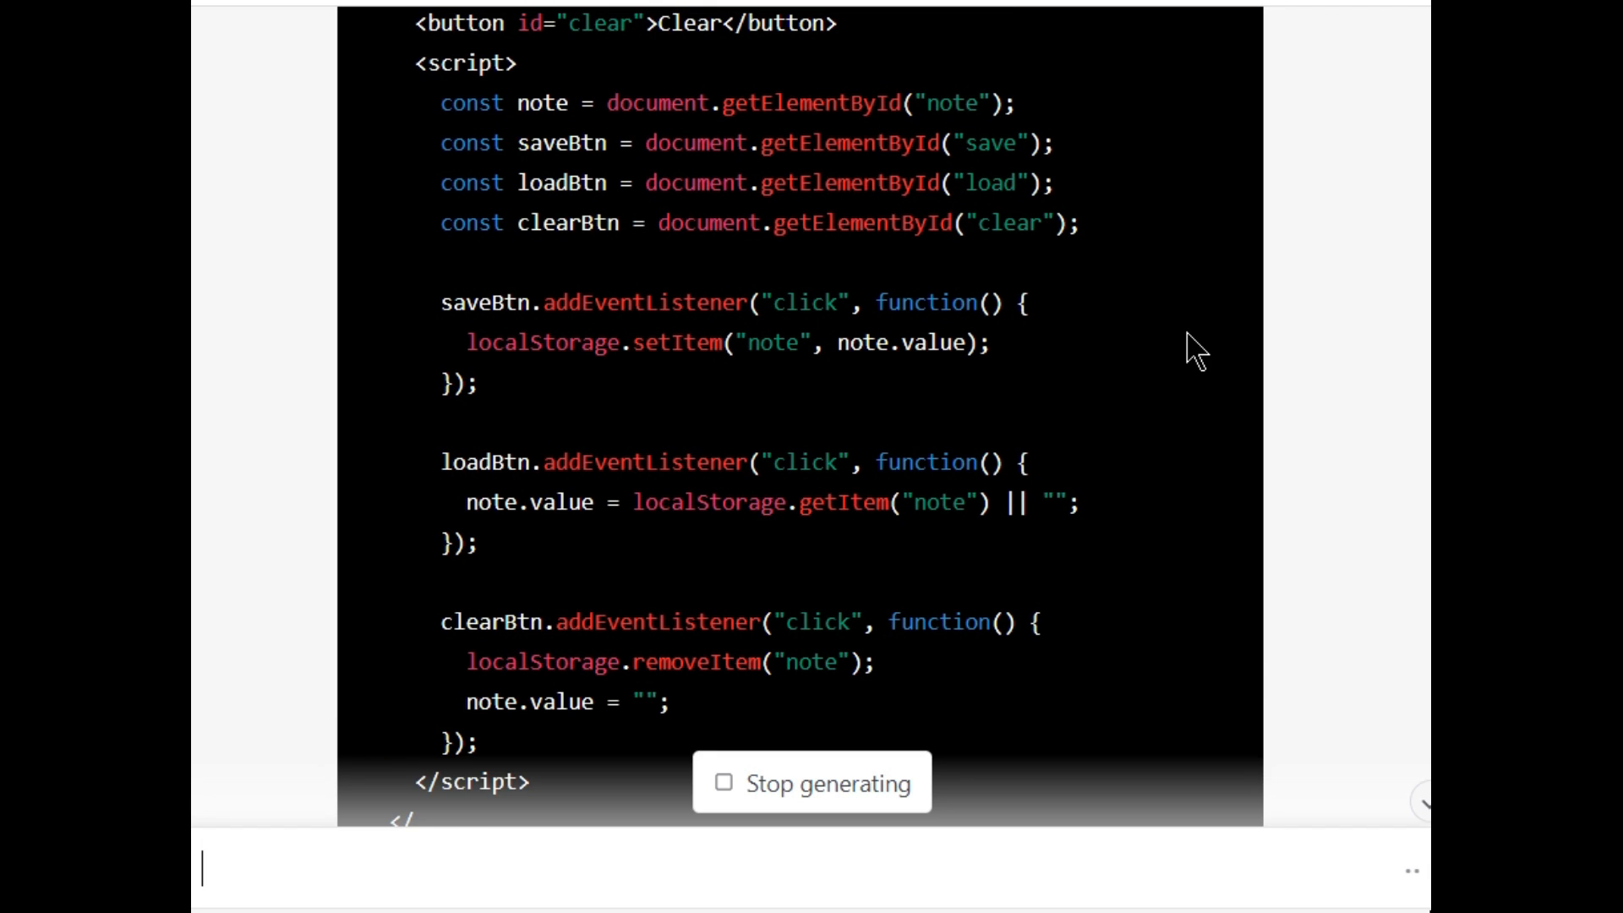
{"action": "scroll", "scroll_direction": "down", "scroll_amount": 3}
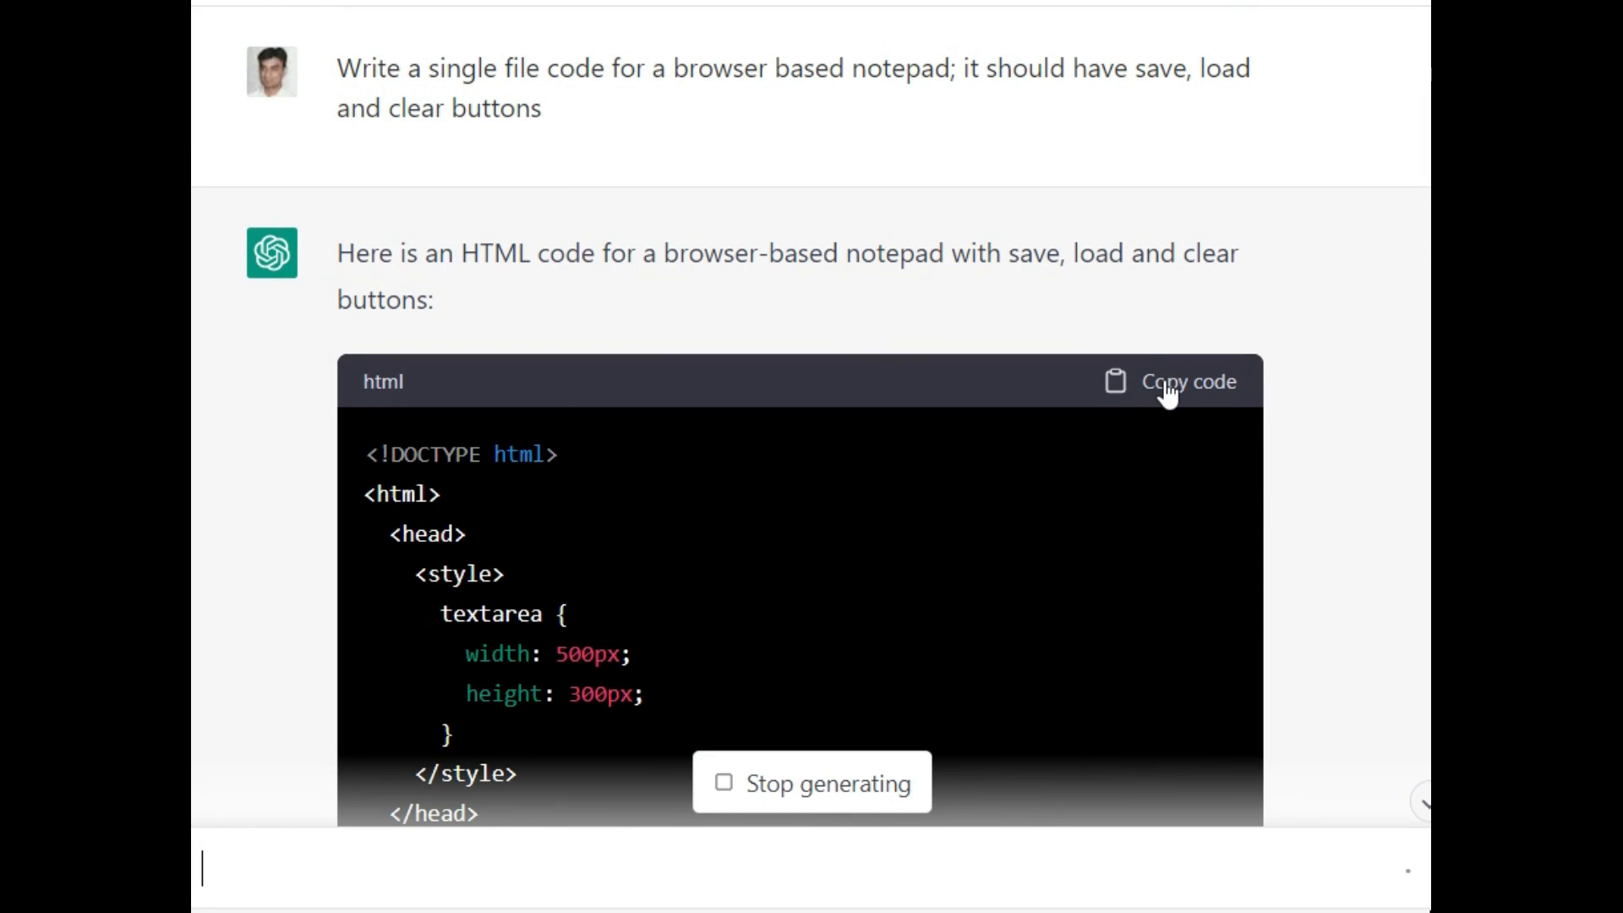
{"action": "left_click", "coordinate": [1186, 382]}
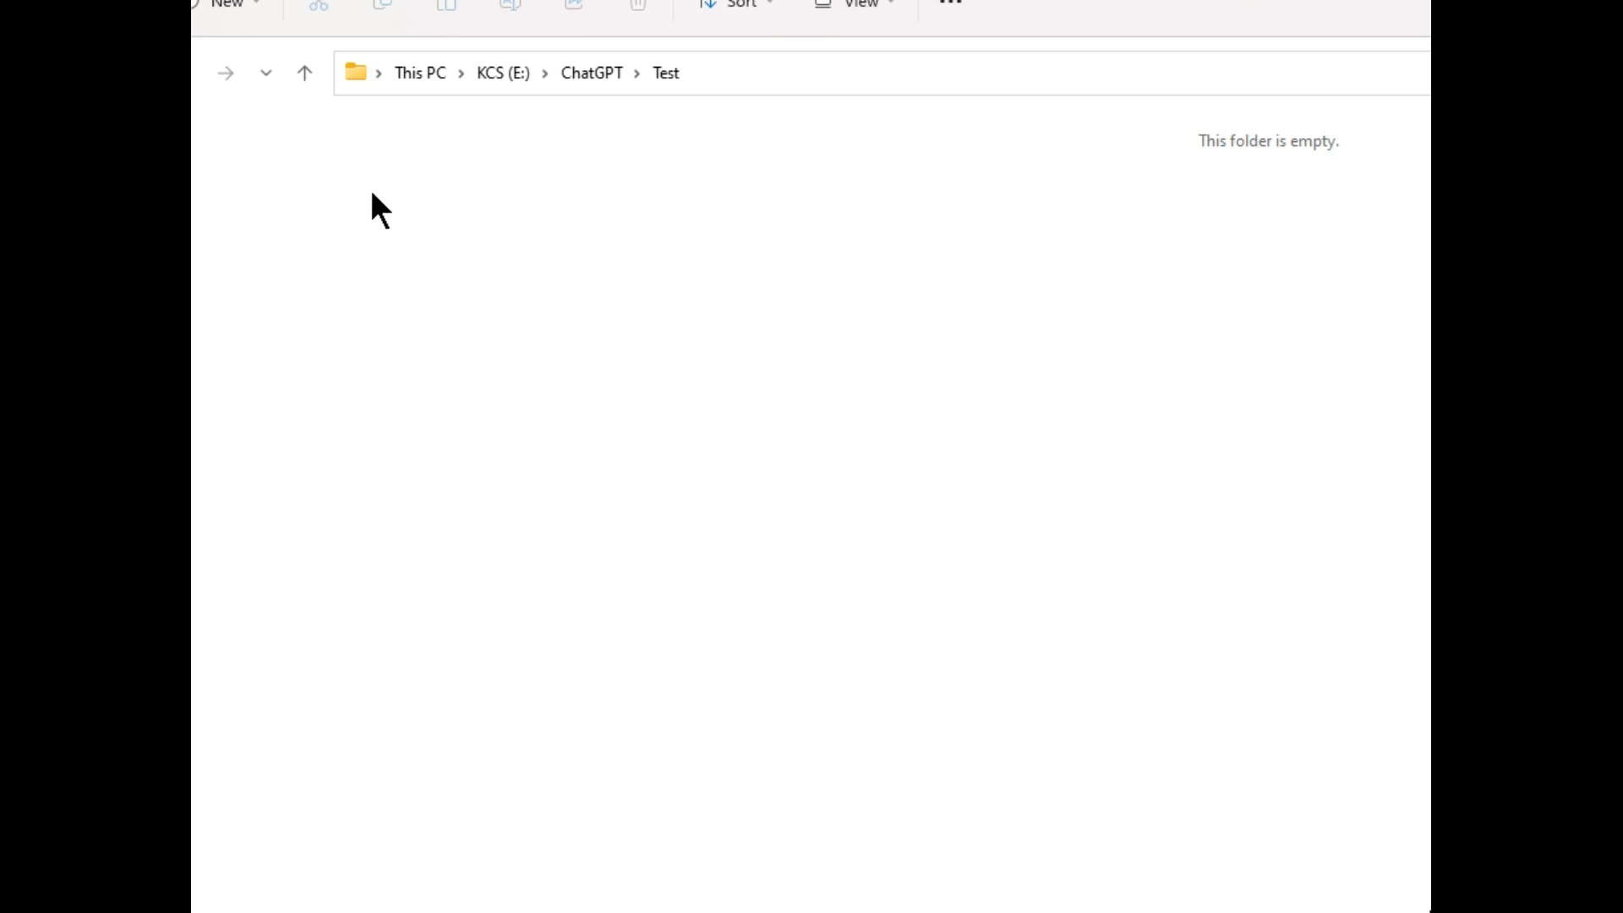
- Create a new folder named Notepad inside the Test folder
{"action": "right_click", "coordinate": [378, 212]}
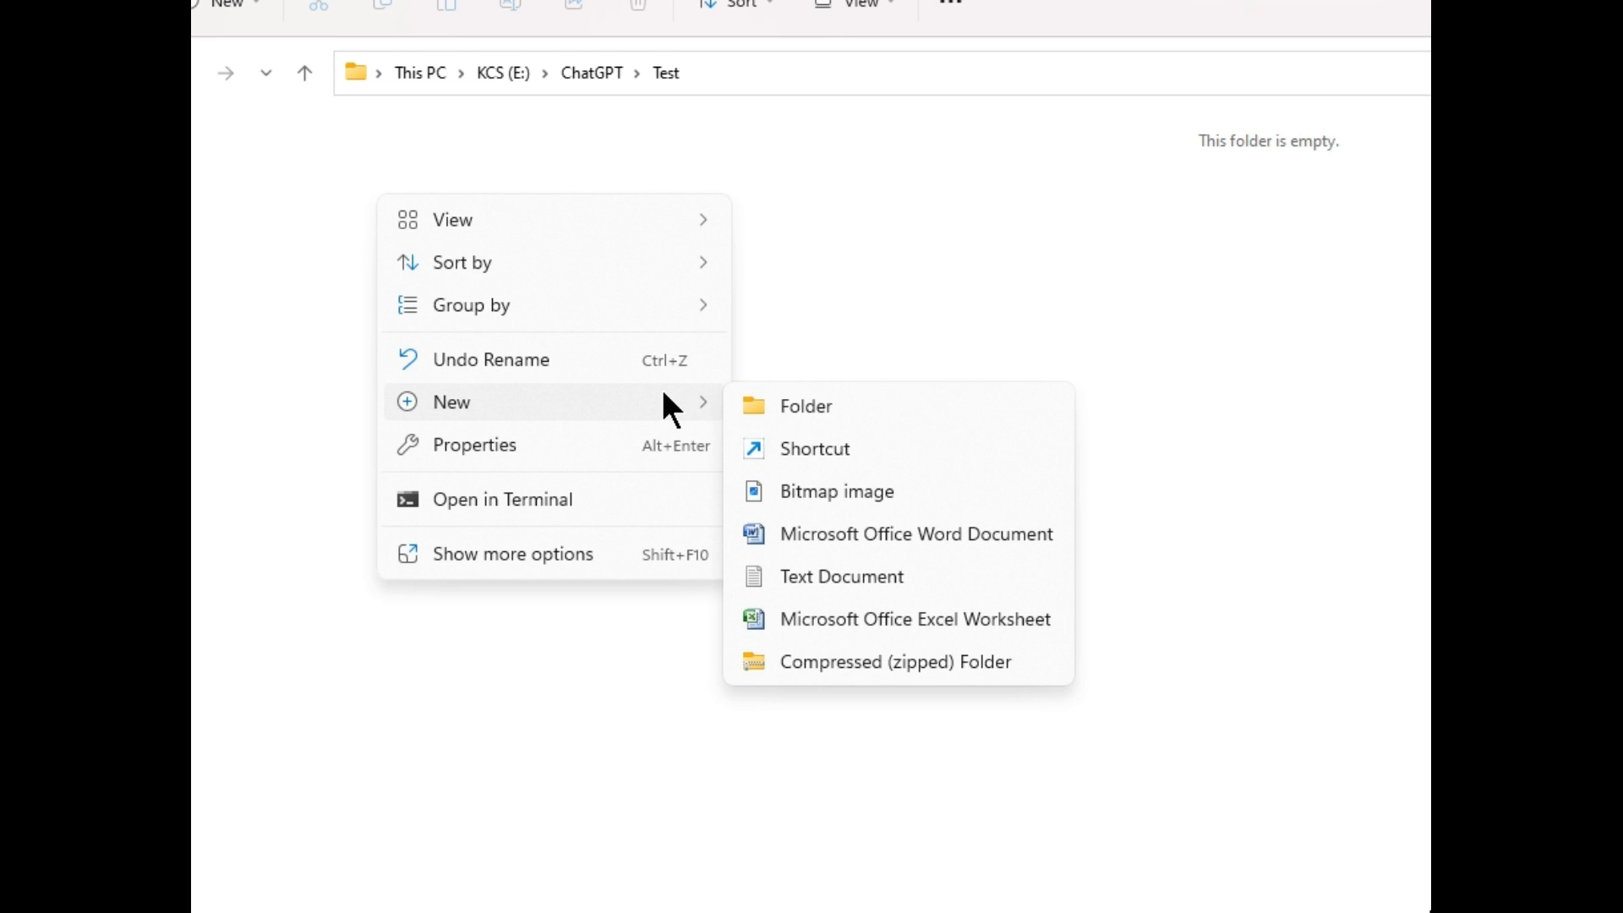
{"action": "left_click", "coordinate": [854, 197]}
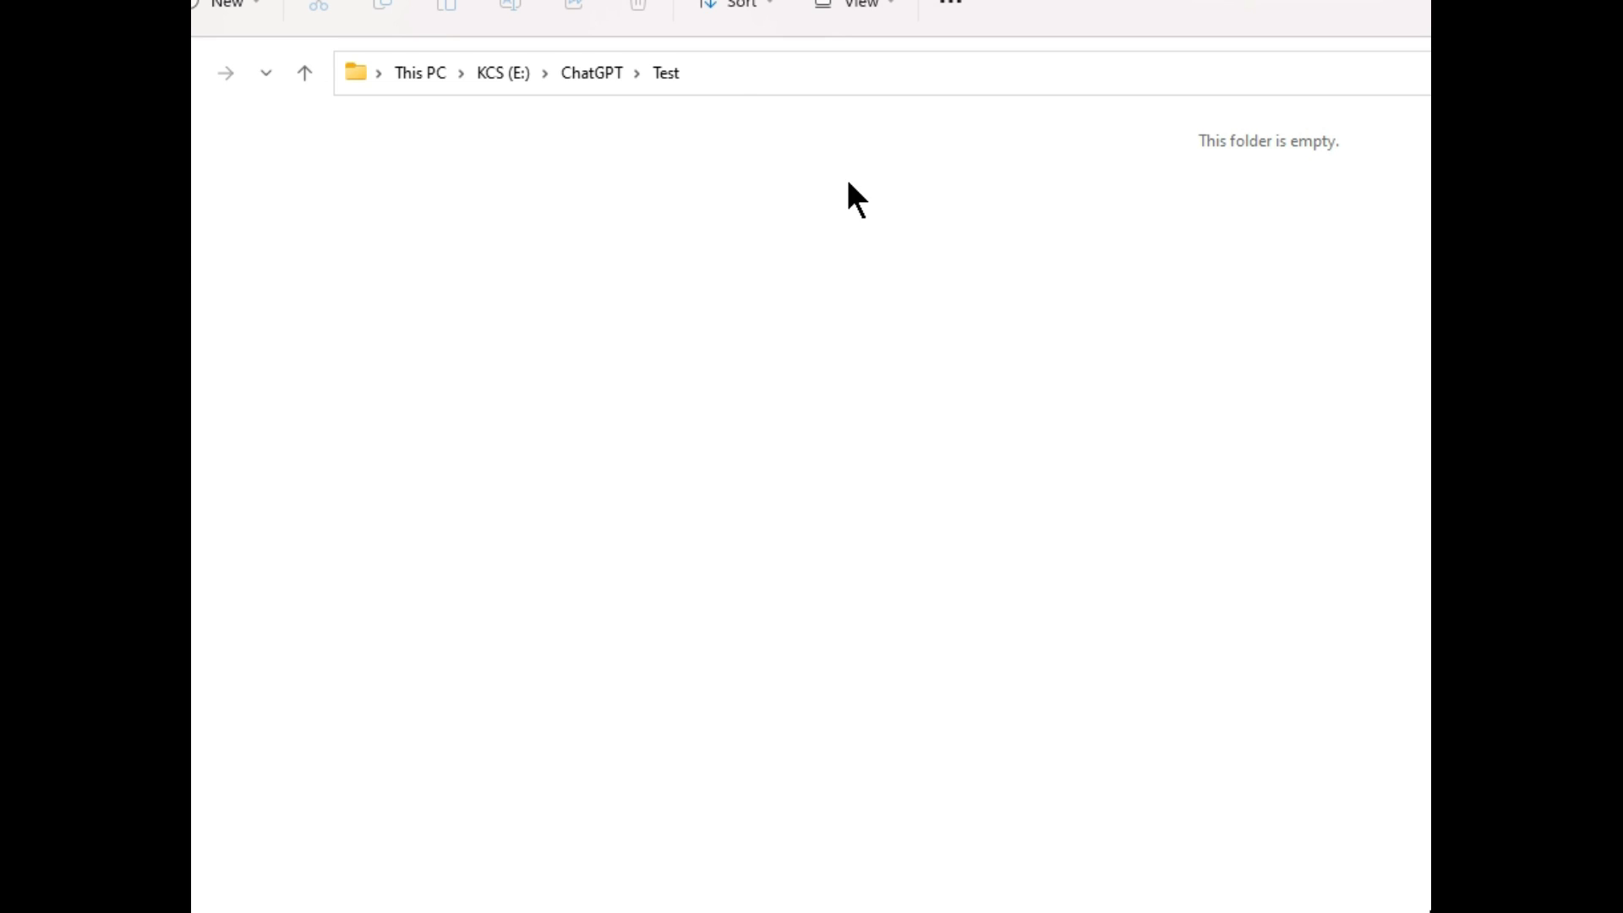
{"action": "left_click", "coordinate": [227, 5]}
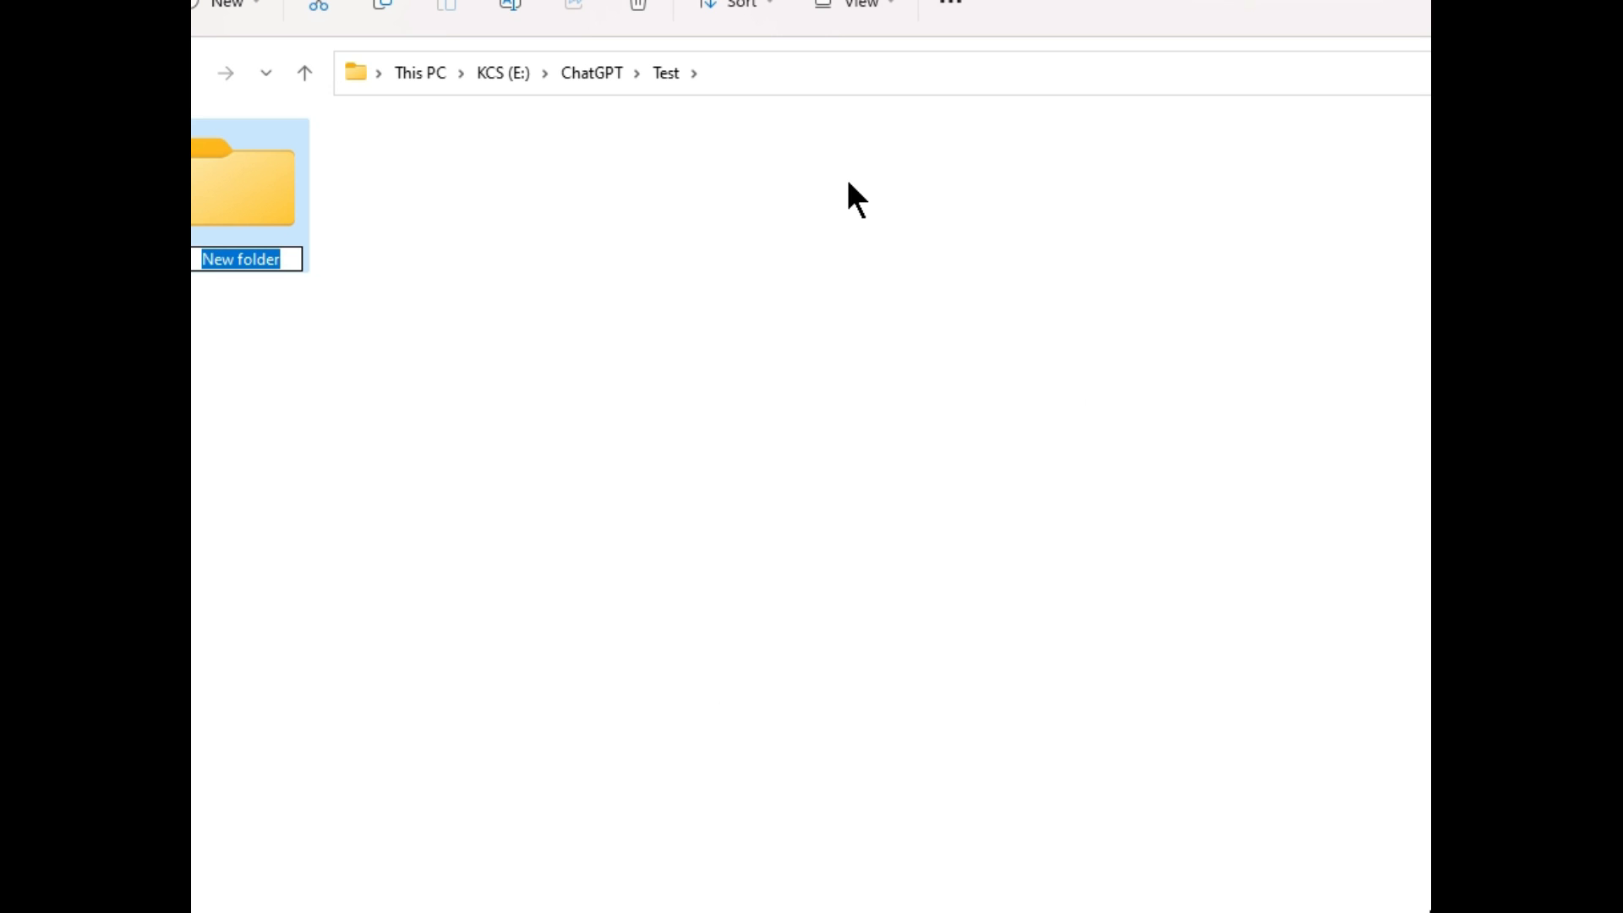
{"action": "type", "text": "Not"}
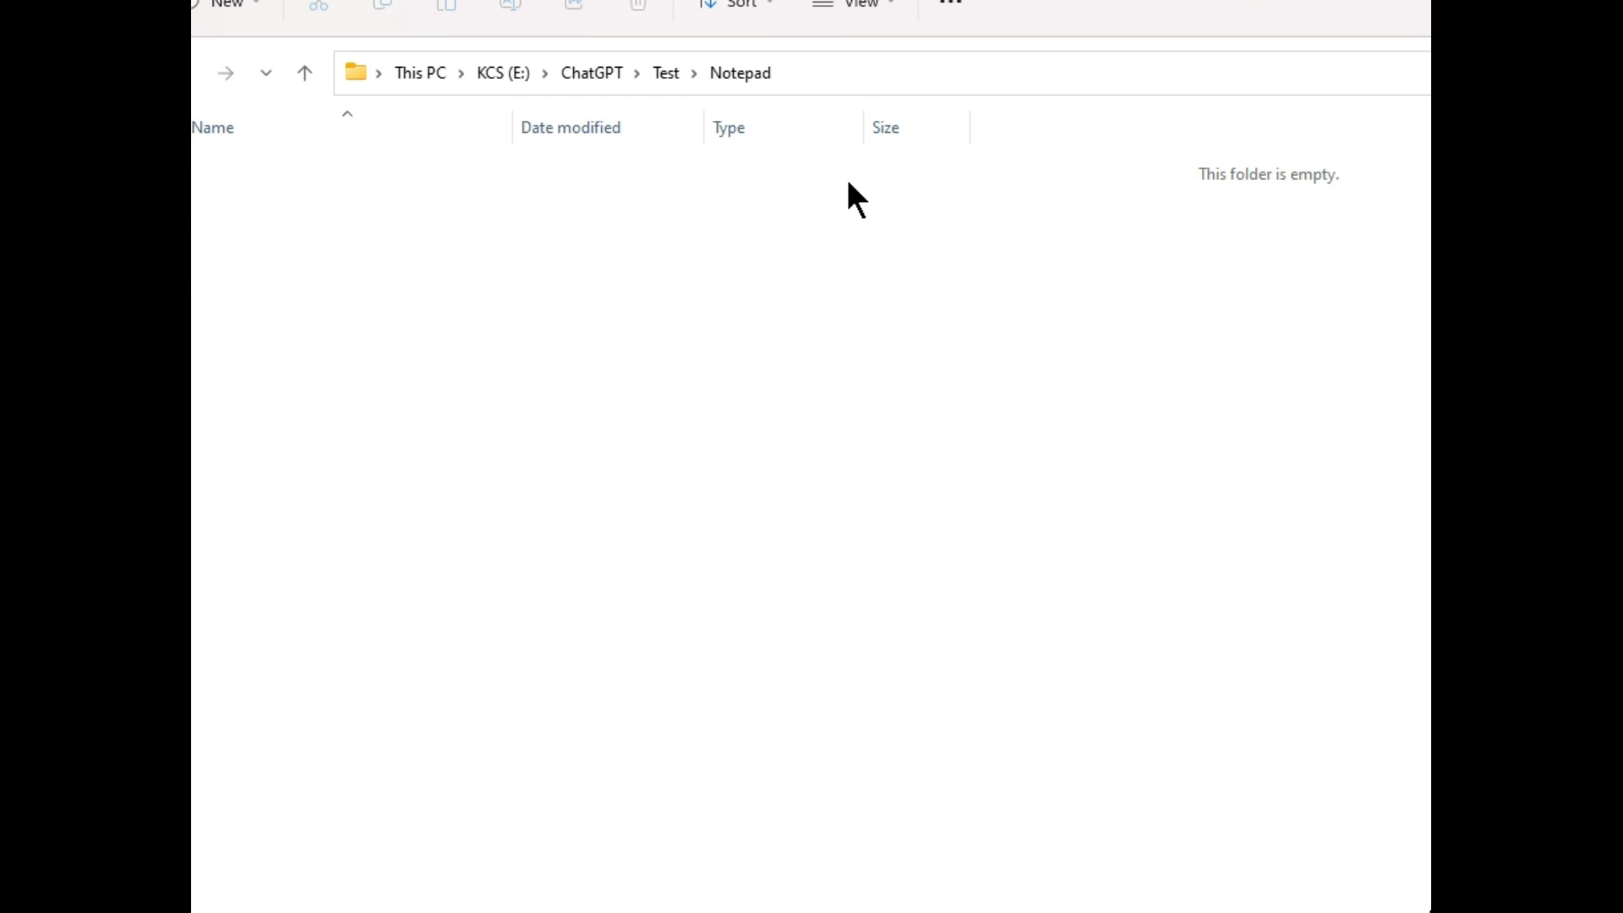
- Add a new empty text document in the Notepad folder and open it
{"action": "right_click", "coordinate": [854, 197]}
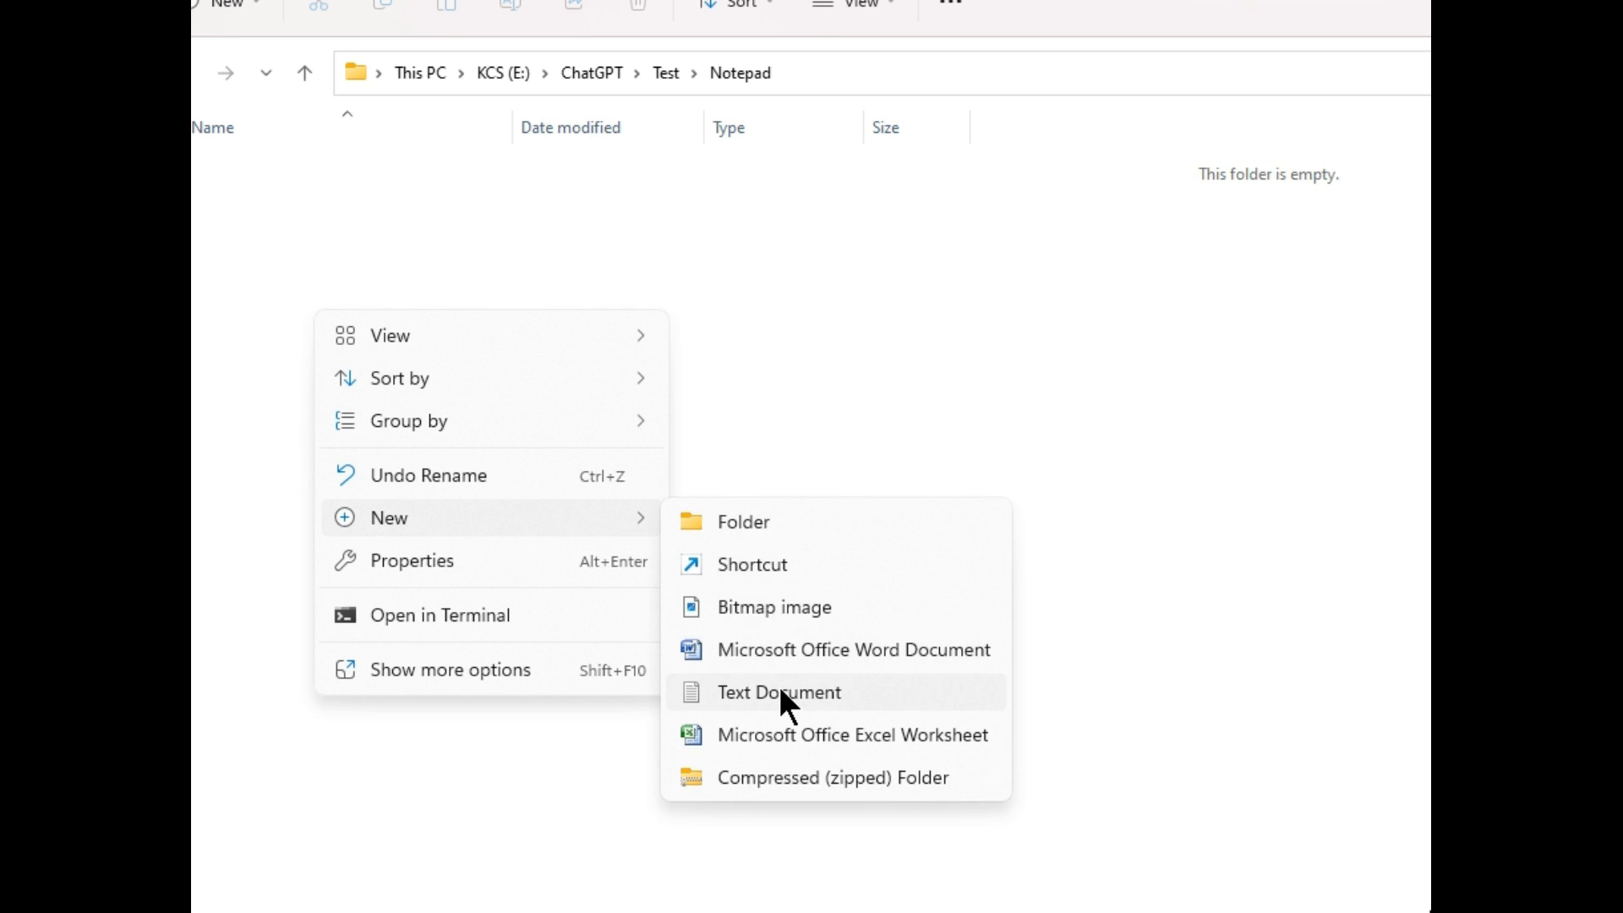
{"action": "left_click", "coordinate": [779, 691]}
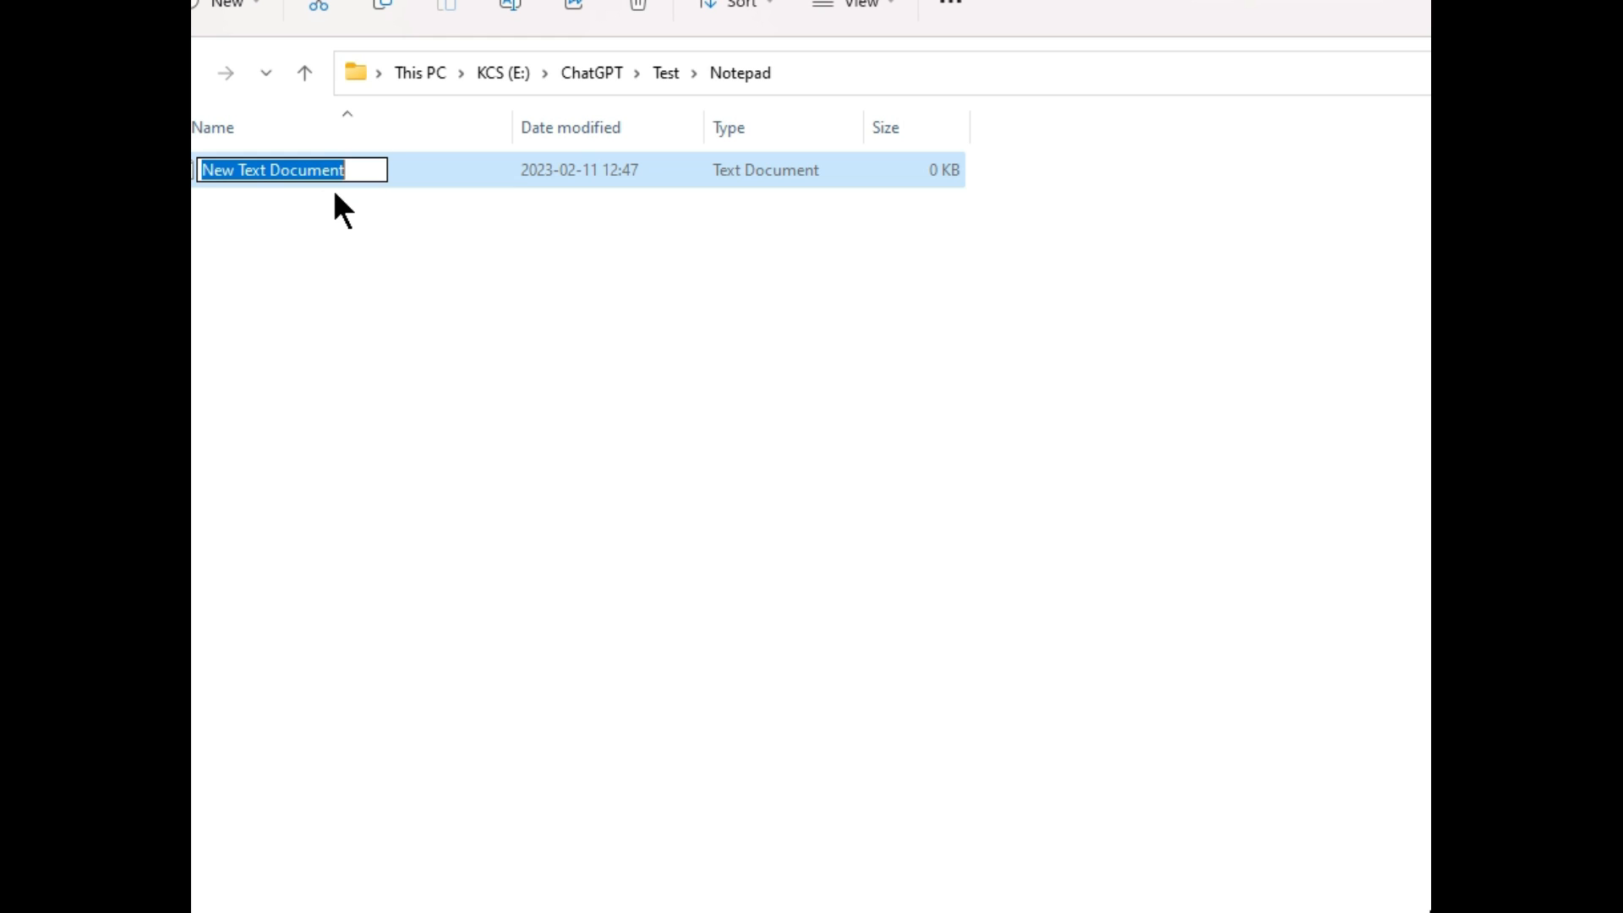
{"action": "double_click", "coordinate": [290, 170]}
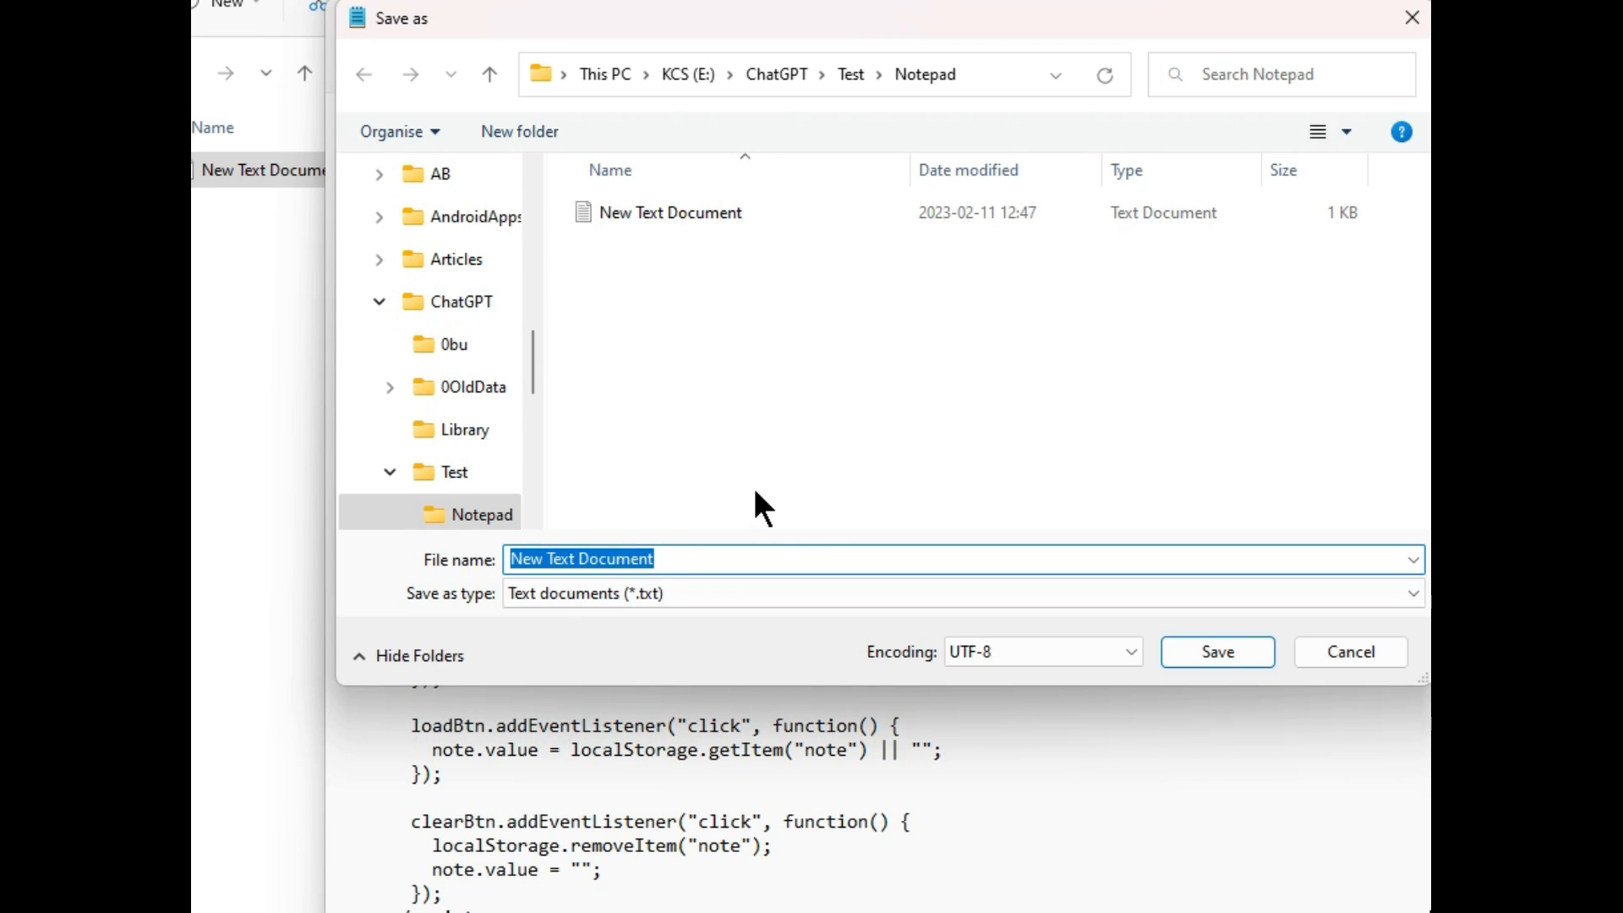
- Save the pasted code as Notepad.html and close the Notepad editor
{"action": "type", "text": "Notepad."}
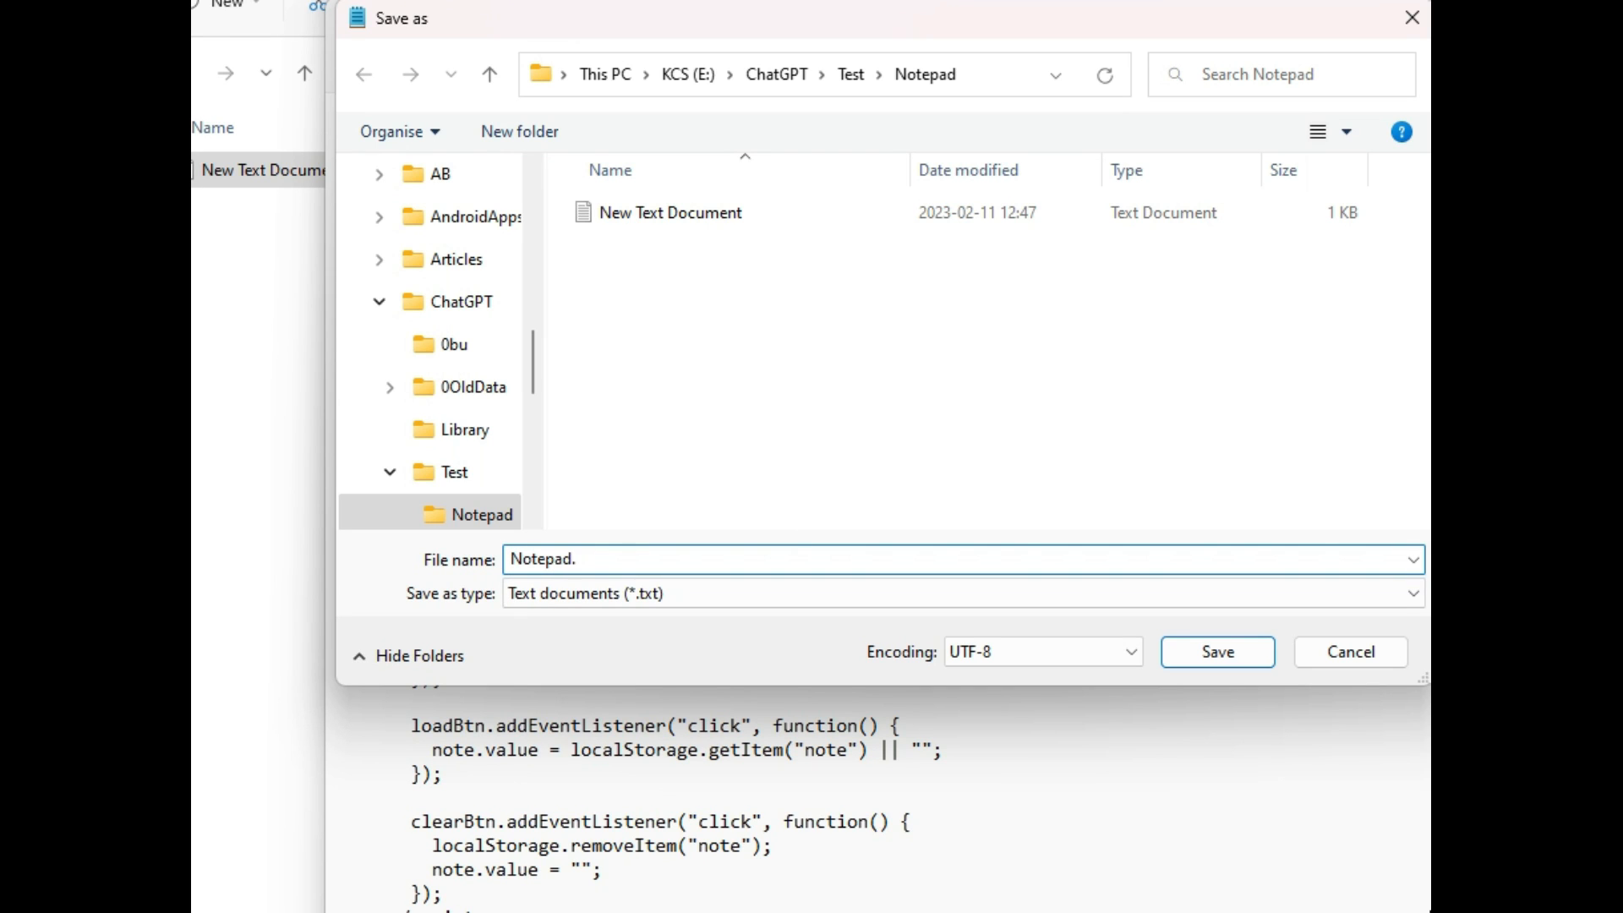
{"action": "type", "text": "html"}
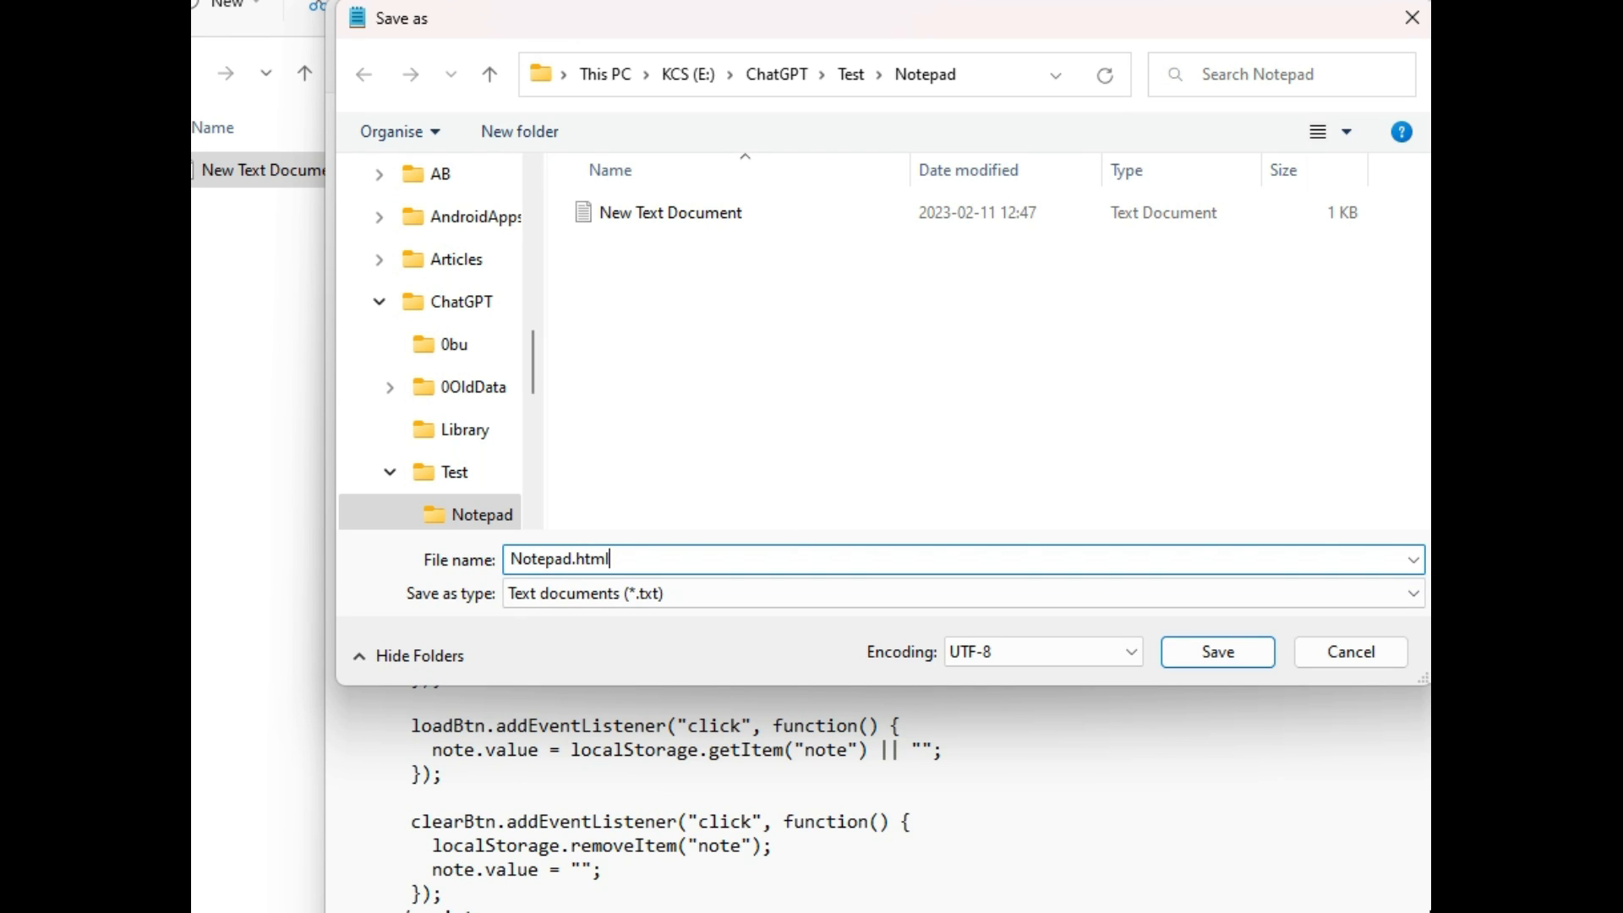
{"action": "left_click", "coordinate": [1217, 651]}
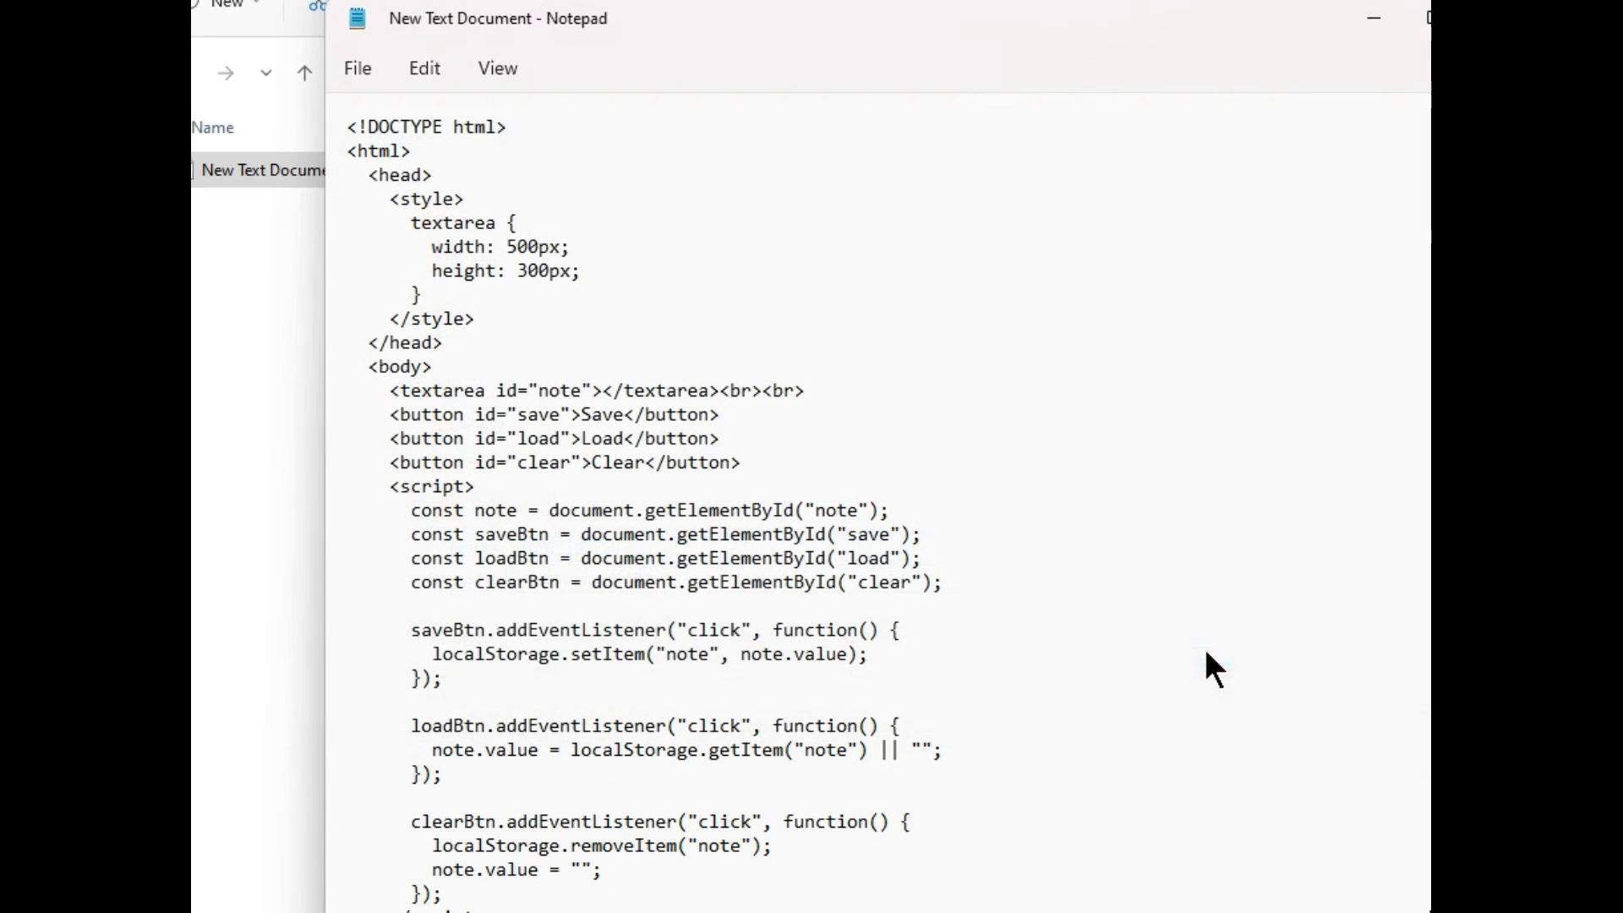
{"action": "left_click", "coordinate": [1373, 17]}
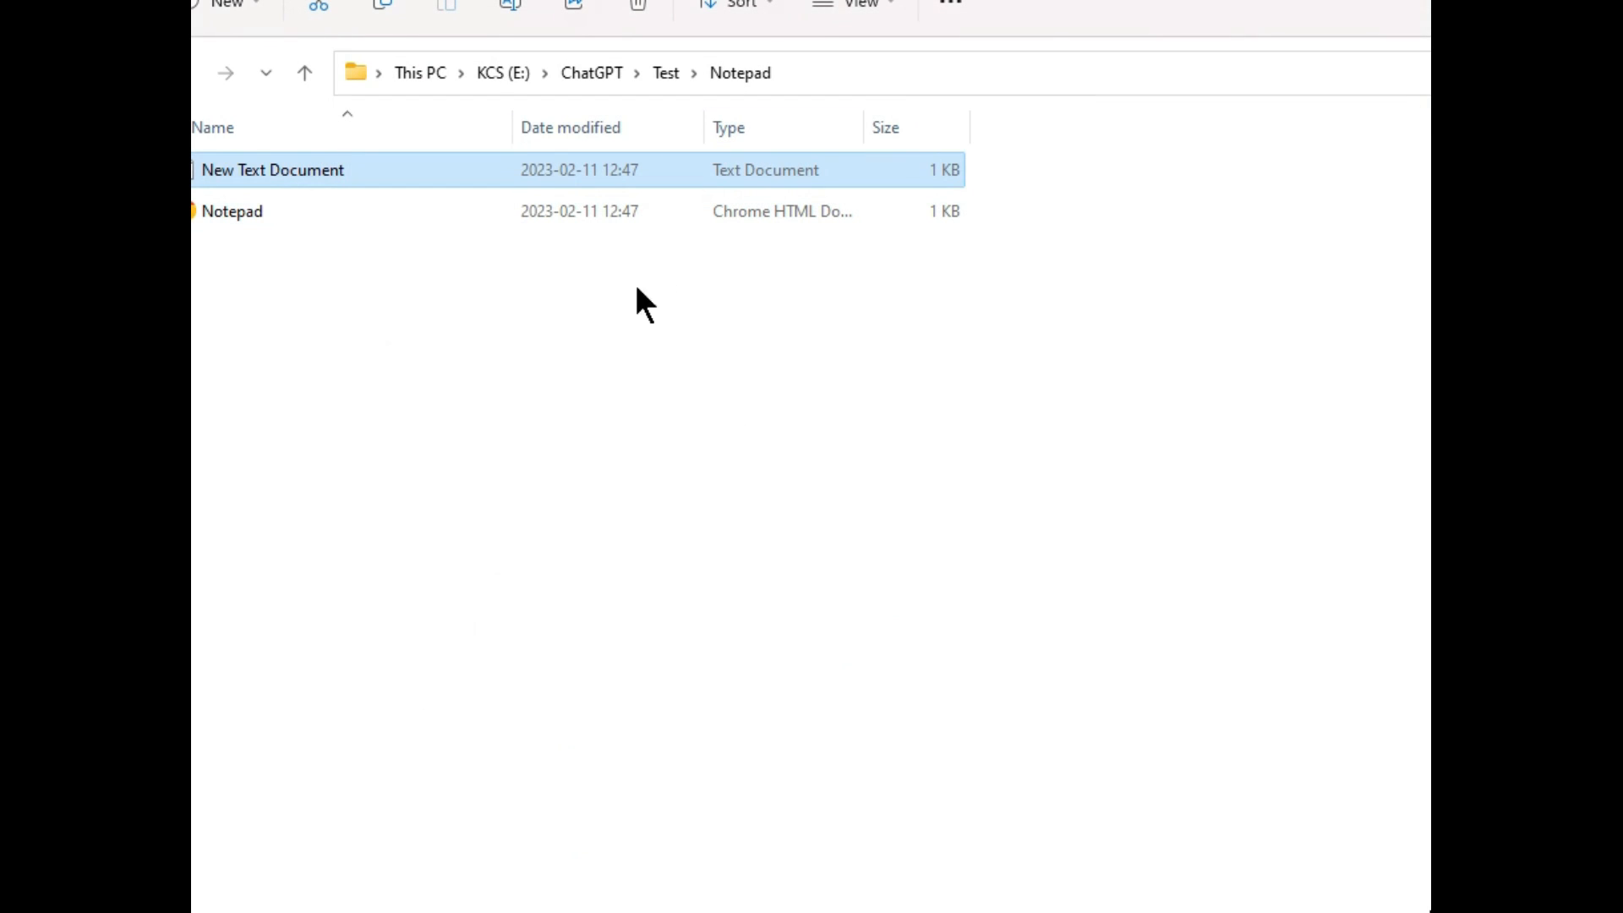
{"action": "mouse_move", "coordinate": [392, 179]}
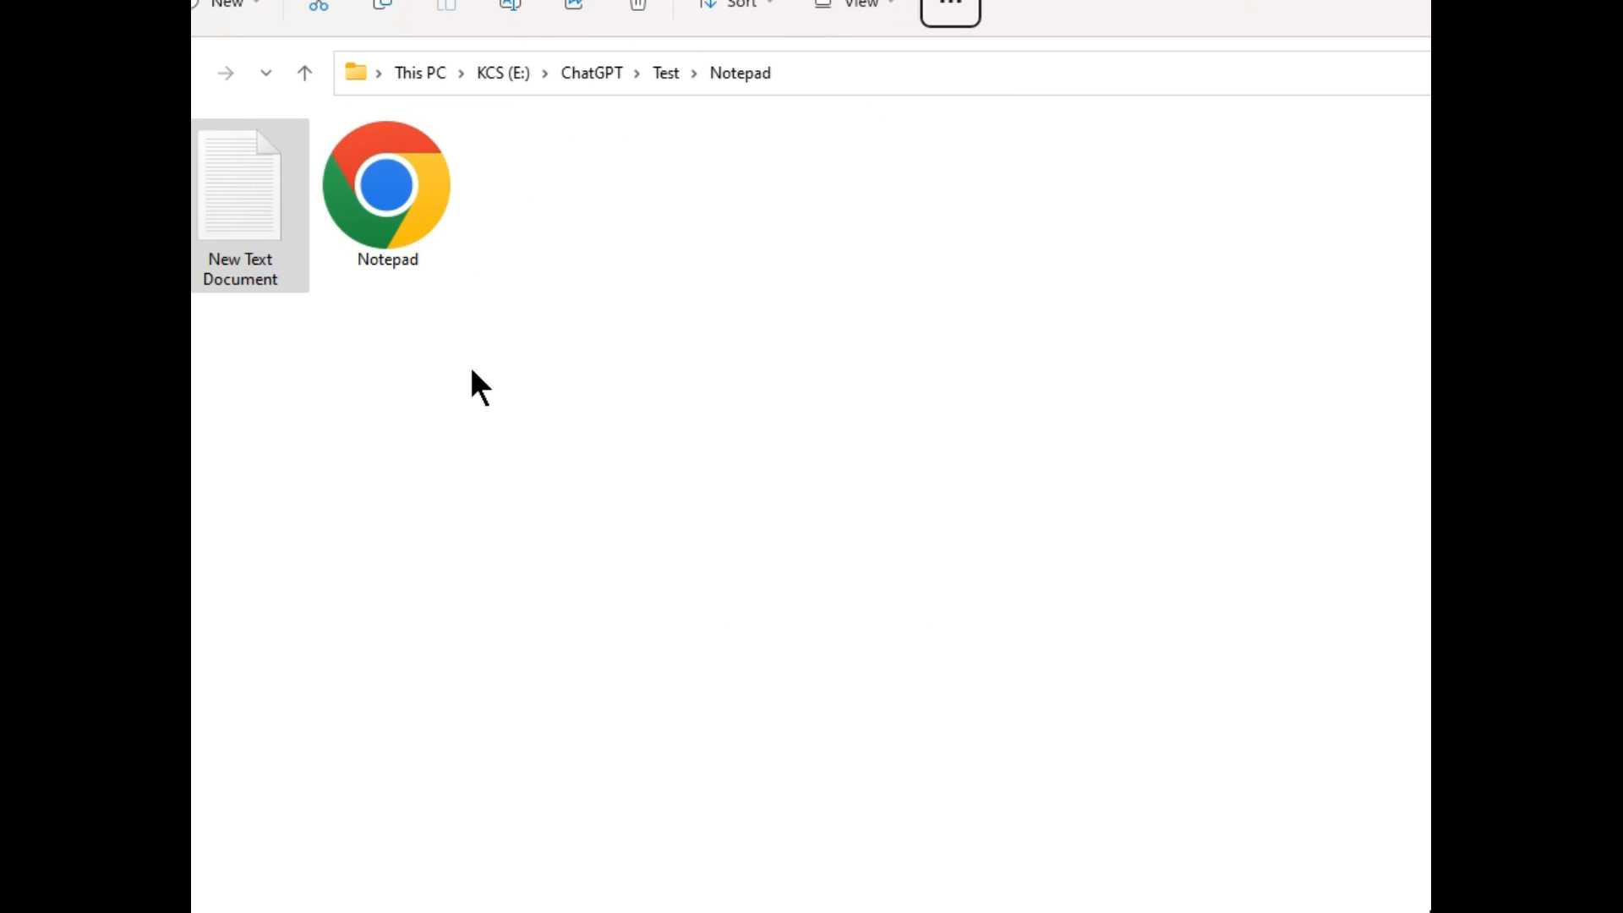
{"action": "mouse_move", "coordinate": [434, 228]}
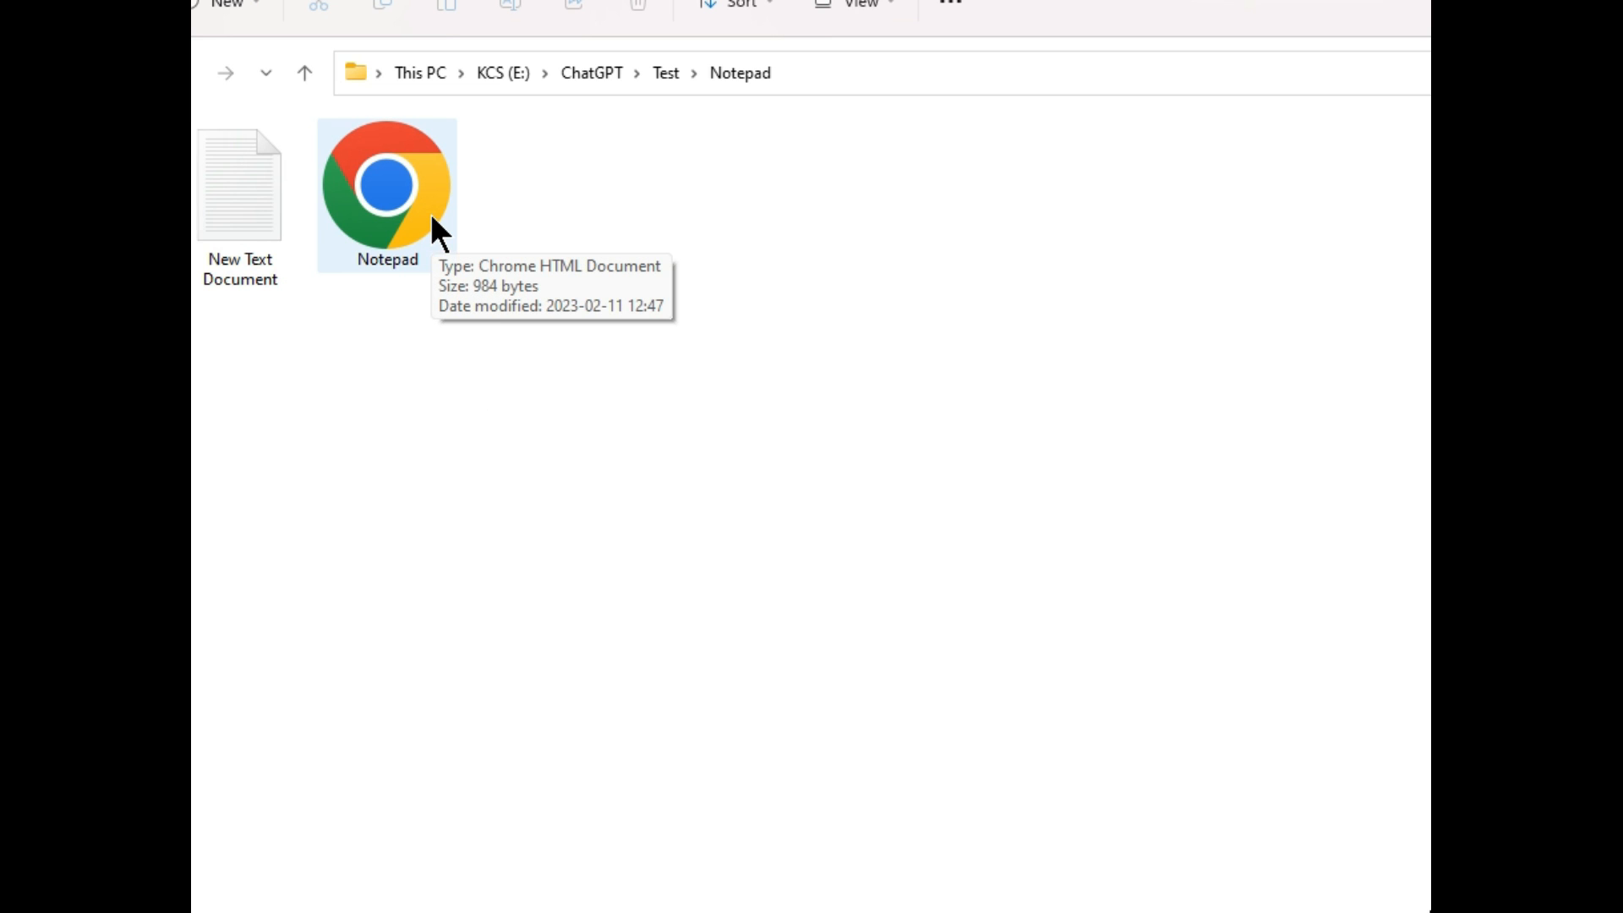
{"action": "mouse_move", "coordinate": [428, 355]}
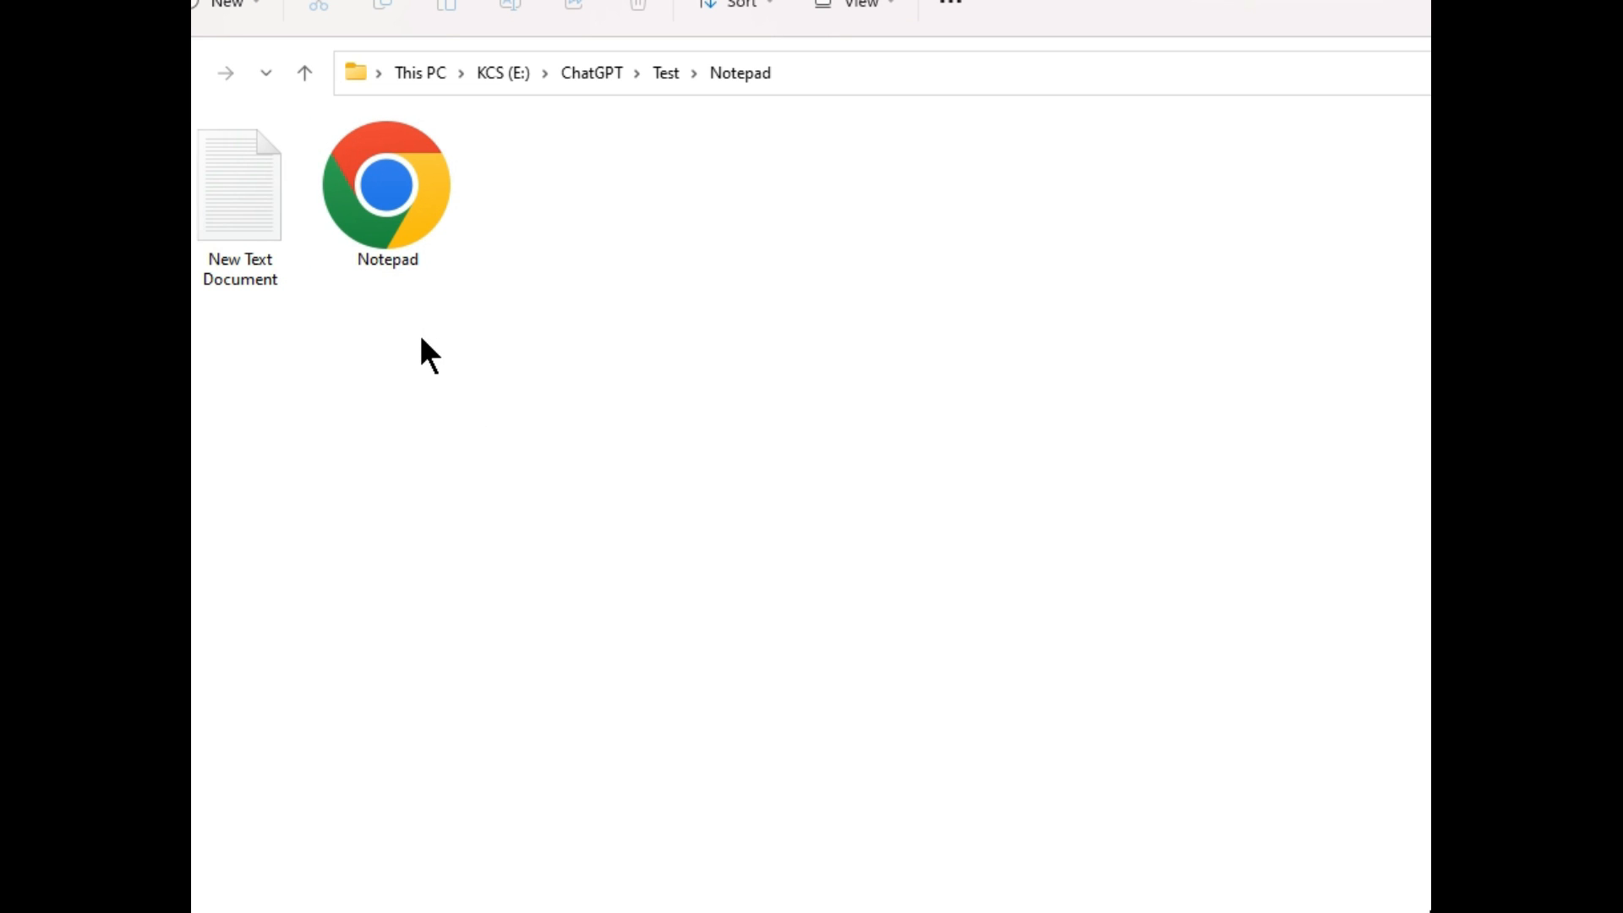
{"action": "mouse_move", "coordinate": [428, 340]}
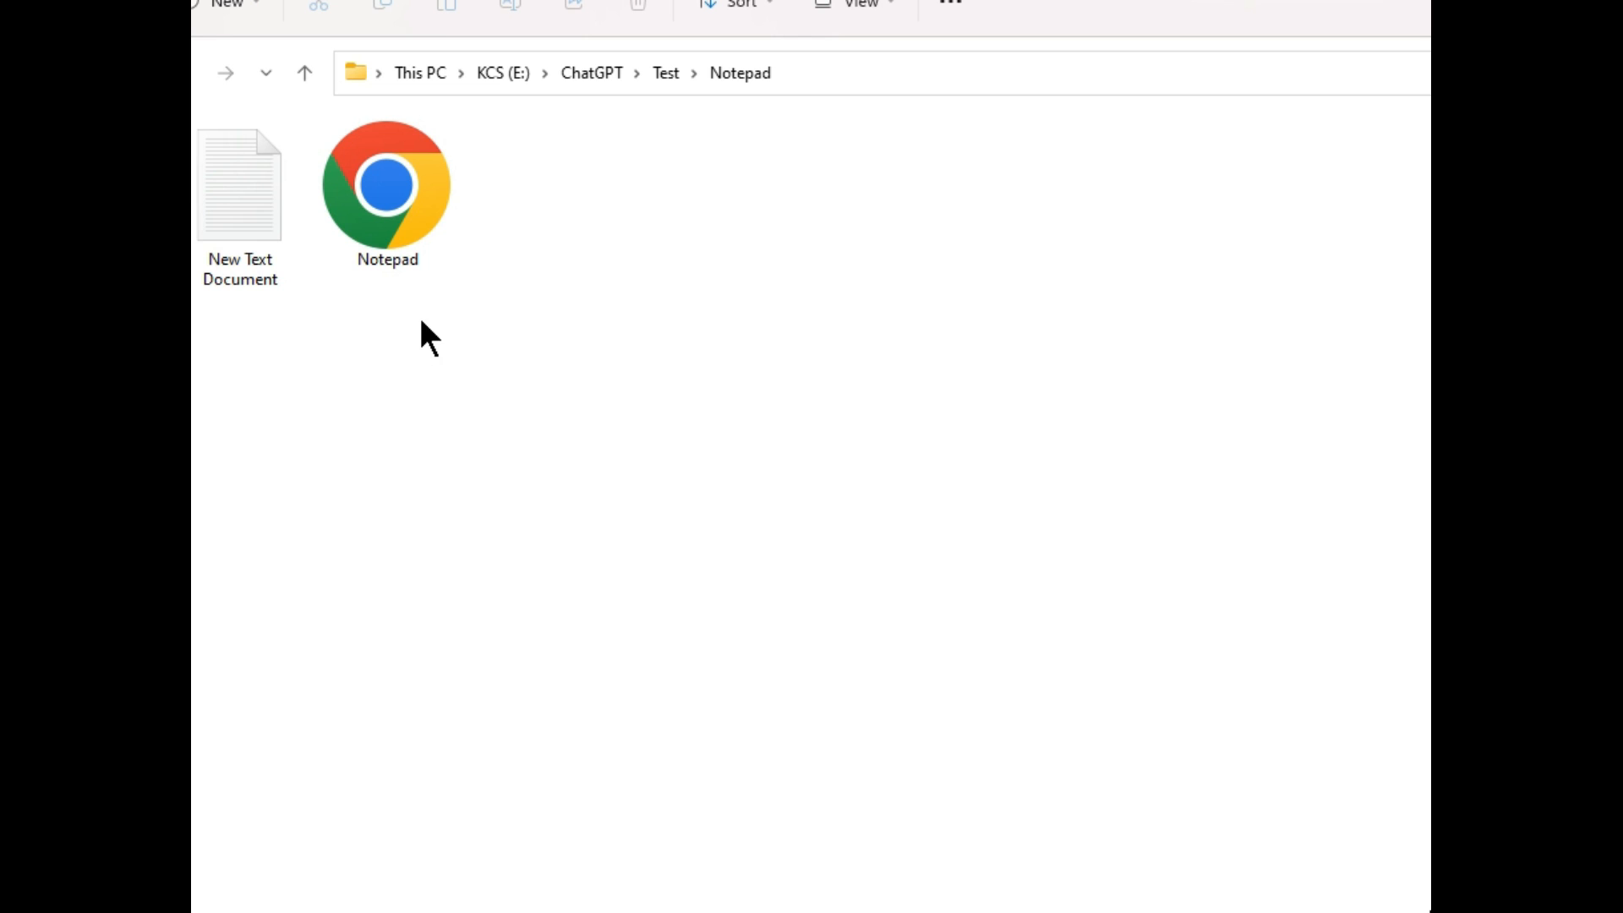
- Select Notepad.html in the Notepad folder and launch it in Chrome
{"action": "left_click", "coordinate": [387, 186]}
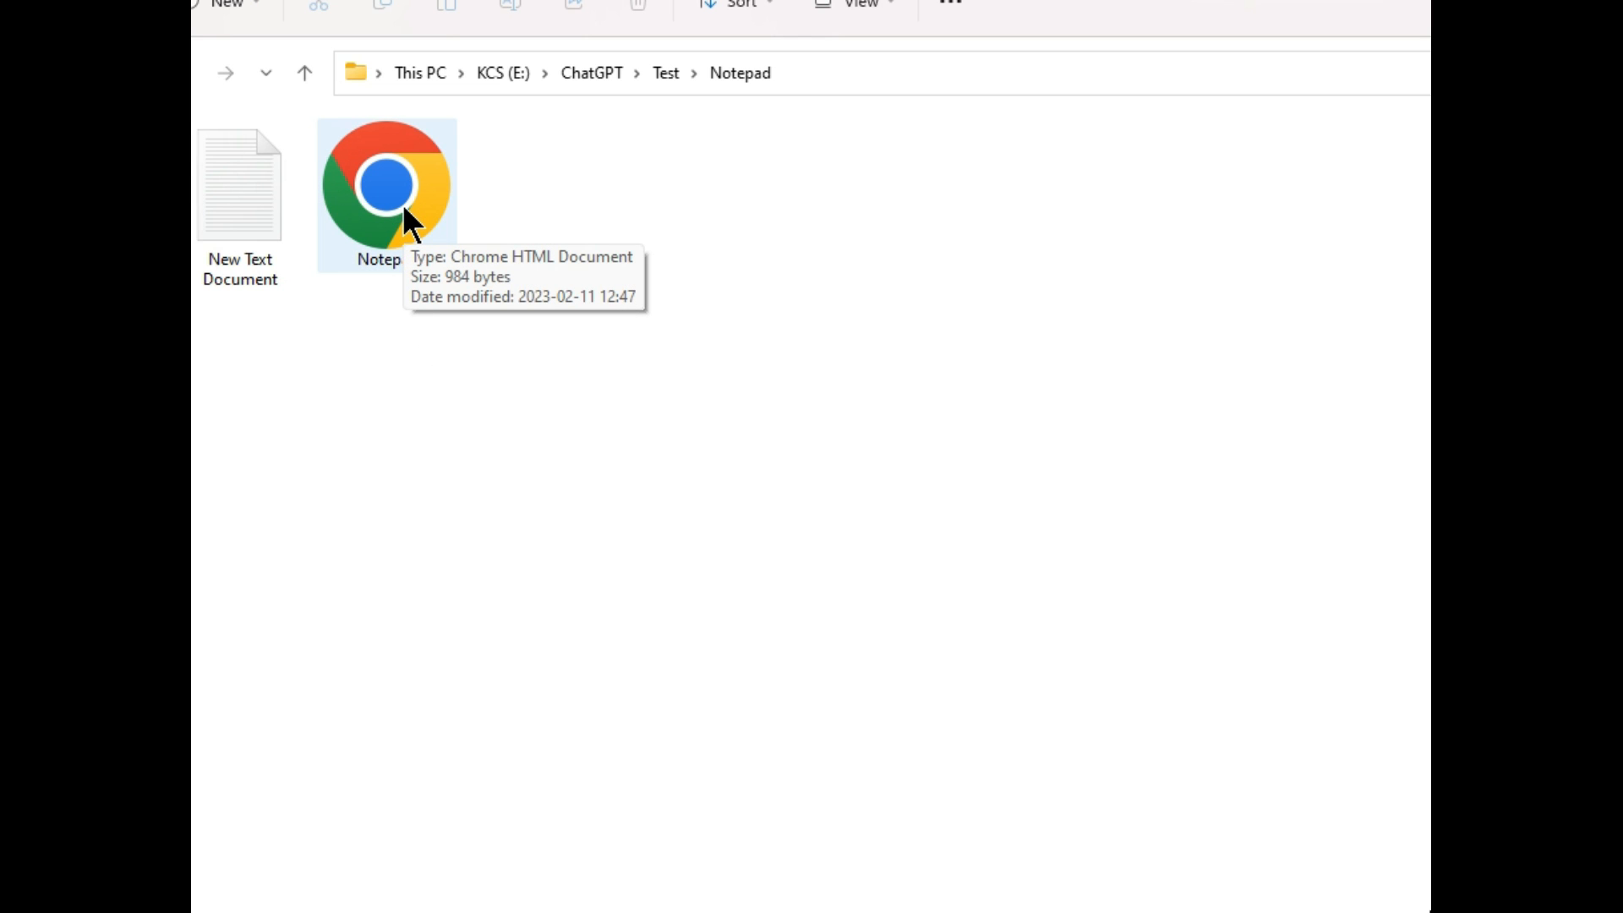
{"action": "left_click", "coordinate": [386, 186]}
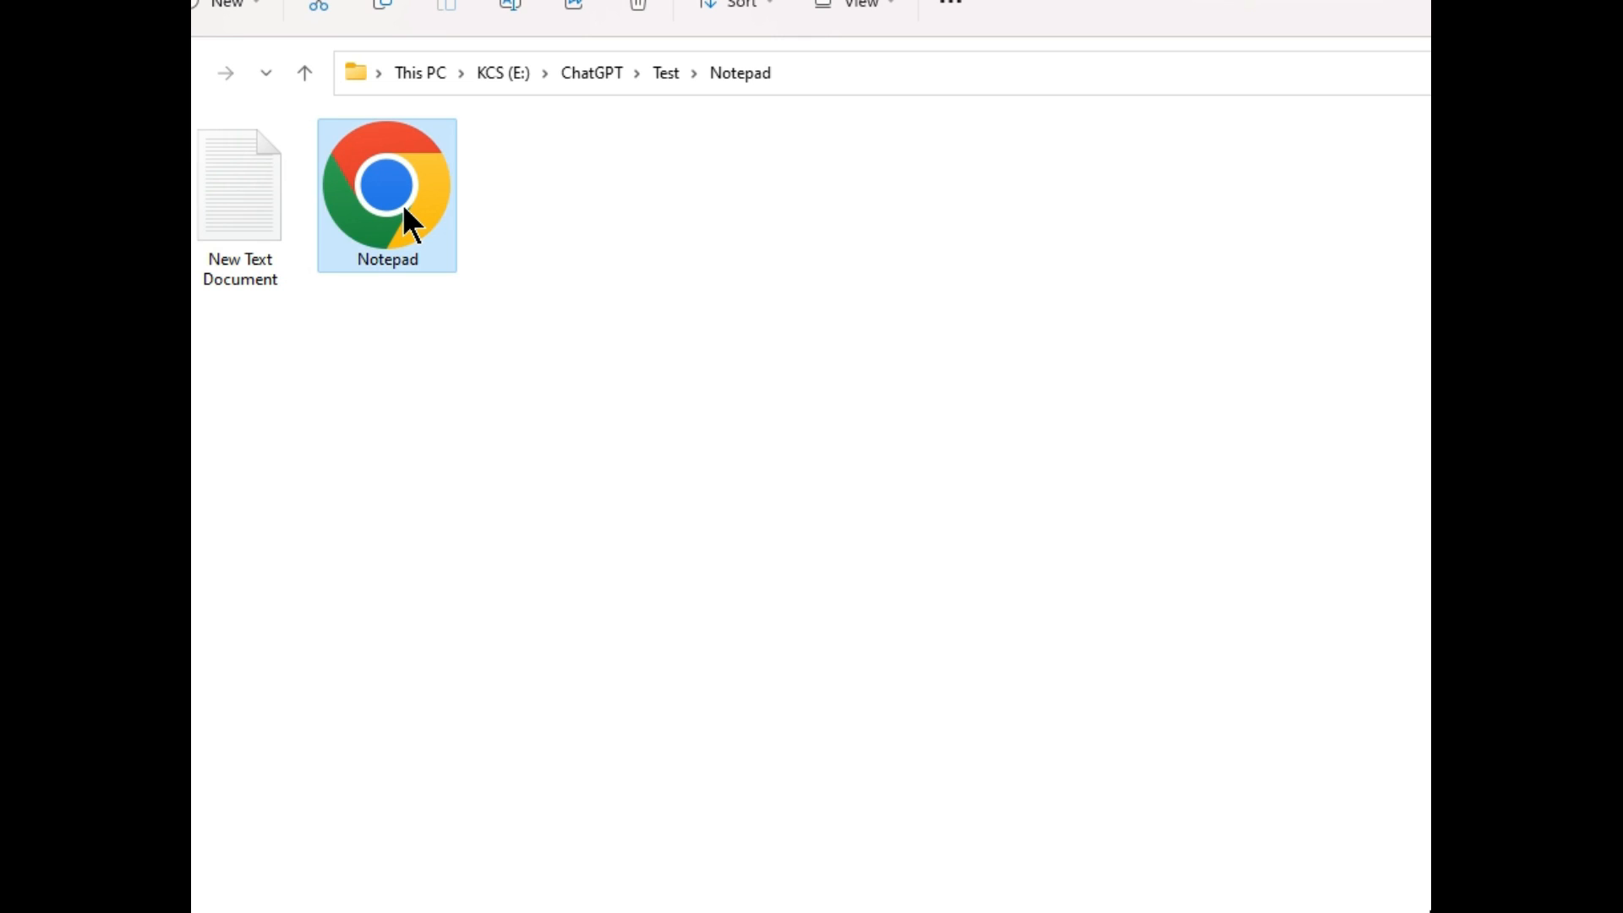
{"action": "double_click", "coordinate": [387, 186]}
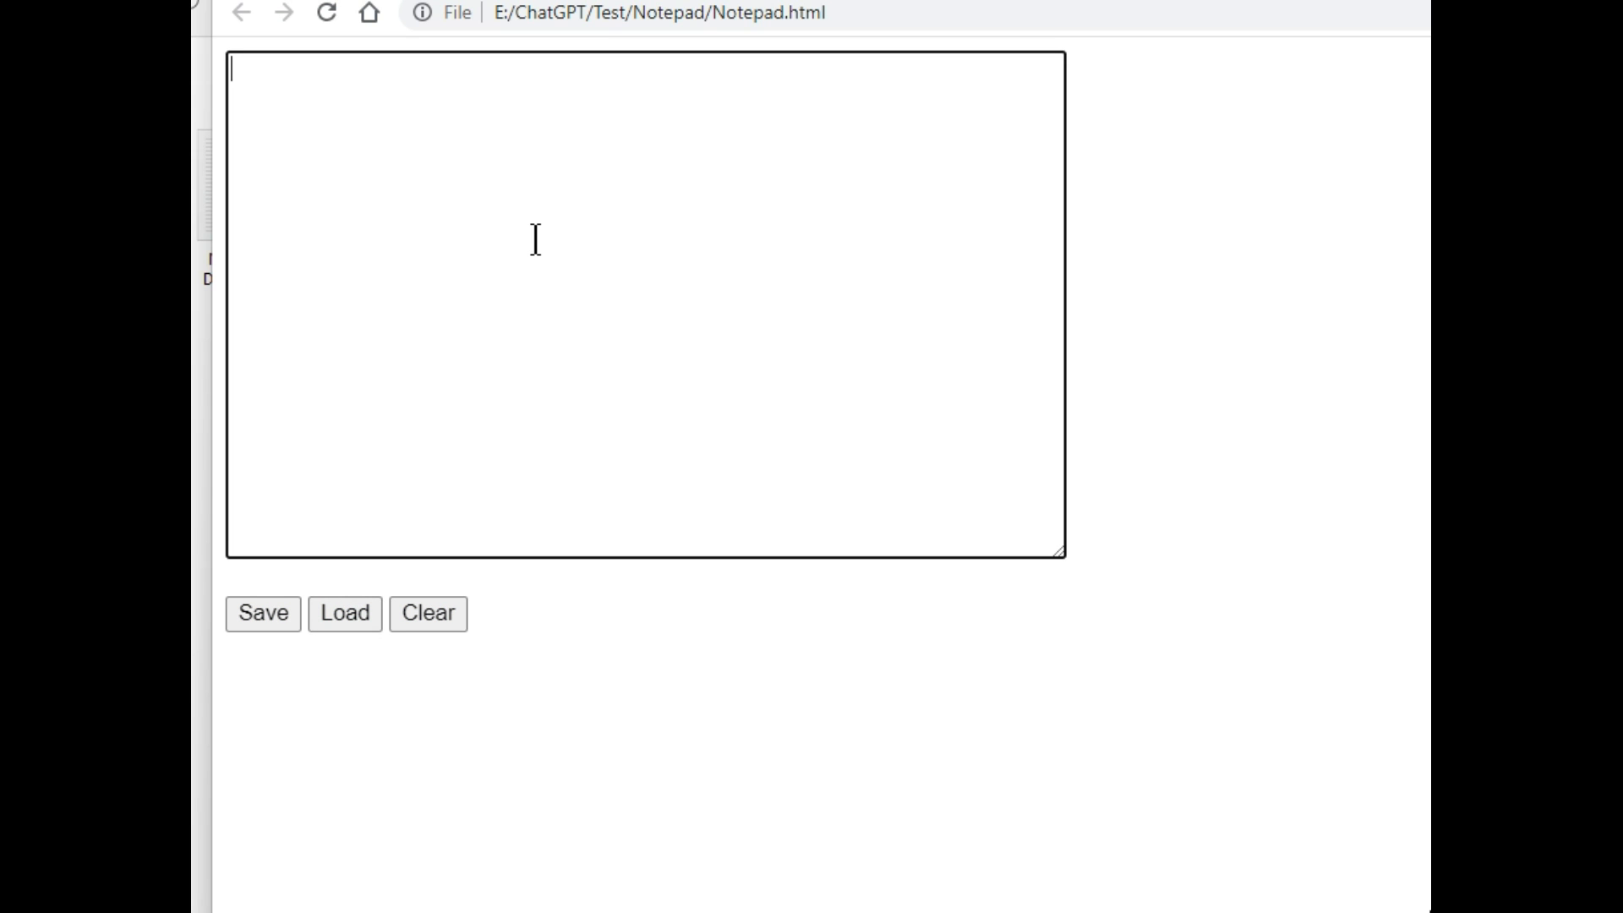
- Type 'Hello world' and 'Load it' into the notepad page, then try Load
{"action": "type", "text": "He"}
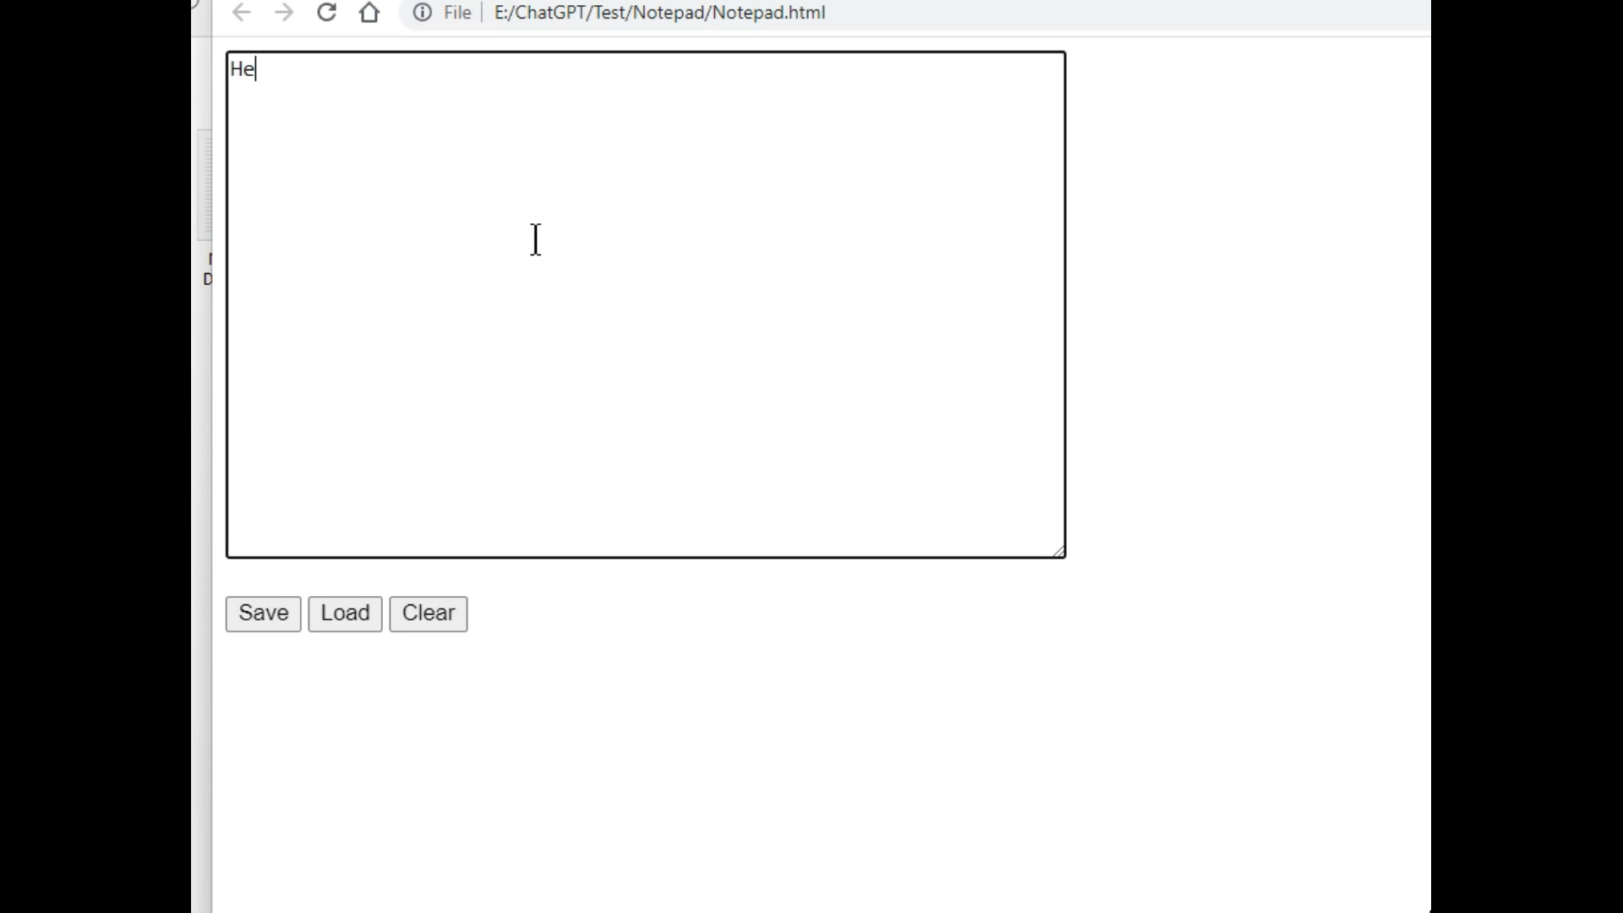
{"action": "type", "text": "ll"}
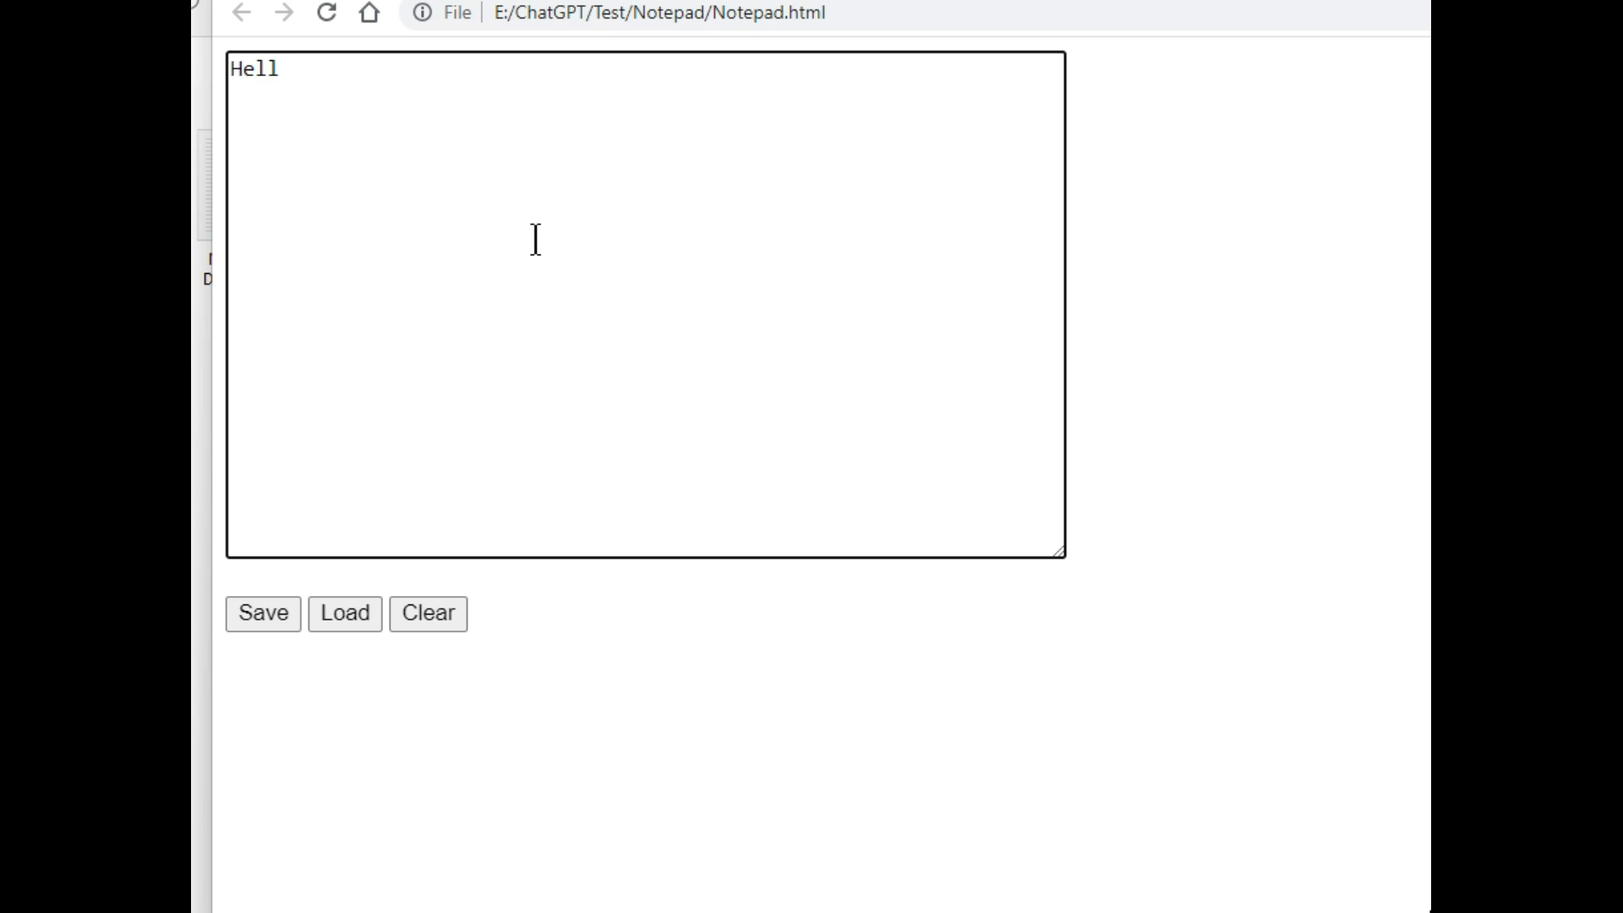
{"action": "type", "text": "o world"}
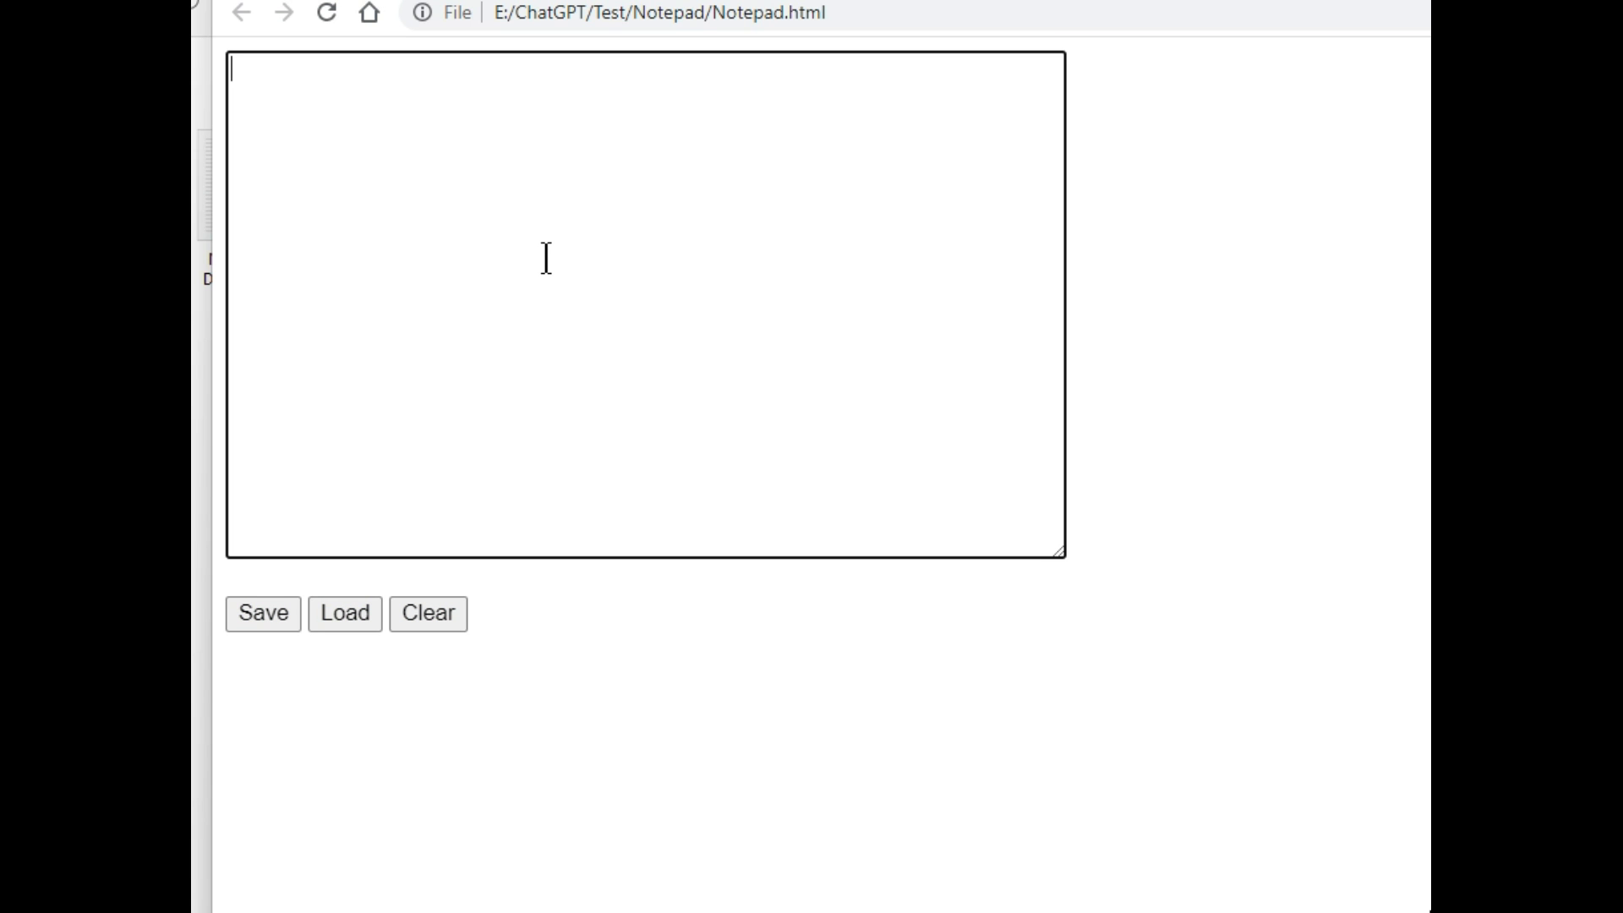
{"action": "type", "text": "L"}
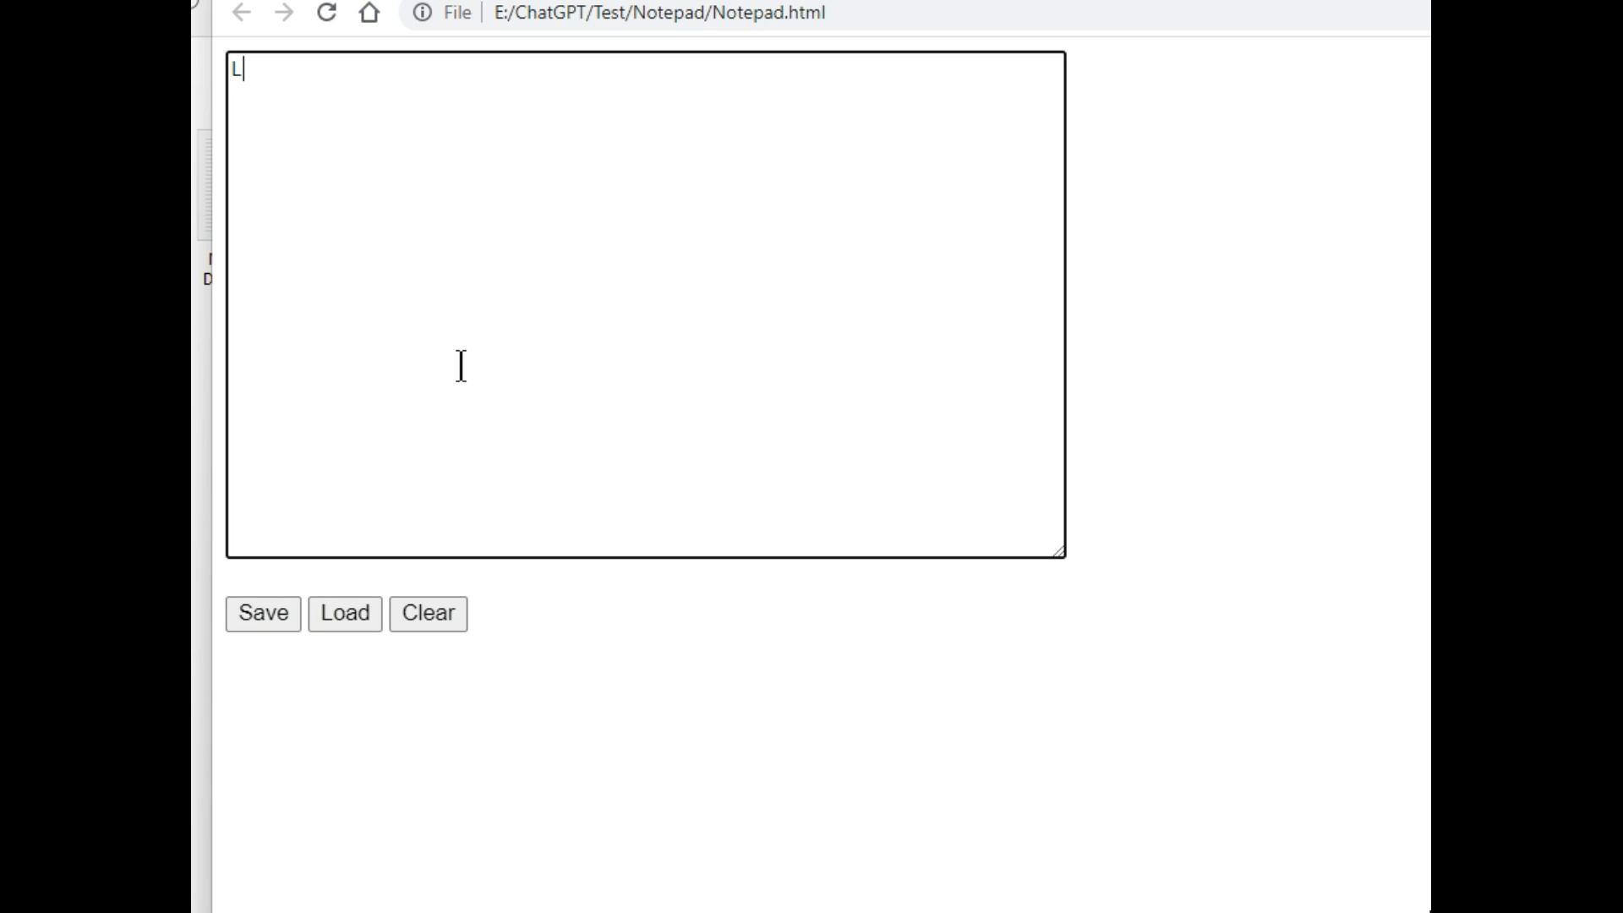
{"action": "type", "text": "oad it"}
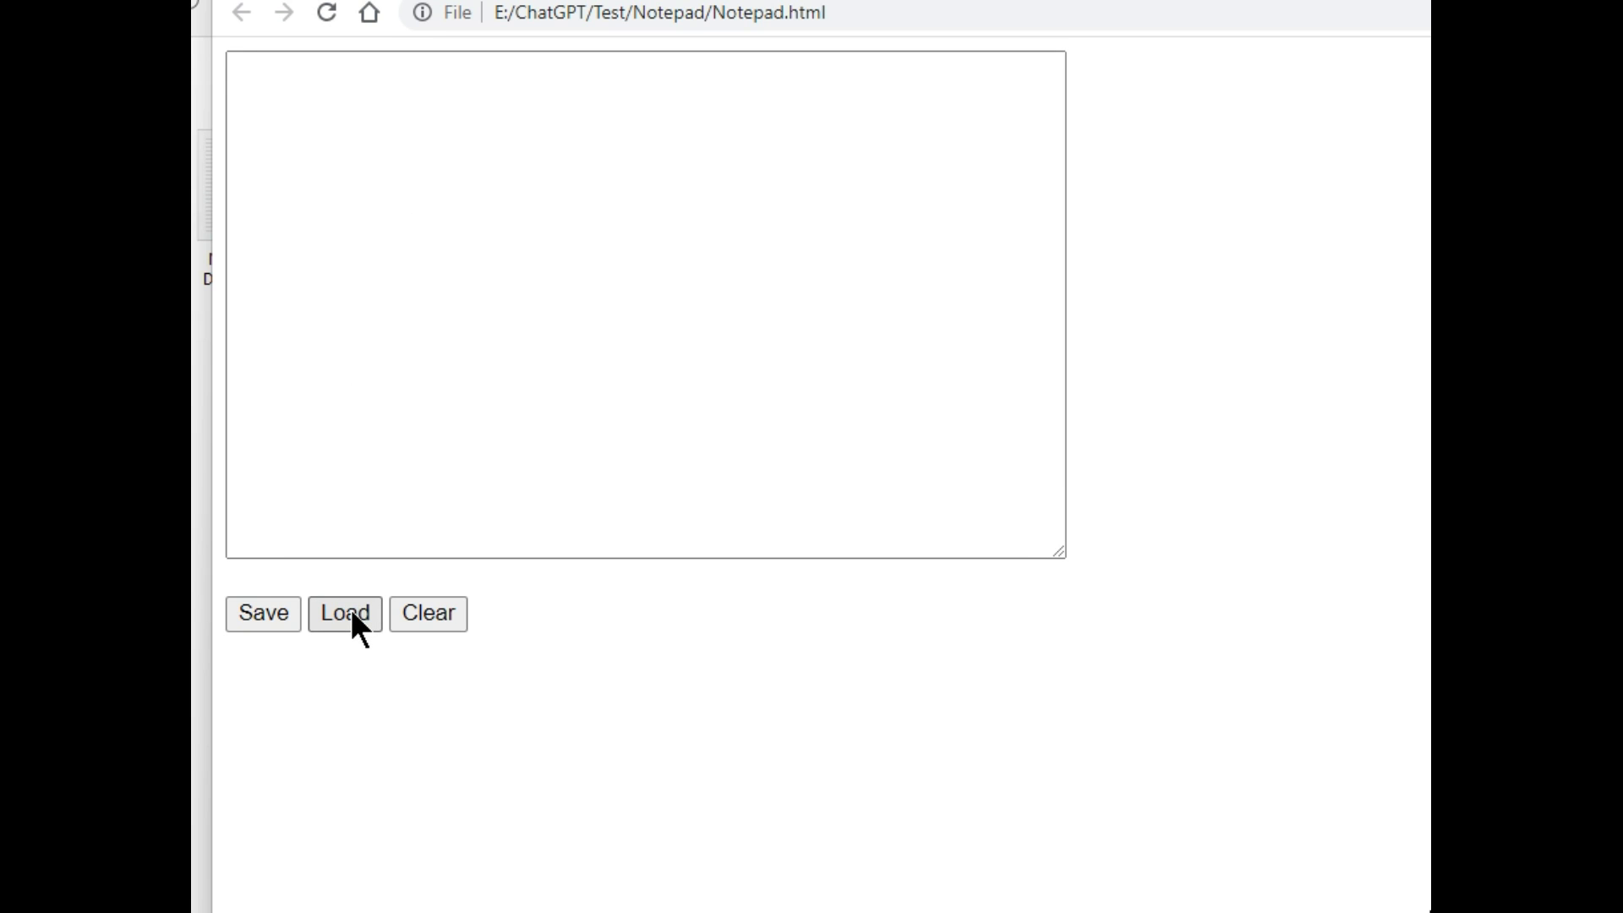
{"action": "left_click", "coordinate": [344, 613]}
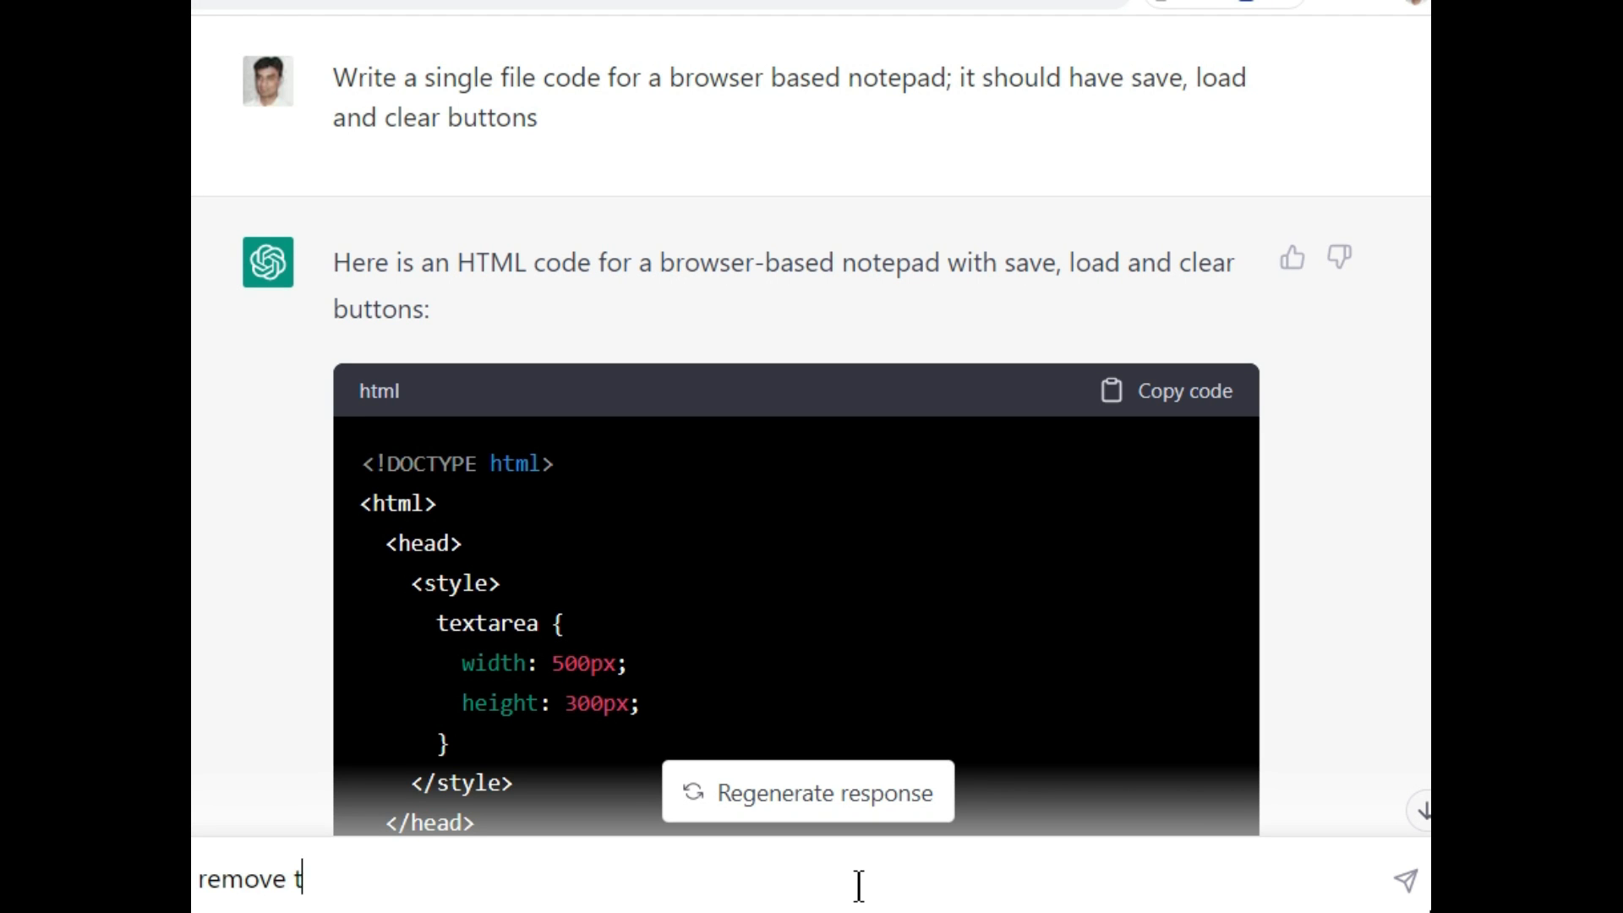
- Send ChatGPT 'remove the buttons and it should autosave and autoload'
{"action": "type", "text": "he buttons"}
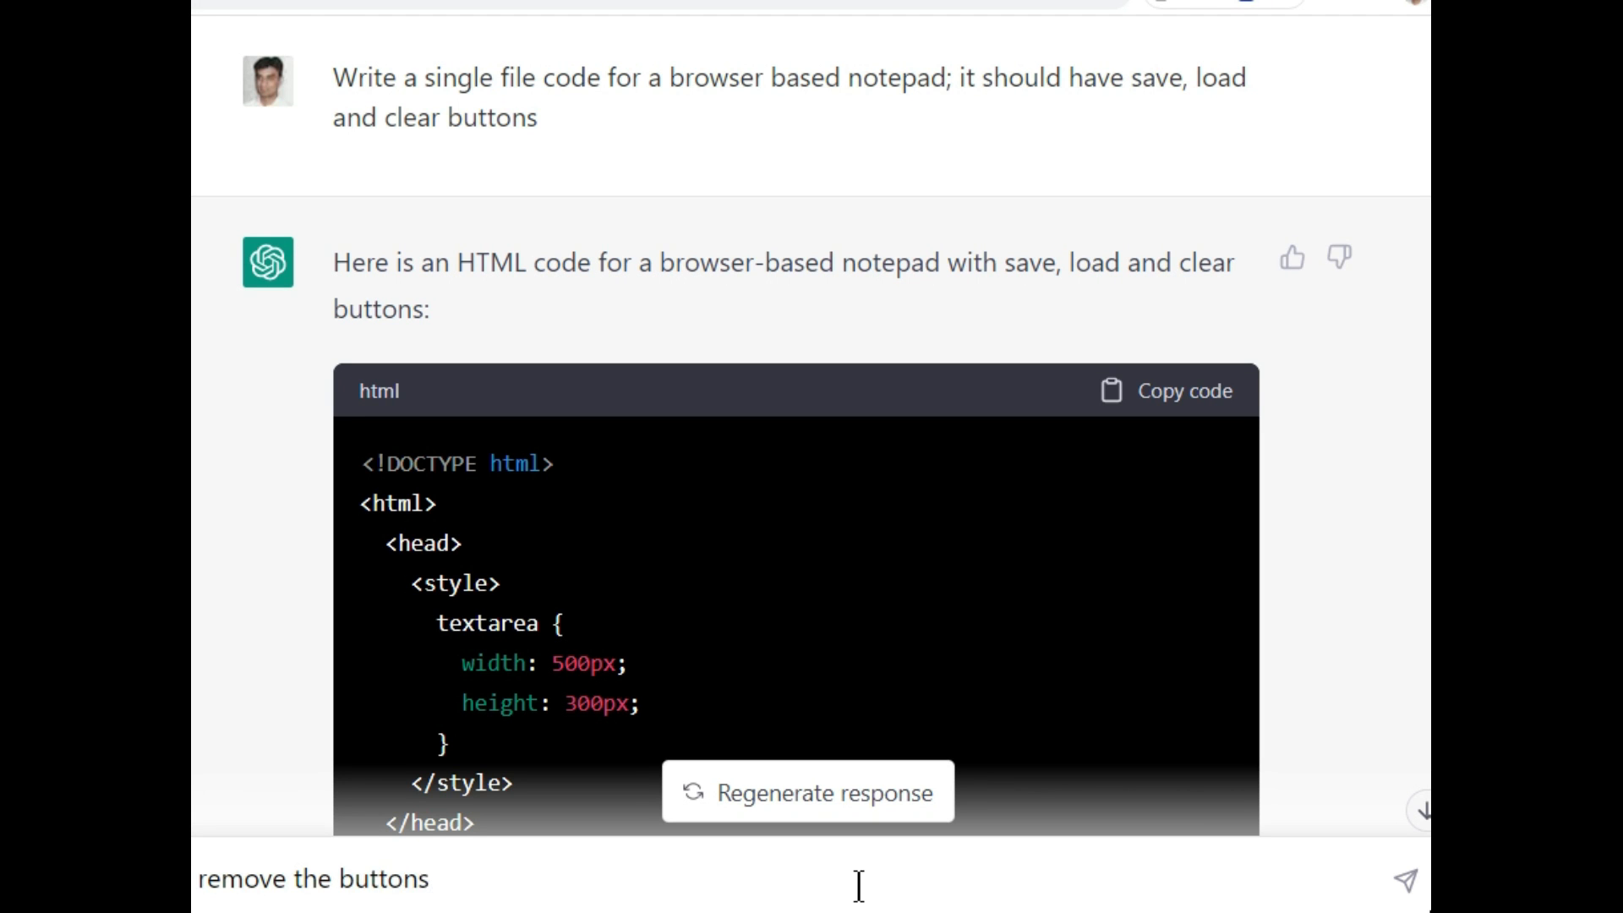
{"action": "type", "text": "and it"}
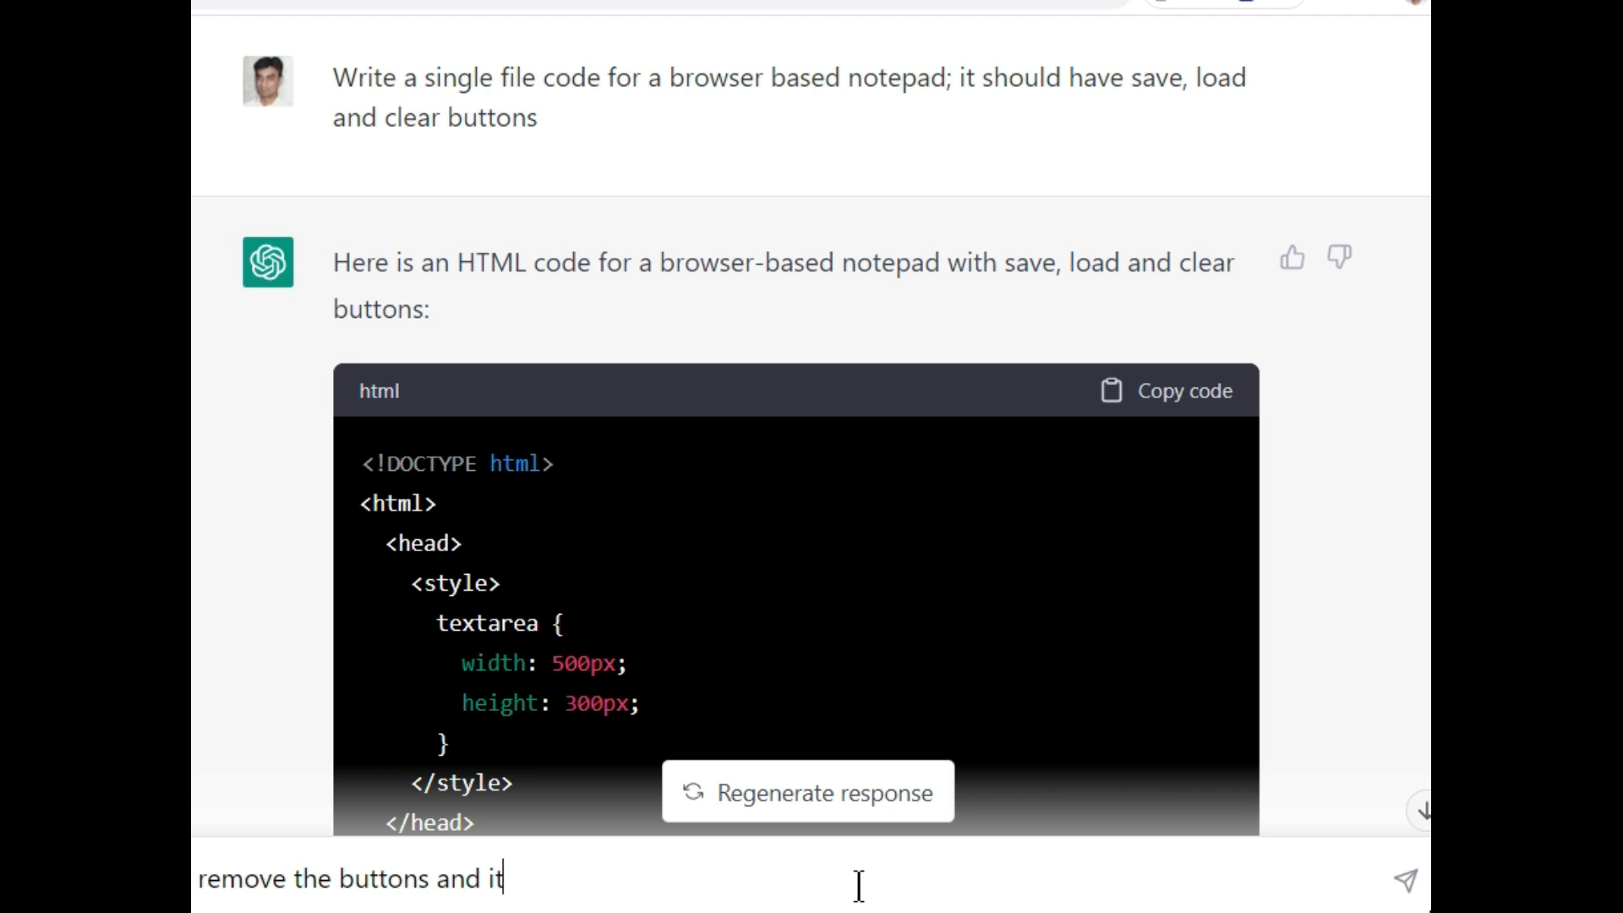
{"action": "type", "text": "should au"}
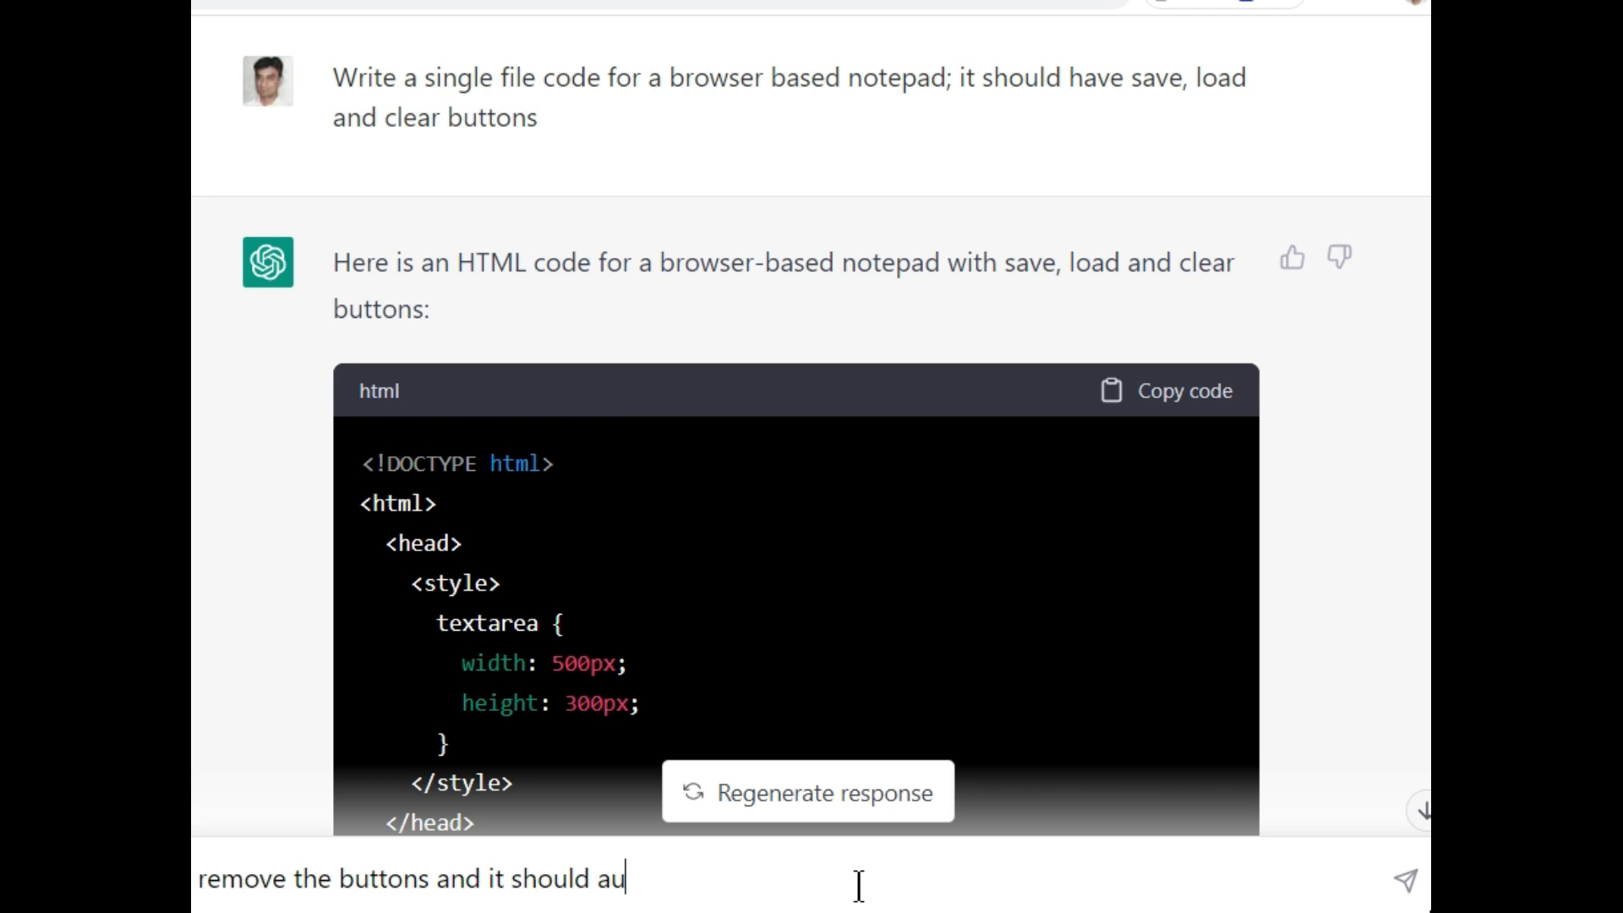
{"action": "type", "text": "tosave and"}
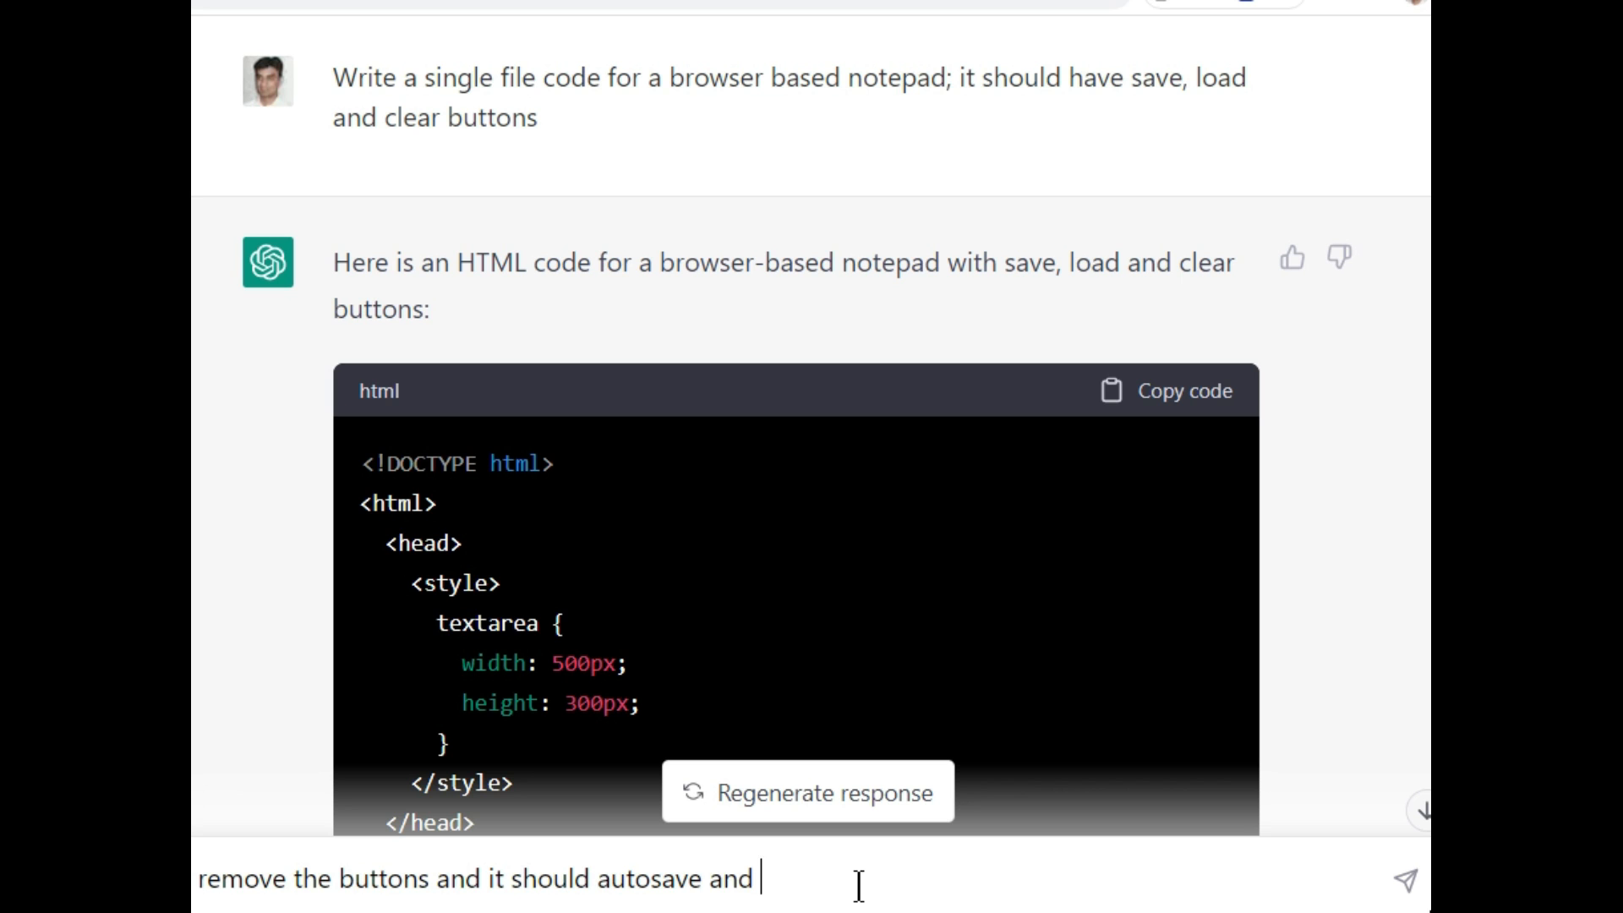
{"action": "type", "text": "autoload"}
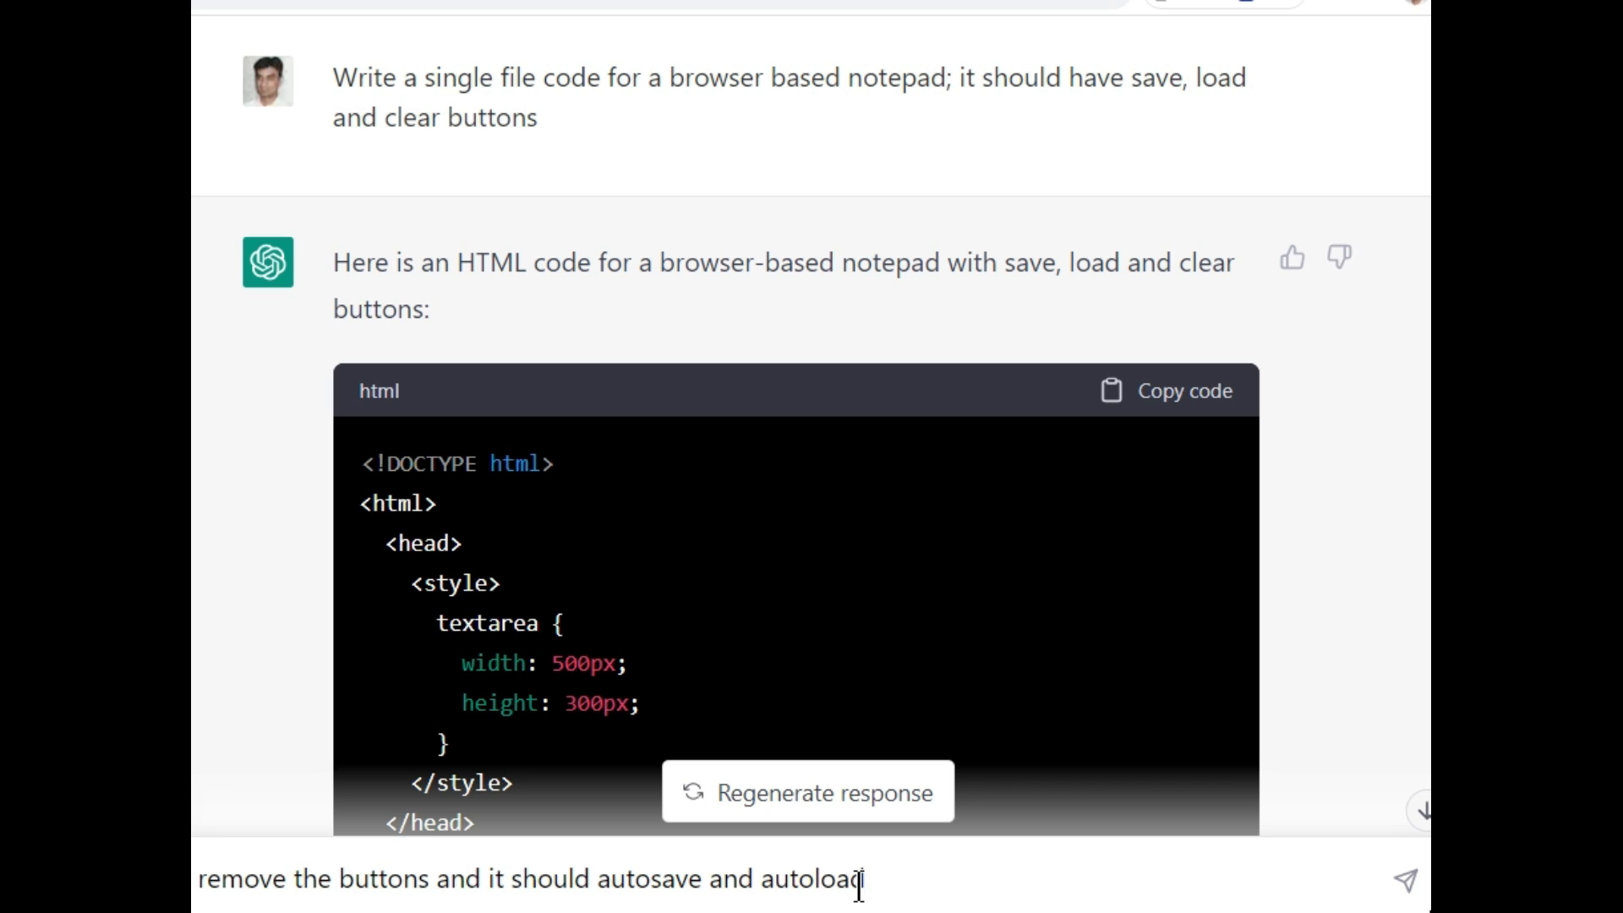
{"action": "left_click", "coordinate": [1405, 881]}
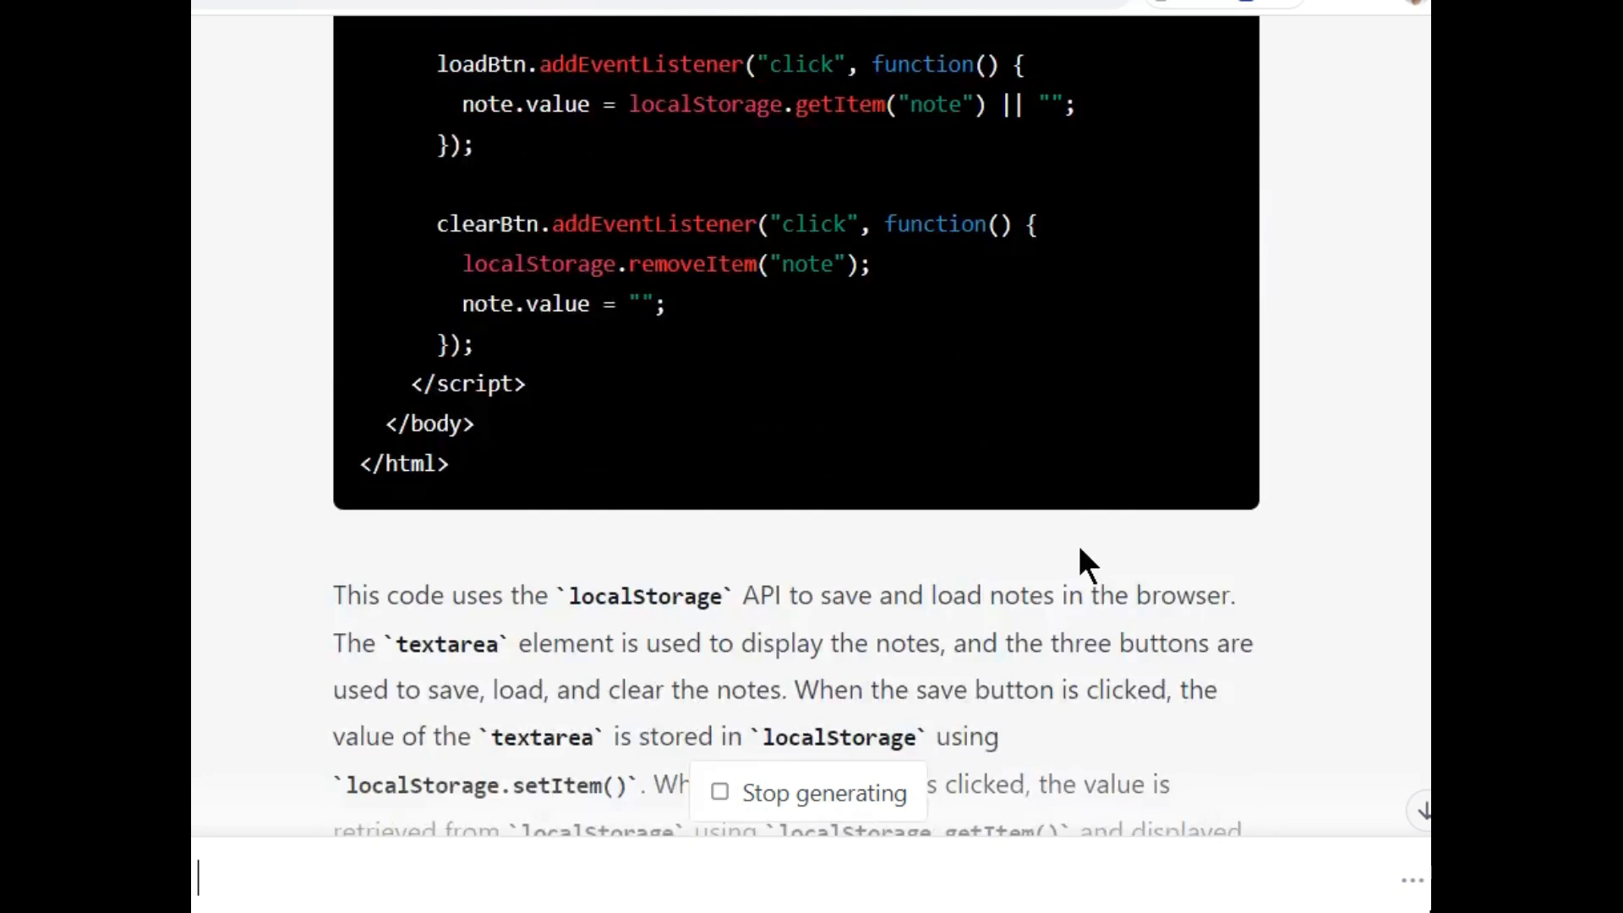
- Scroll through the updated buttonless, autosaving notepad code
{"action": "scroll", "scroll_direction": "down", "scroll_amount": 3}
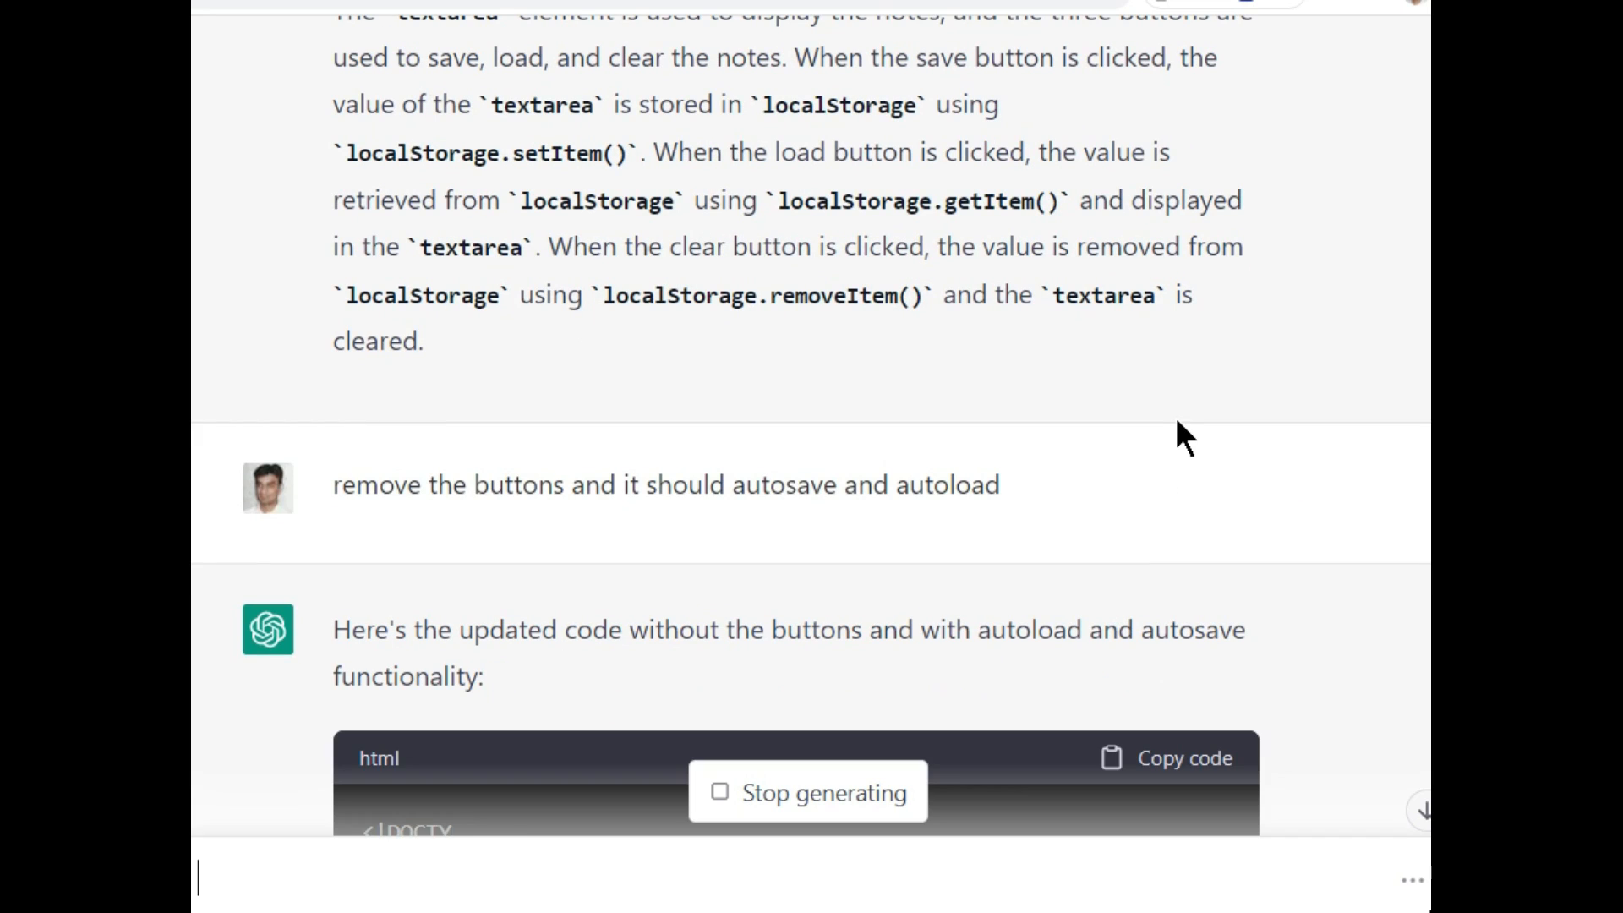
{"action": "scroll", "scroll_direction": "down", "scroll_amount": 3}
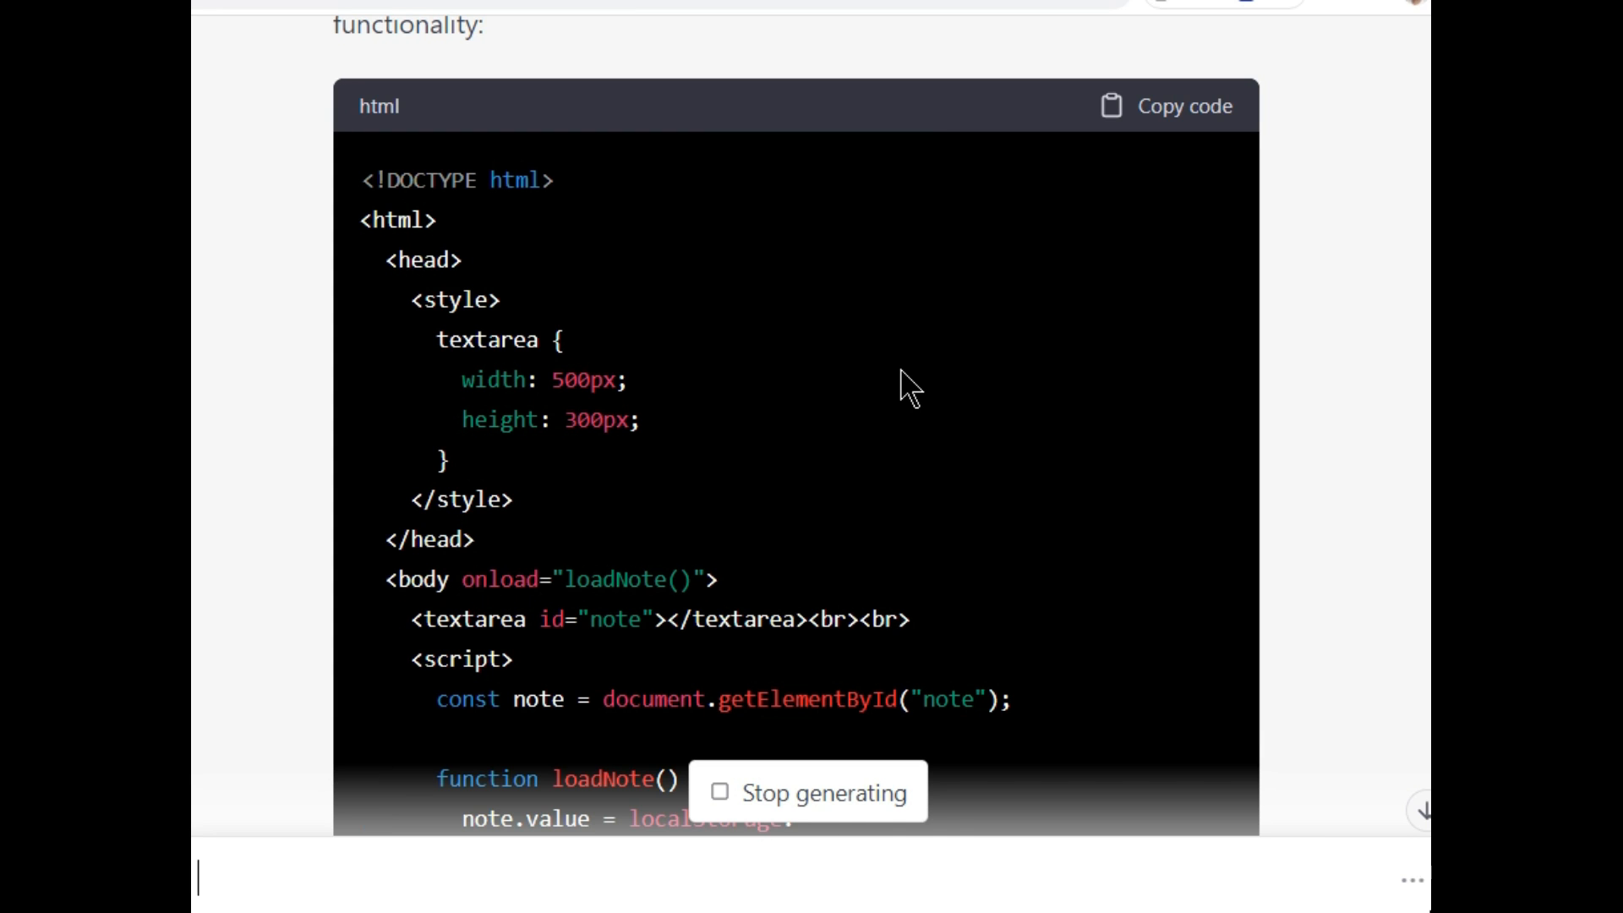
{"action": "scroll", "scroll_direction": "down", "scroll_amount": 3}
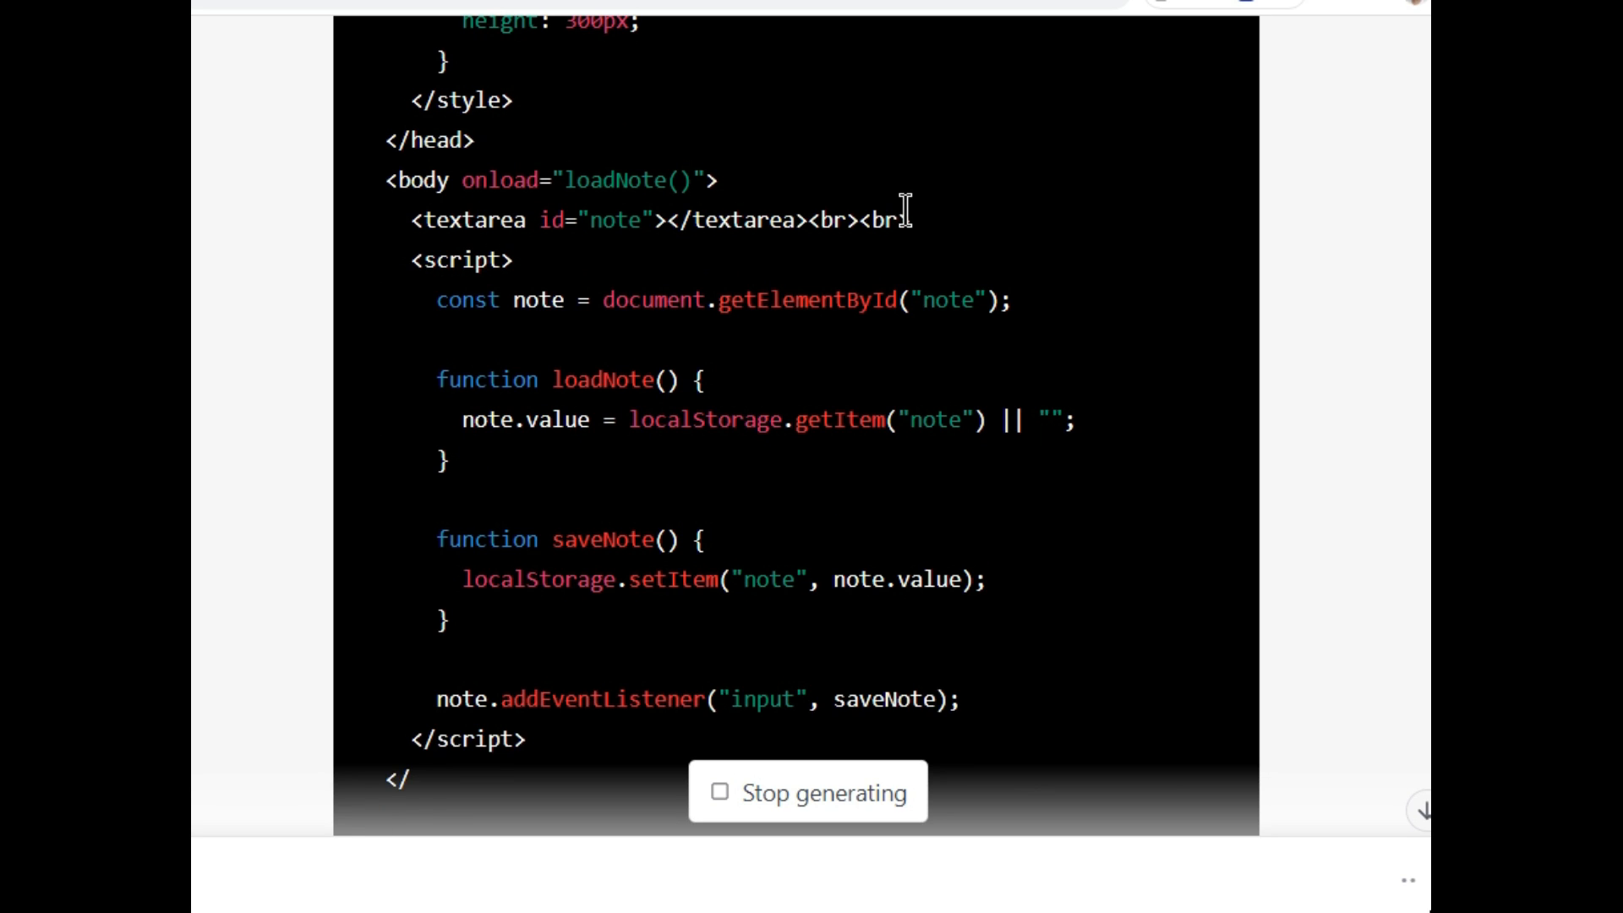
{"action": "scroll", "scroll_direction": "down", "scroll_amount": 3}
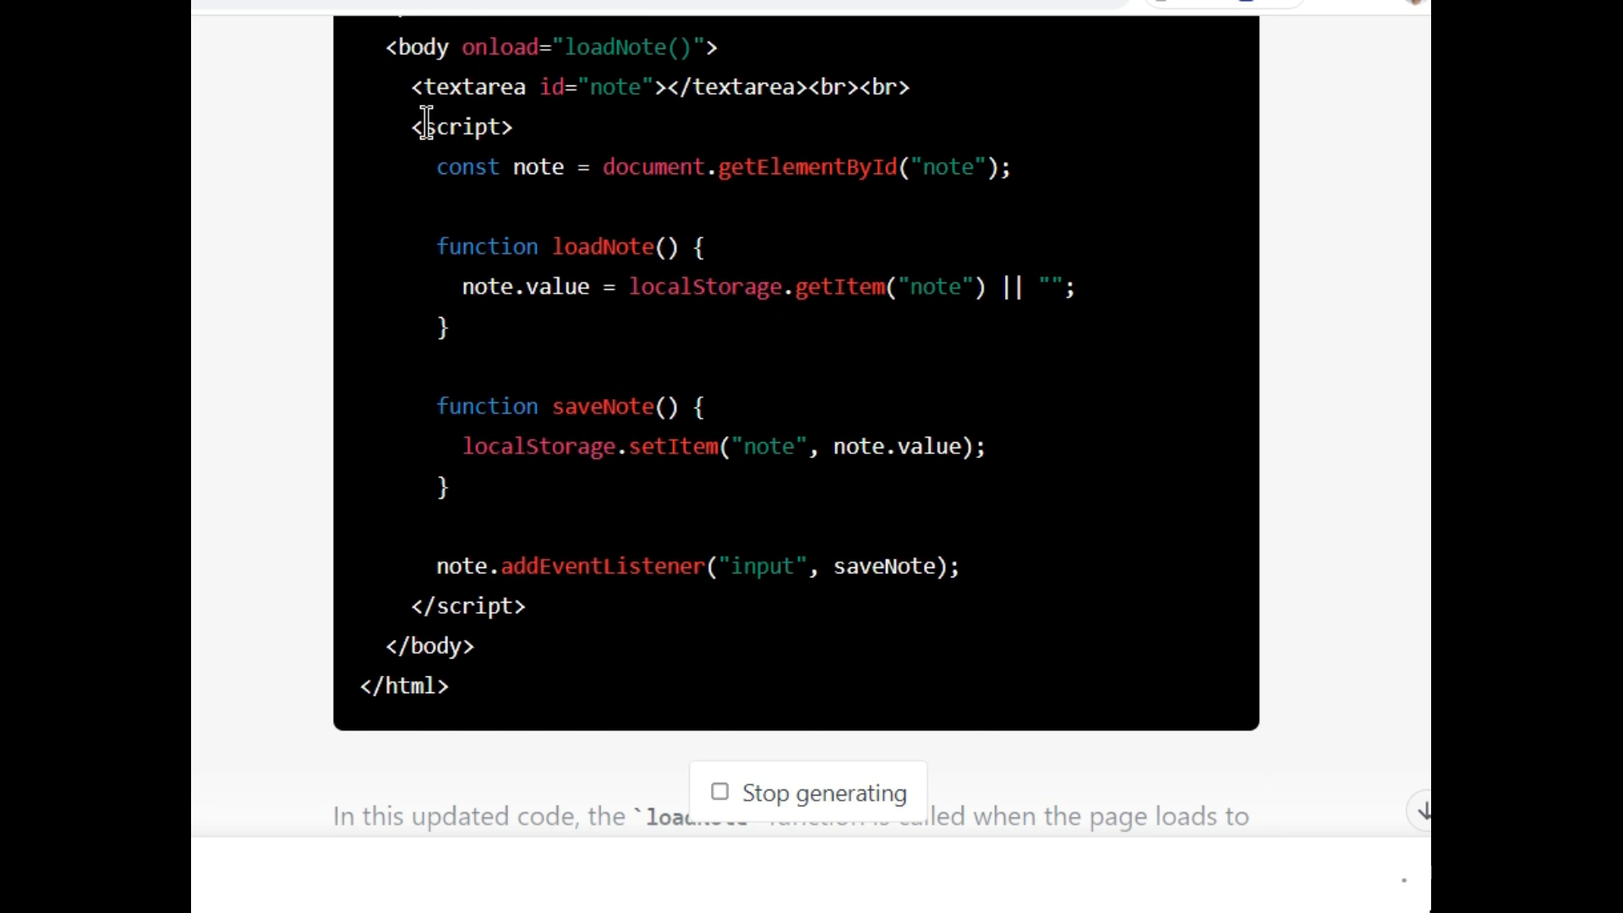
{"action": "scroll", "scroll_direction": "up", "scroll_amount": 3}
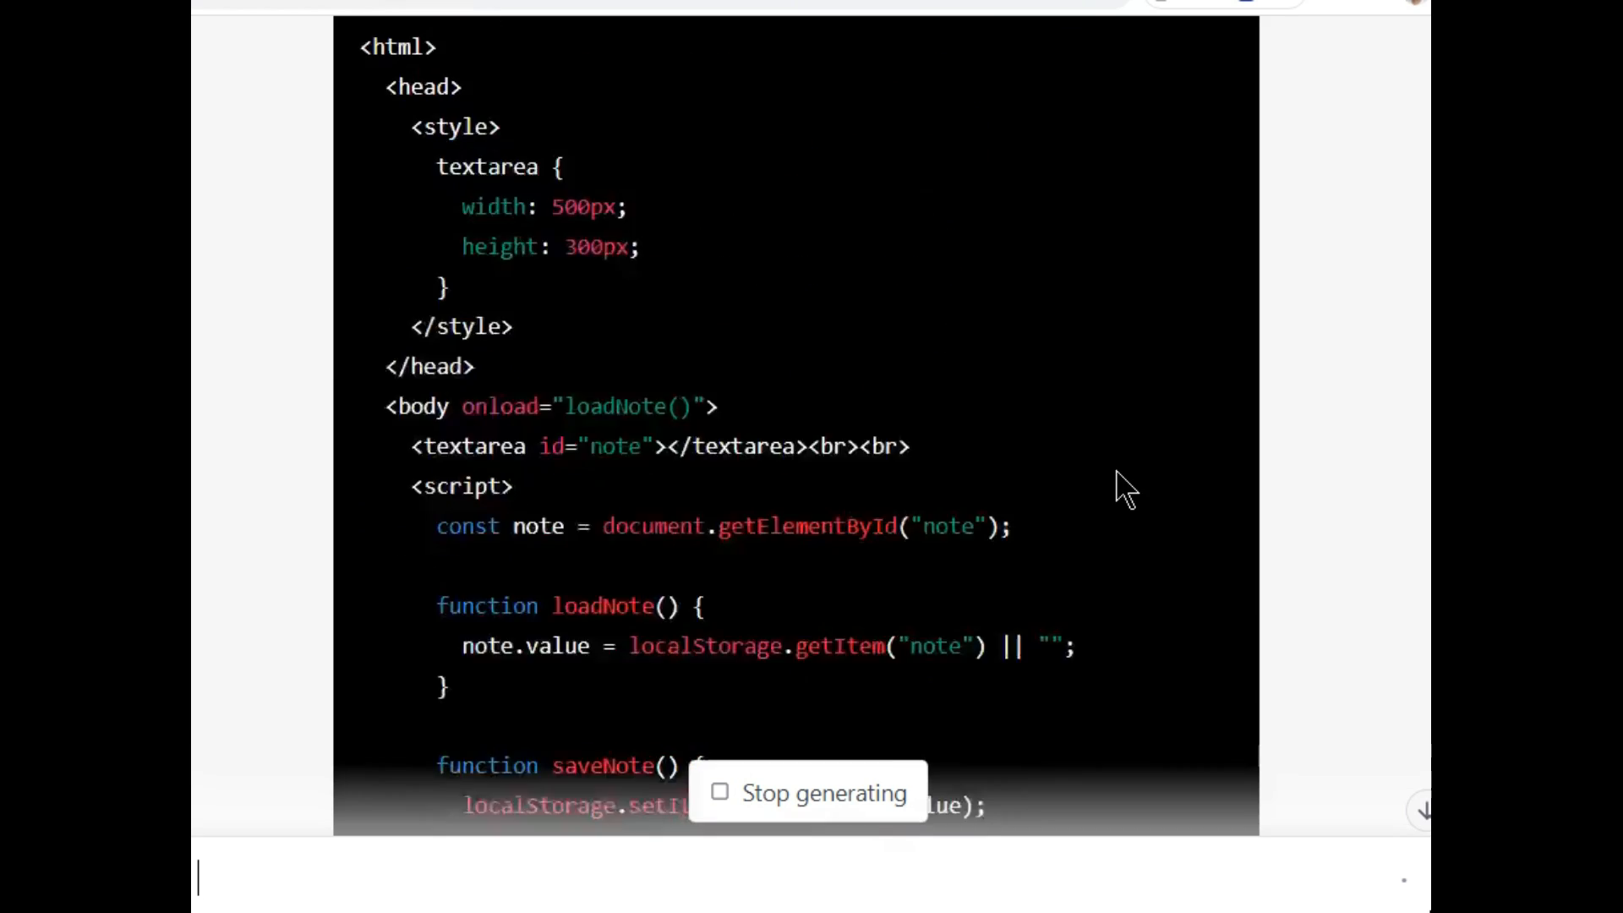
{"action": "scroll", "scroll_direction": "up", "scroll_amount": 3}
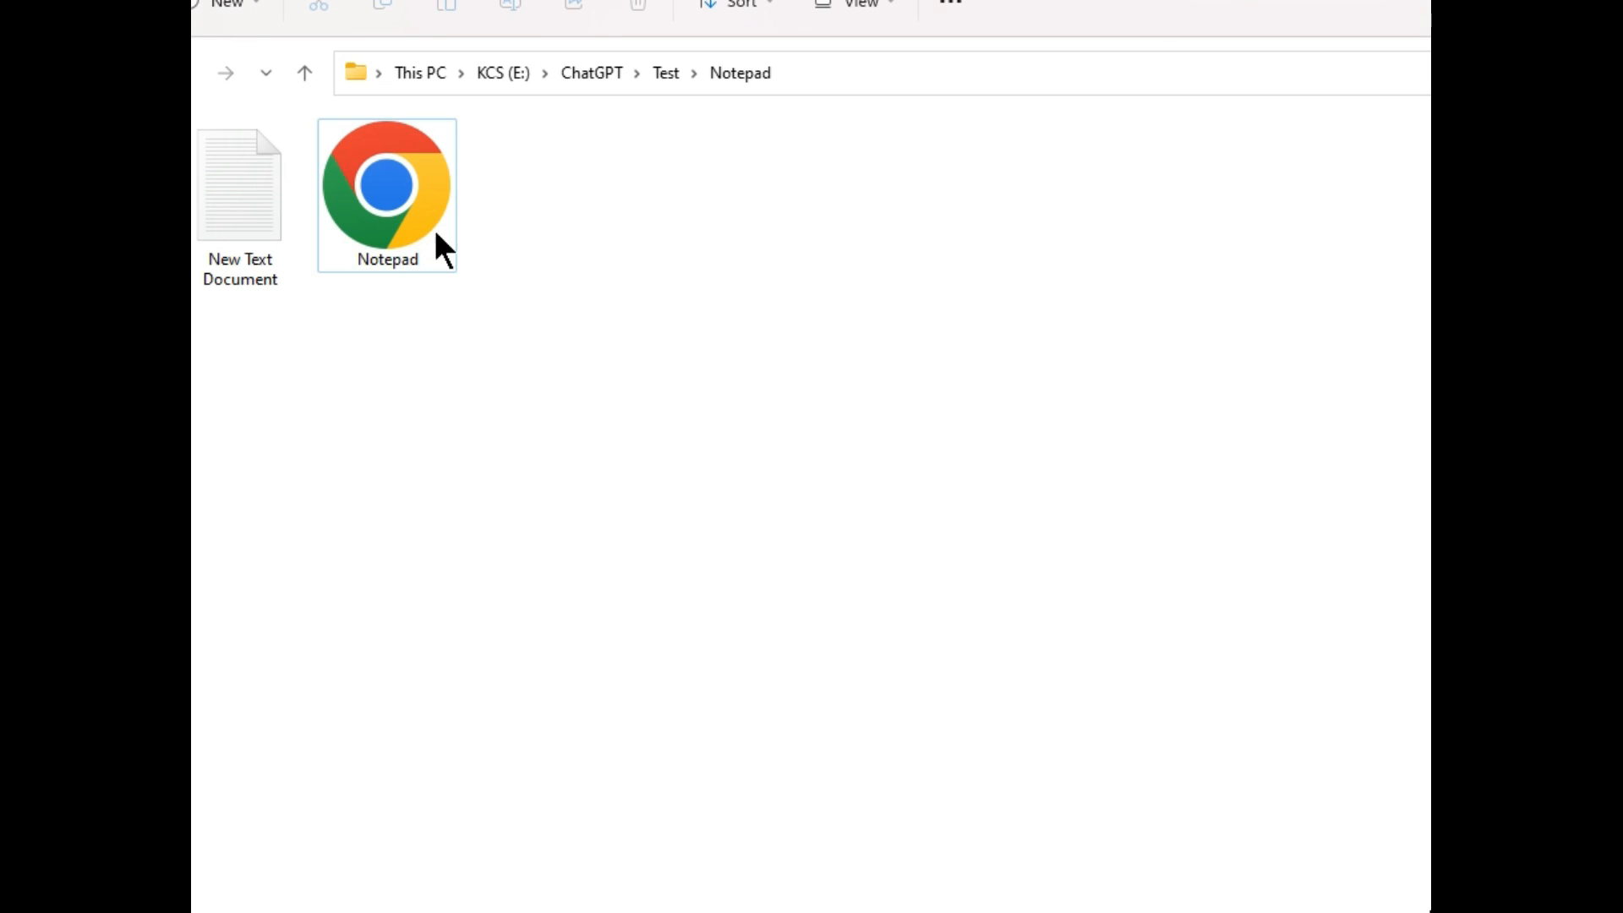
{"action": "mouse_move", "coordinate": [398, 233]}
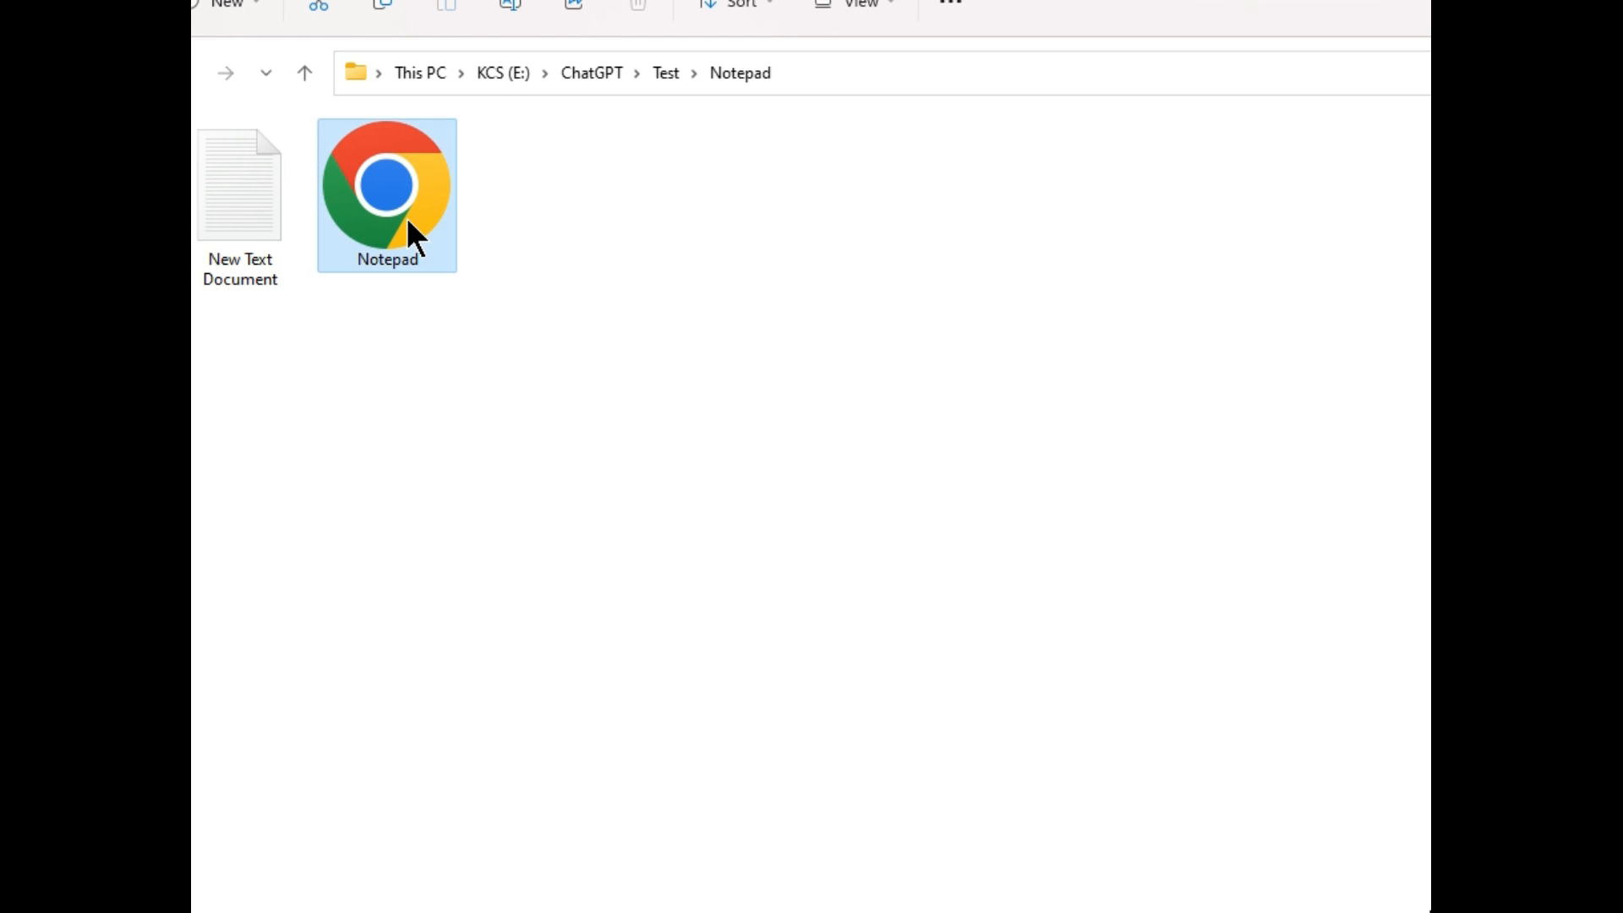
- Open Notepad.html in Notepad, replace it with the autosave code, and save
{"action": "right_click", "coordinate": [387, 194]}
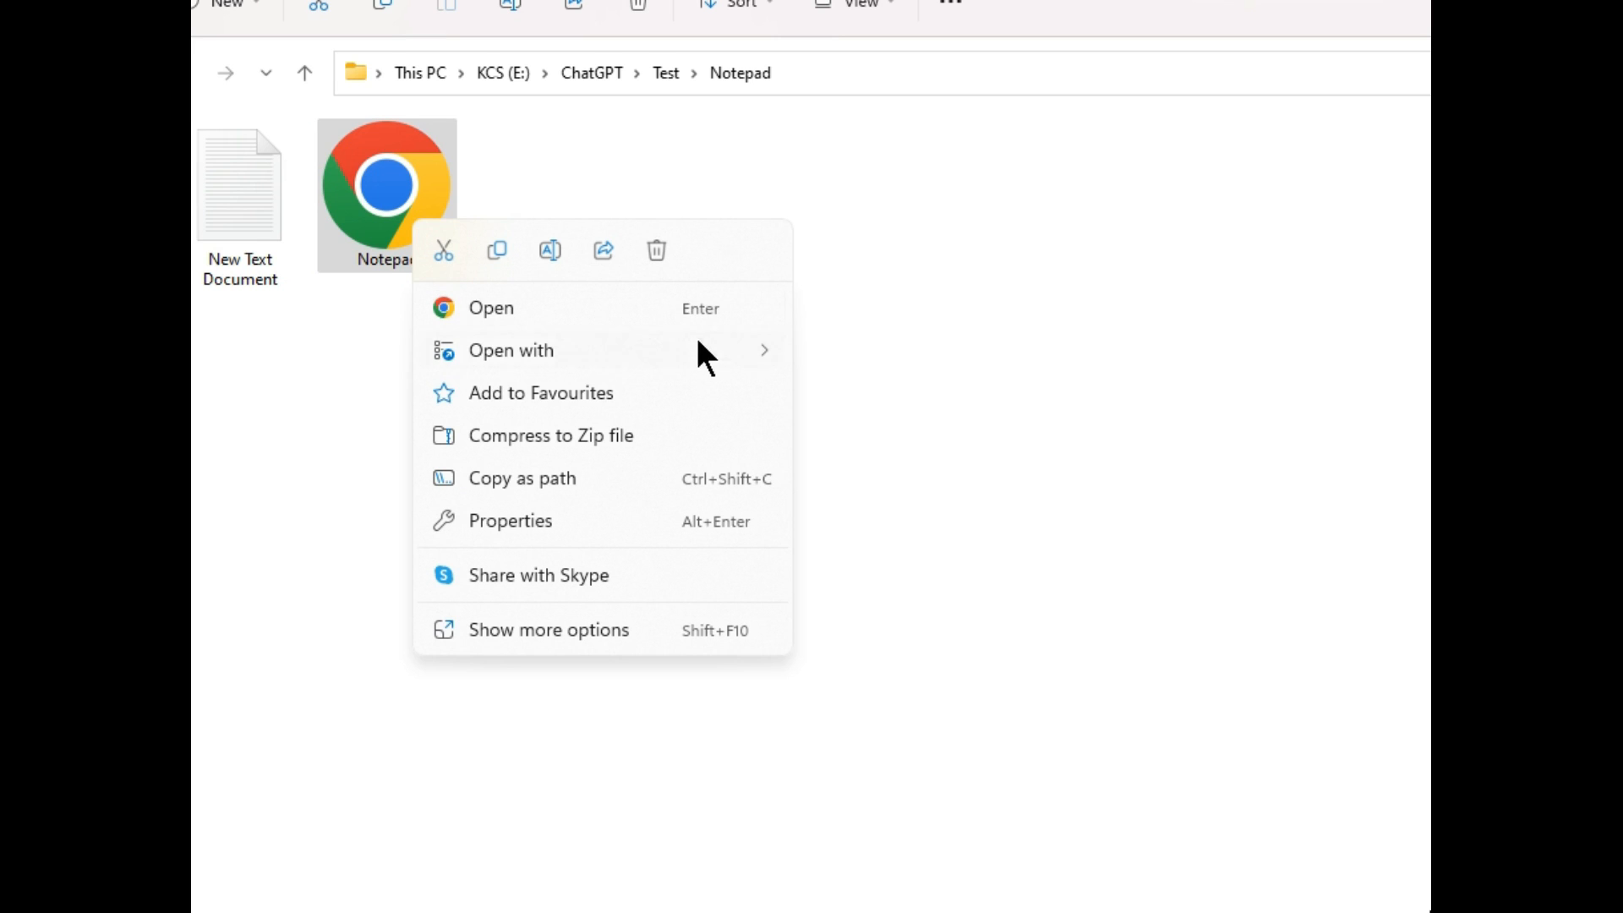
{"action": "left_click", "coordinate": [512, 350]}
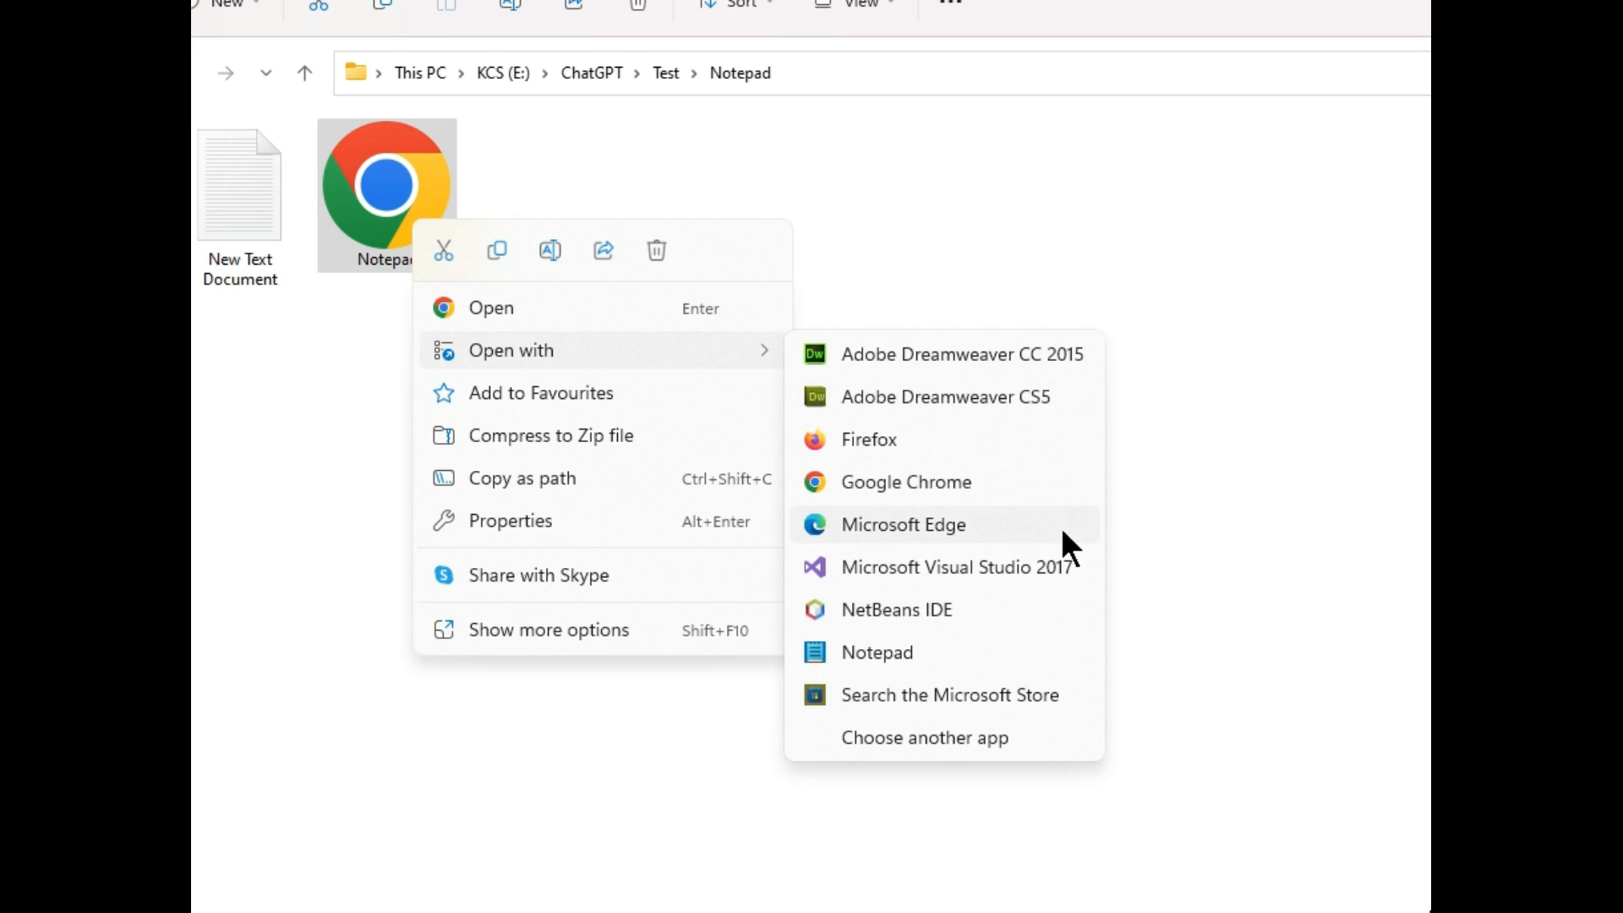
{"action": "left_click", "coordinate": [876, 652]}
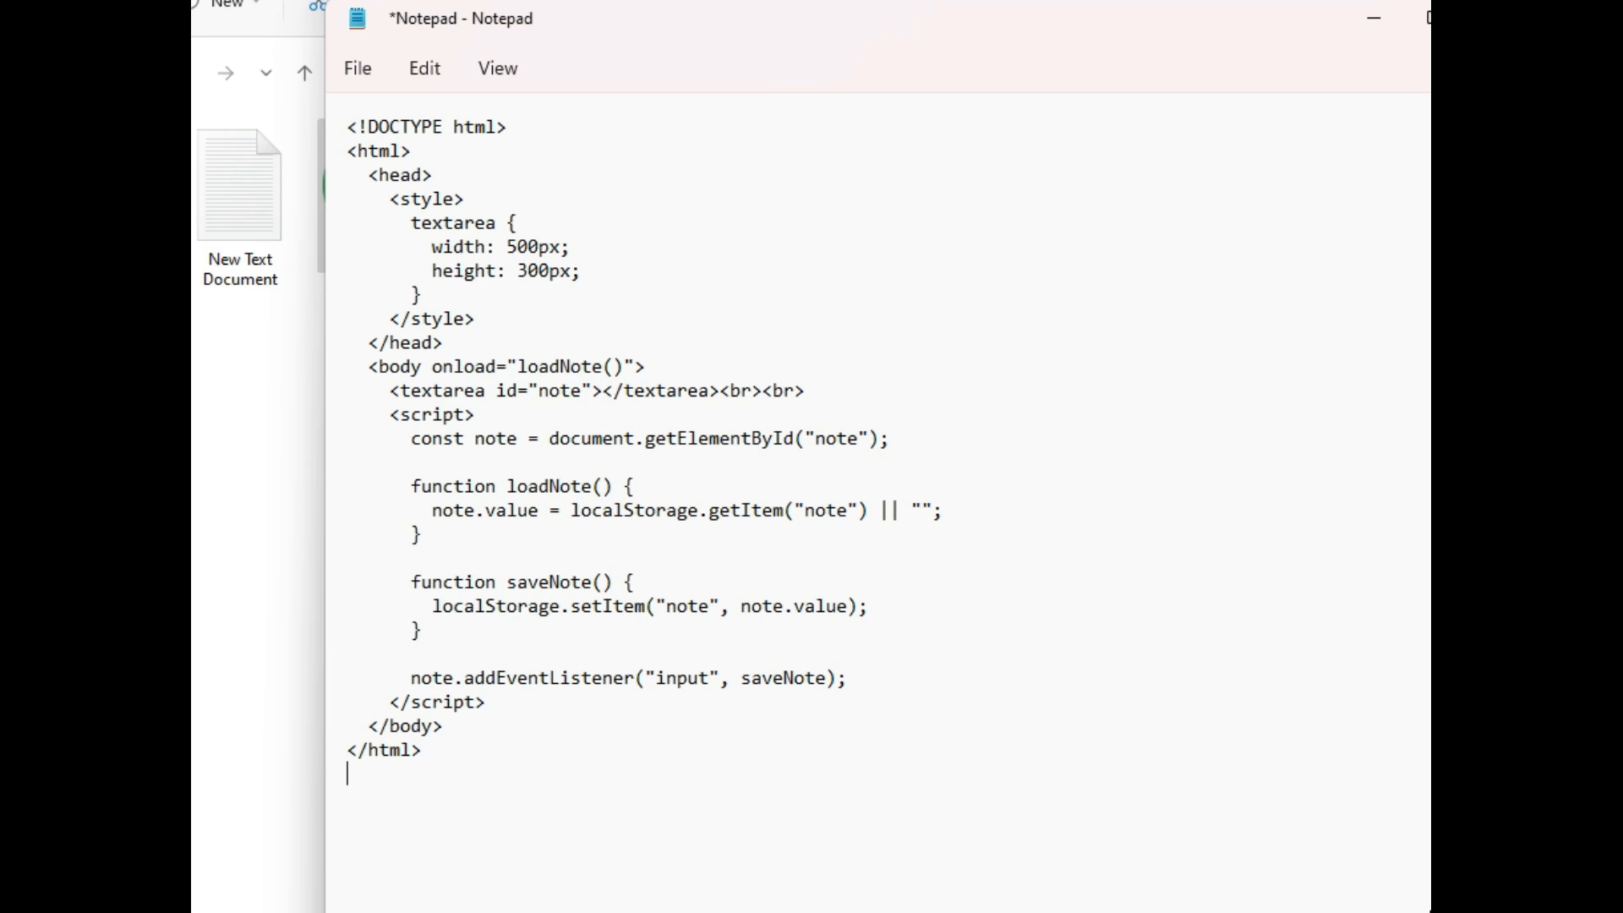
{"action": "key", "text": "ctrl+s"}
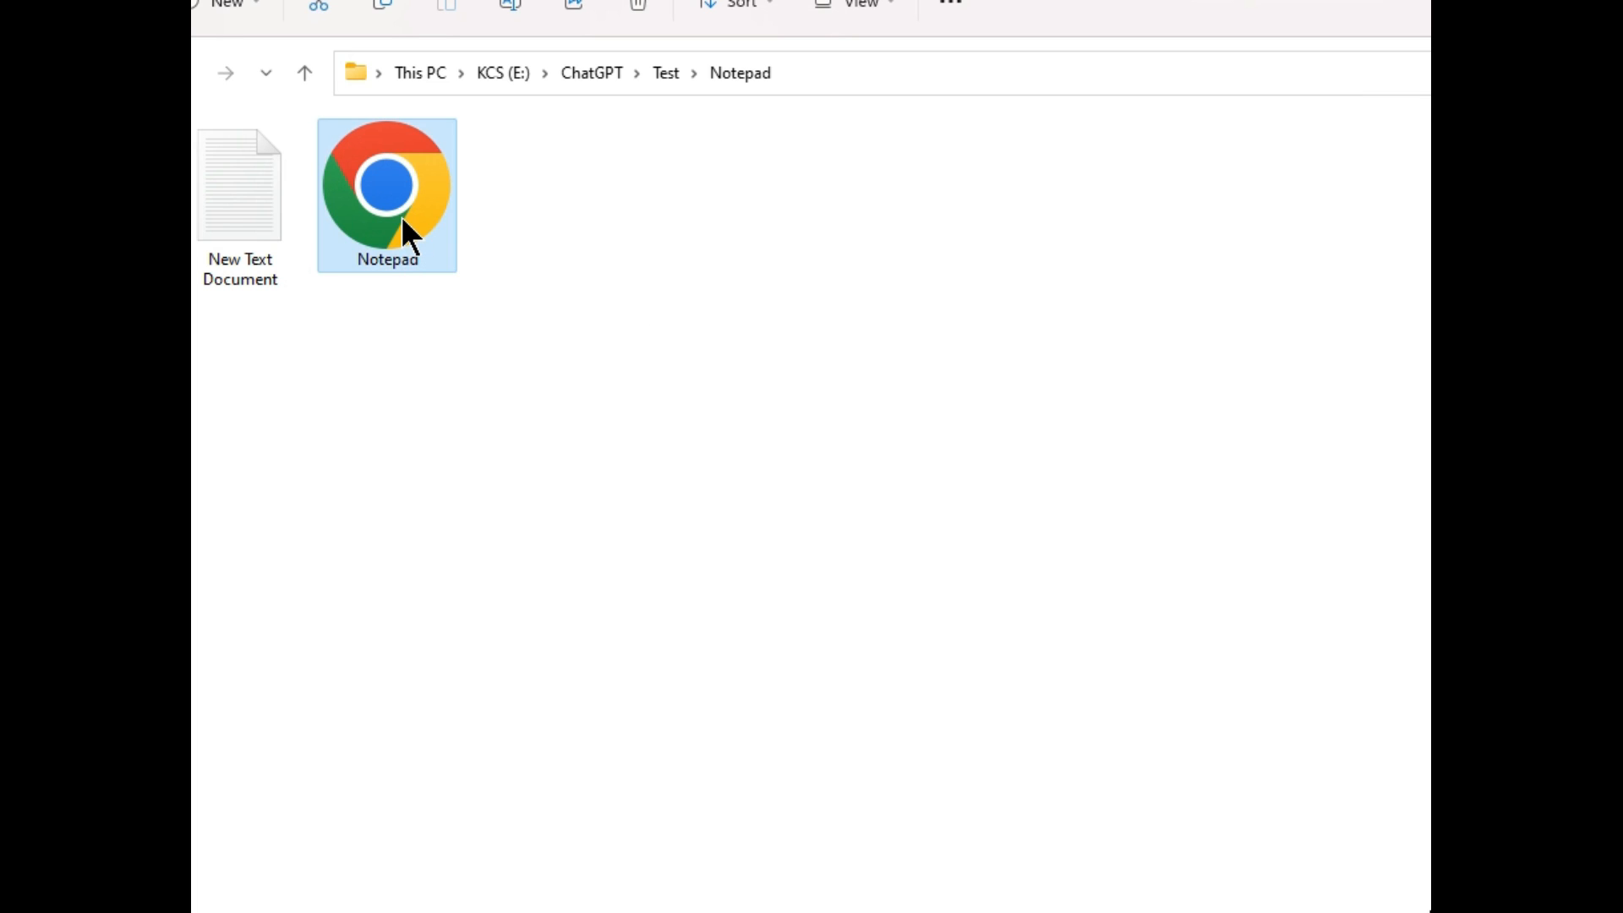
- Open Notepad.html in Chrome and type 'auto save test' into the text box
{"action": "double_click", "coordinate": [386, 194]}
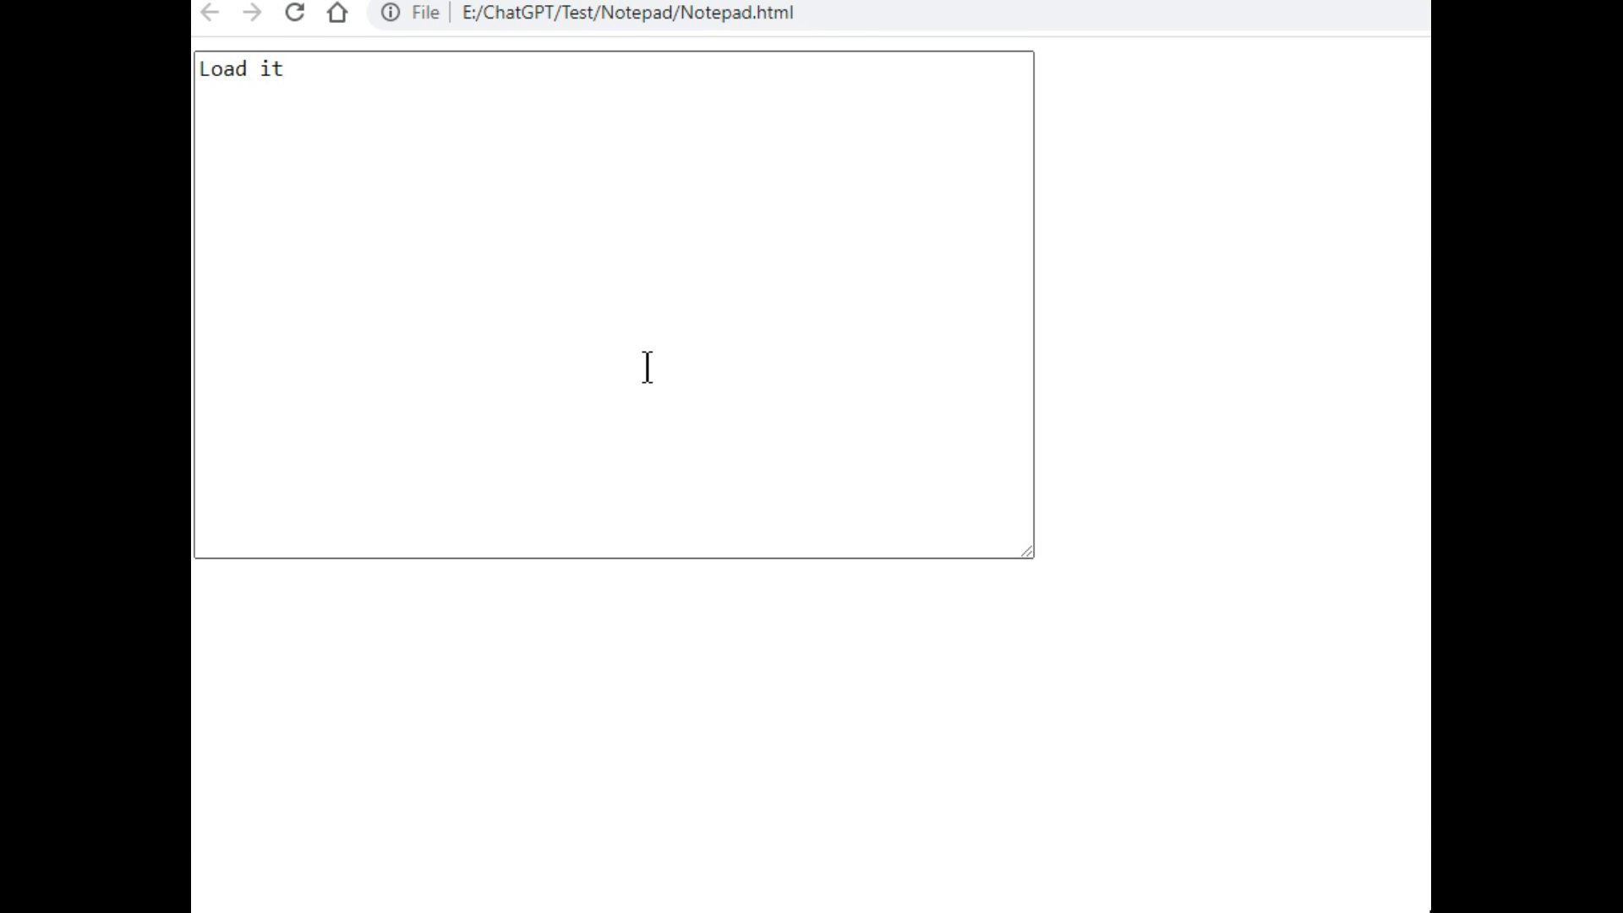
{"action": "type", "text": "au"}
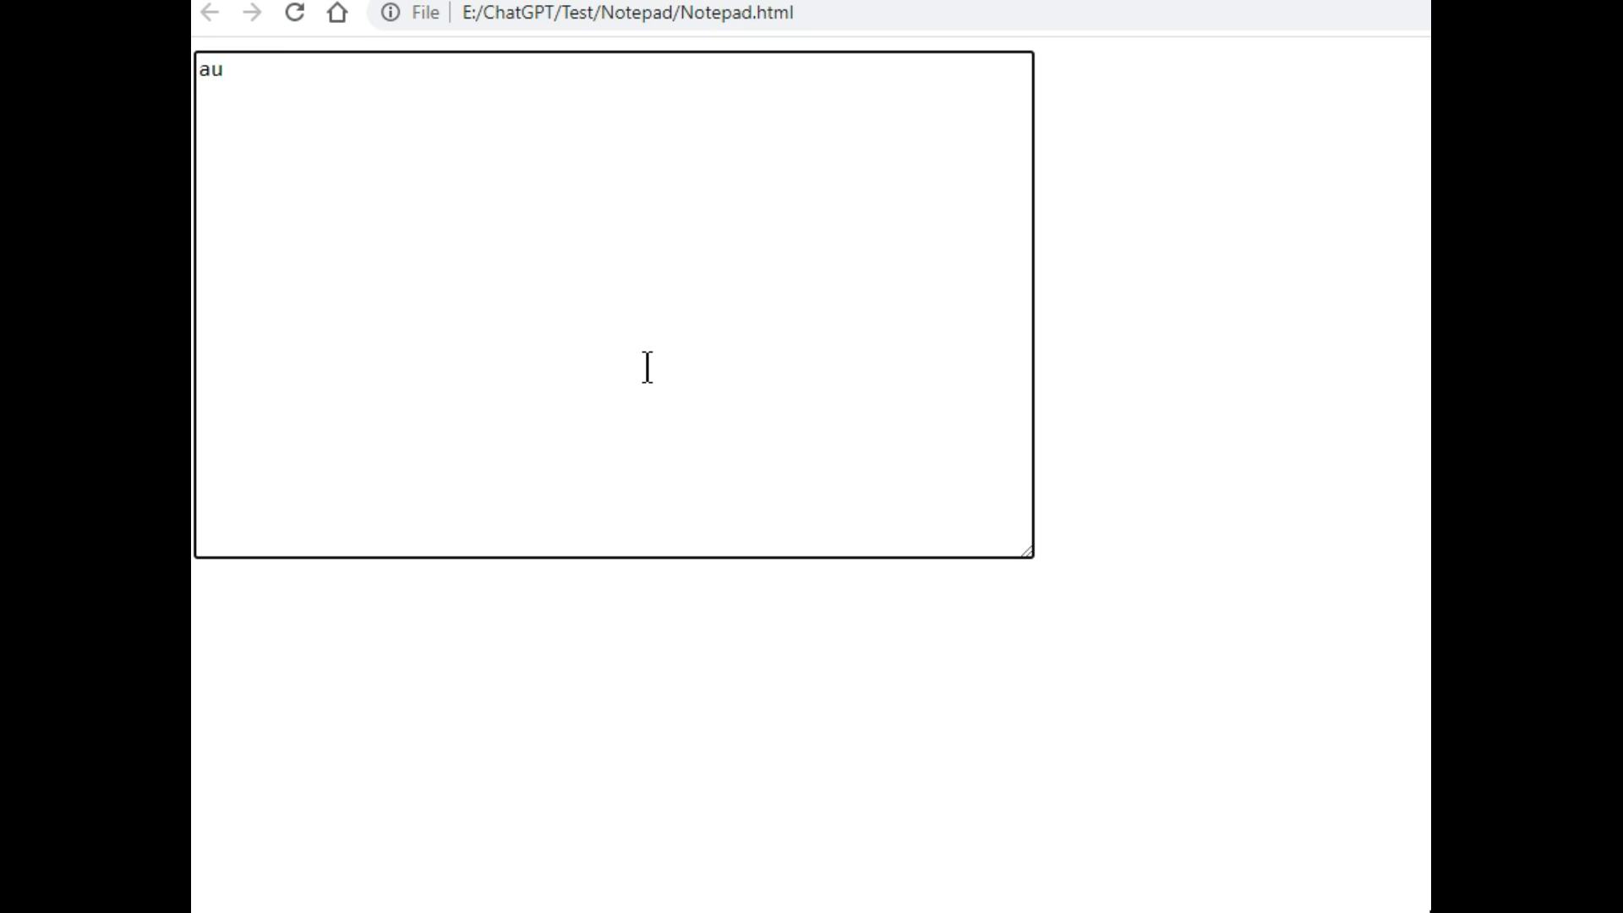
{"action": "type", "text": "to save test"}
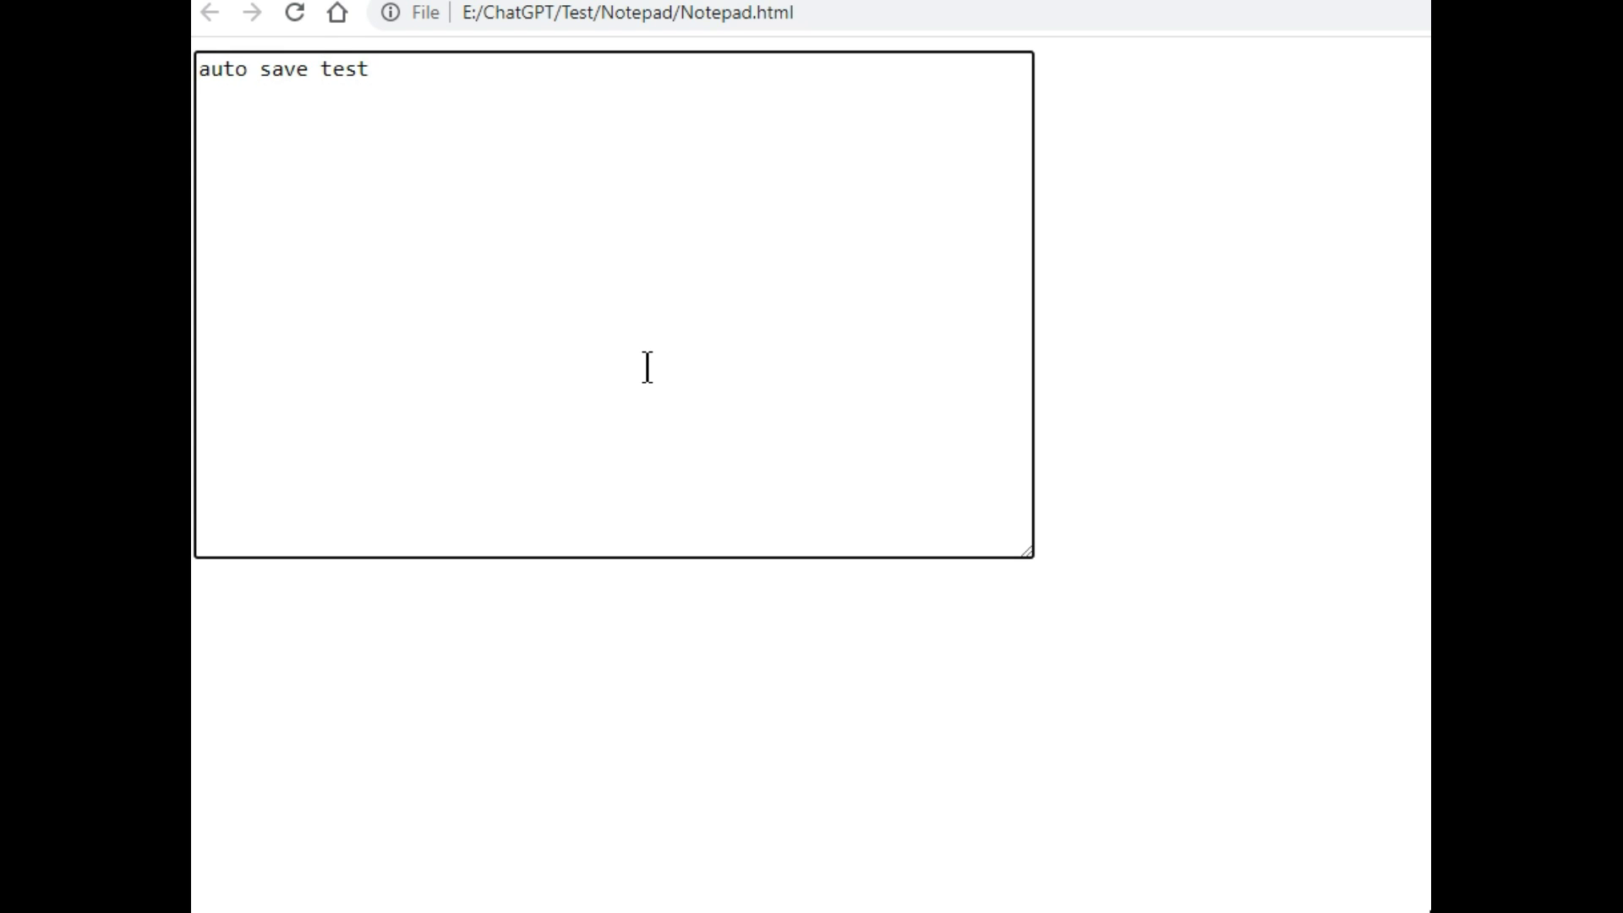
{"action": "mouse_move", "coordinate": [465, 119]}
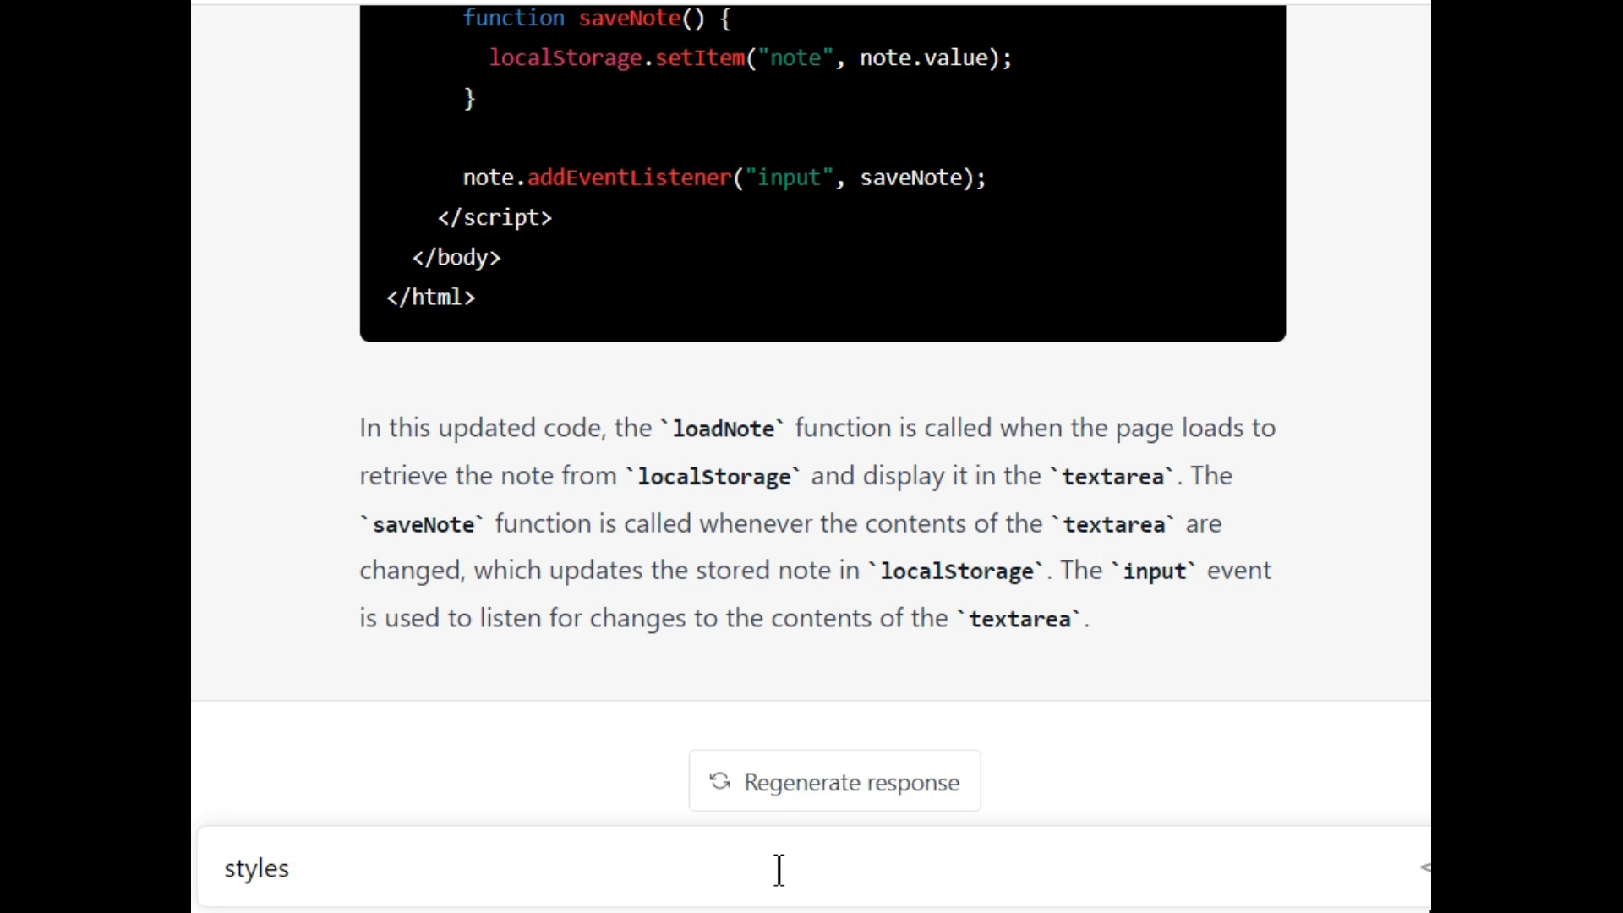
- Ask ChatGPT to 'style the notepad' and scroll through the restyled code
{"action": "type", "text": "the not"}
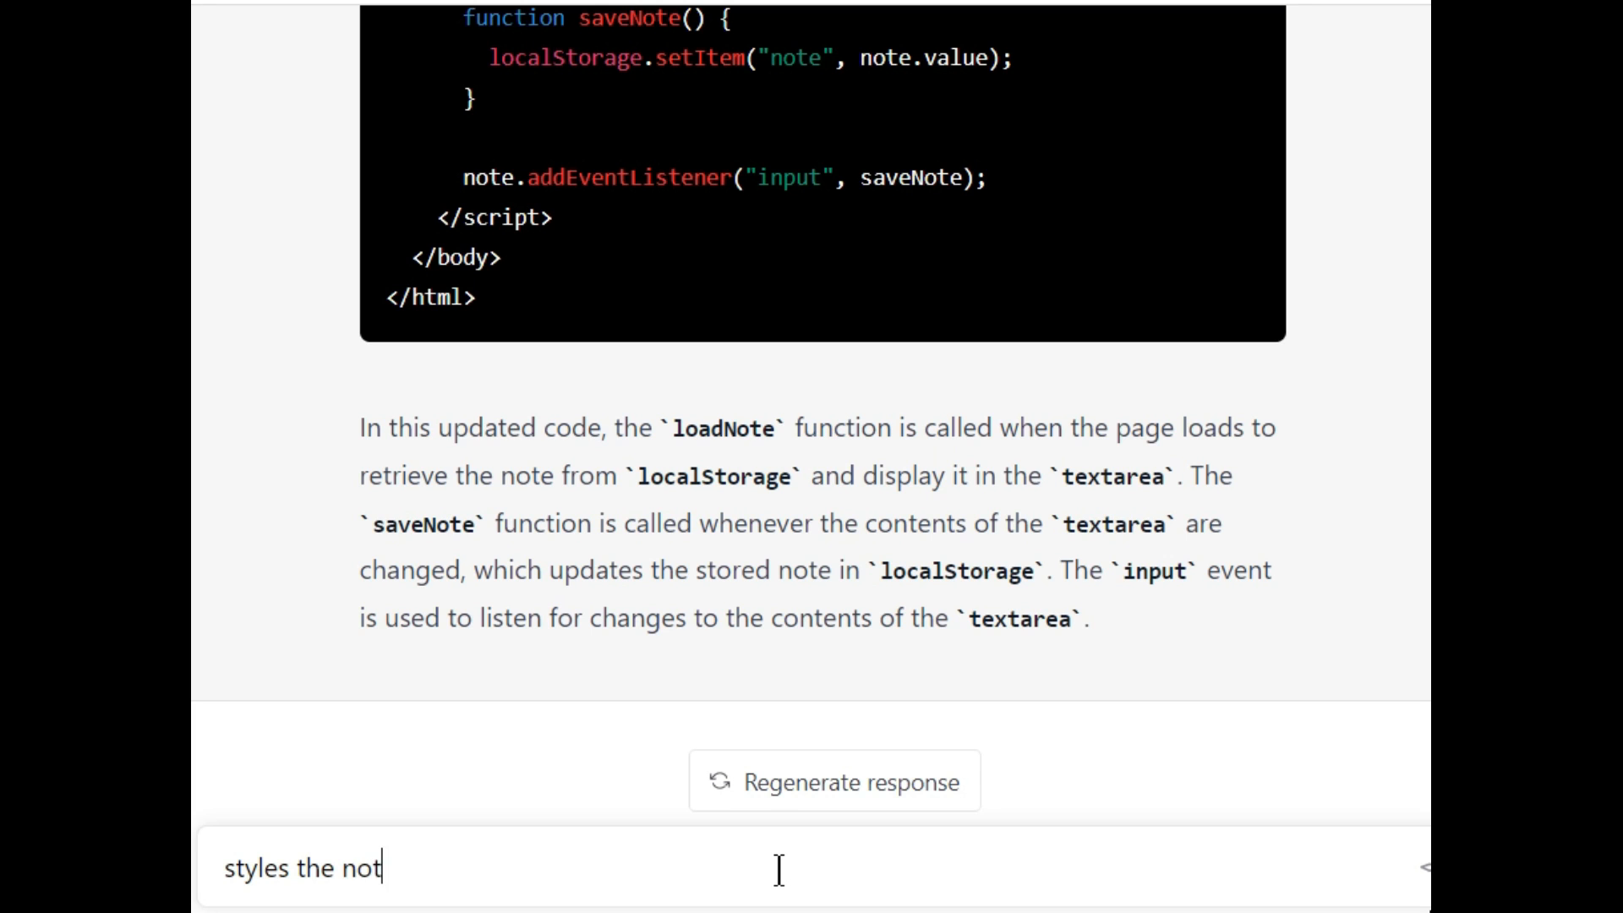
{"action": "type", "text": "epad"}
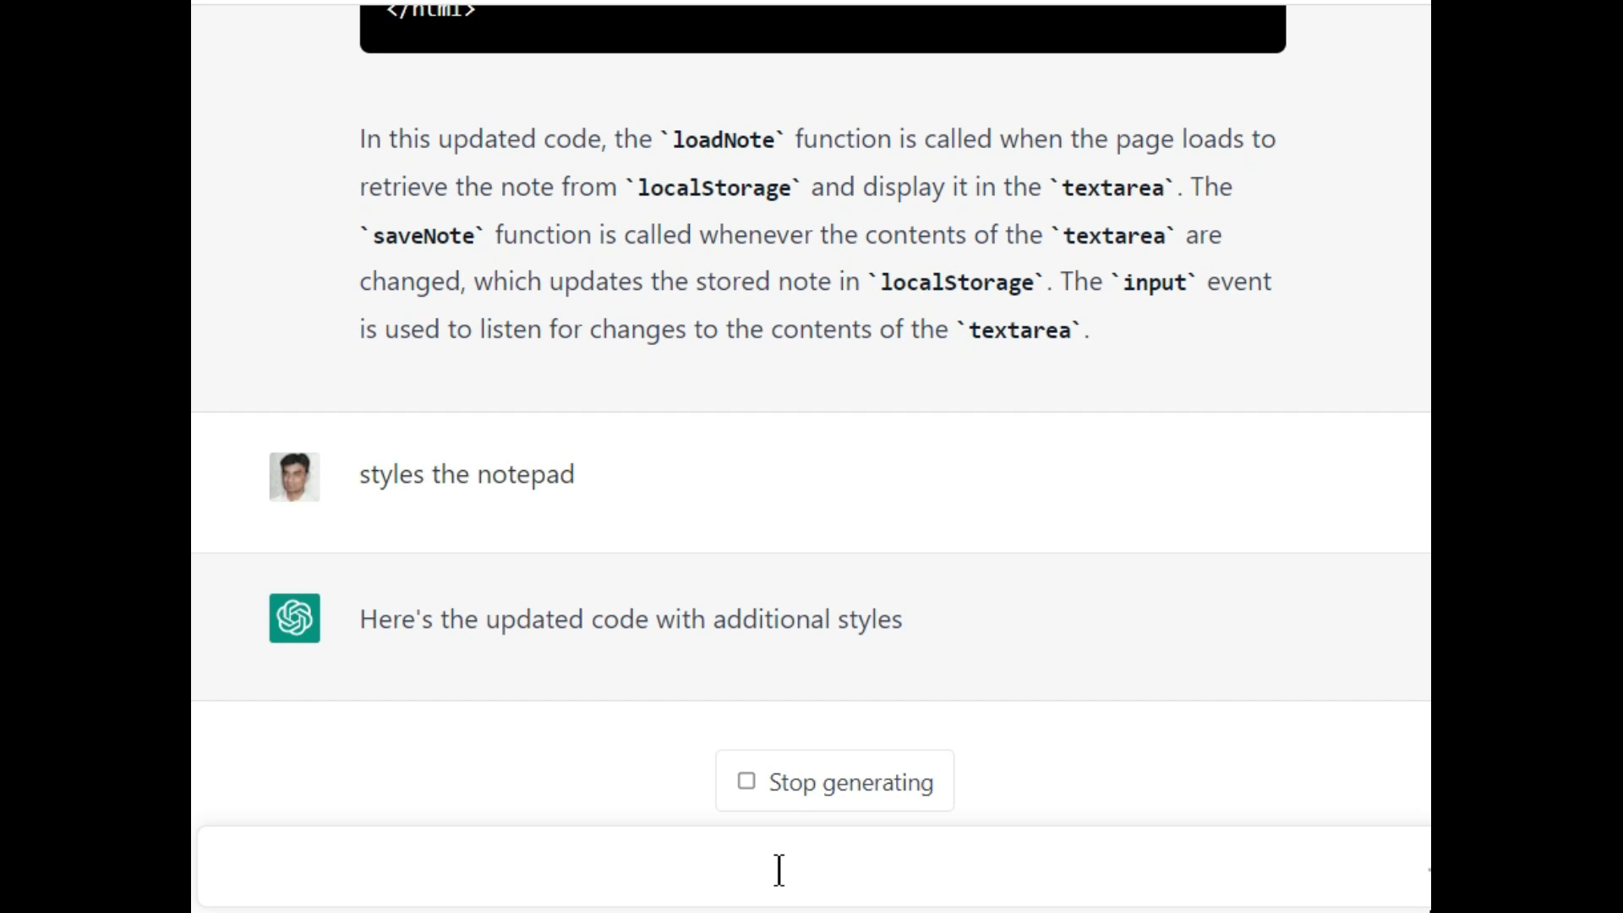
{"action": "scroll", "scroll_direction": "down", "scroll_amount": 3}
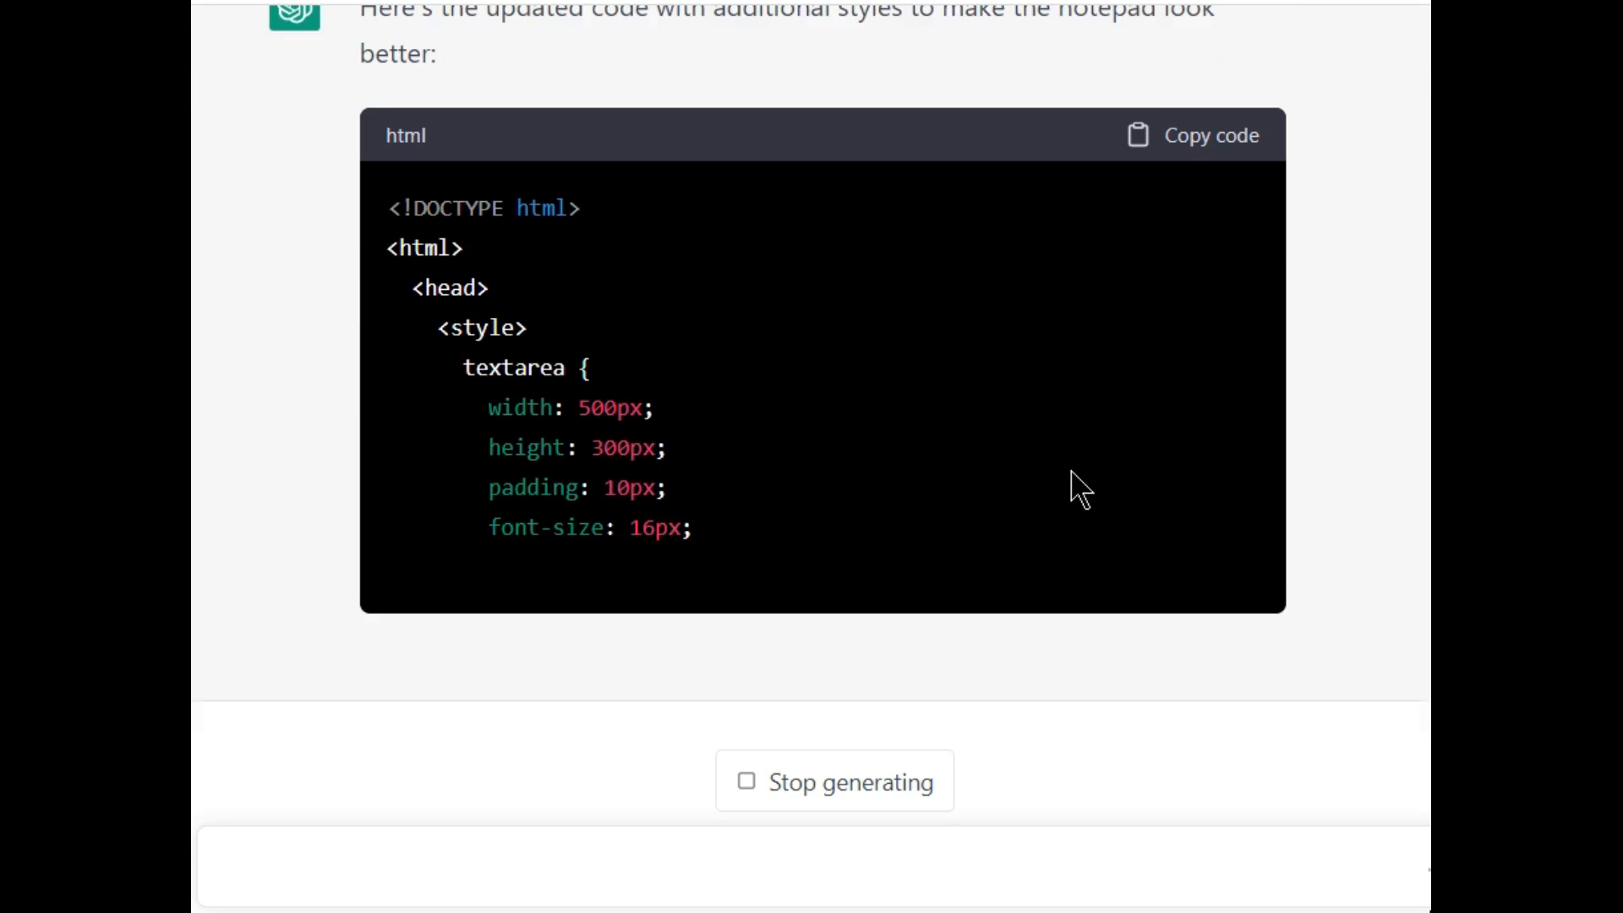
{"action": "scroll", "scroll_direction": "down", "scroll_amount": 3}
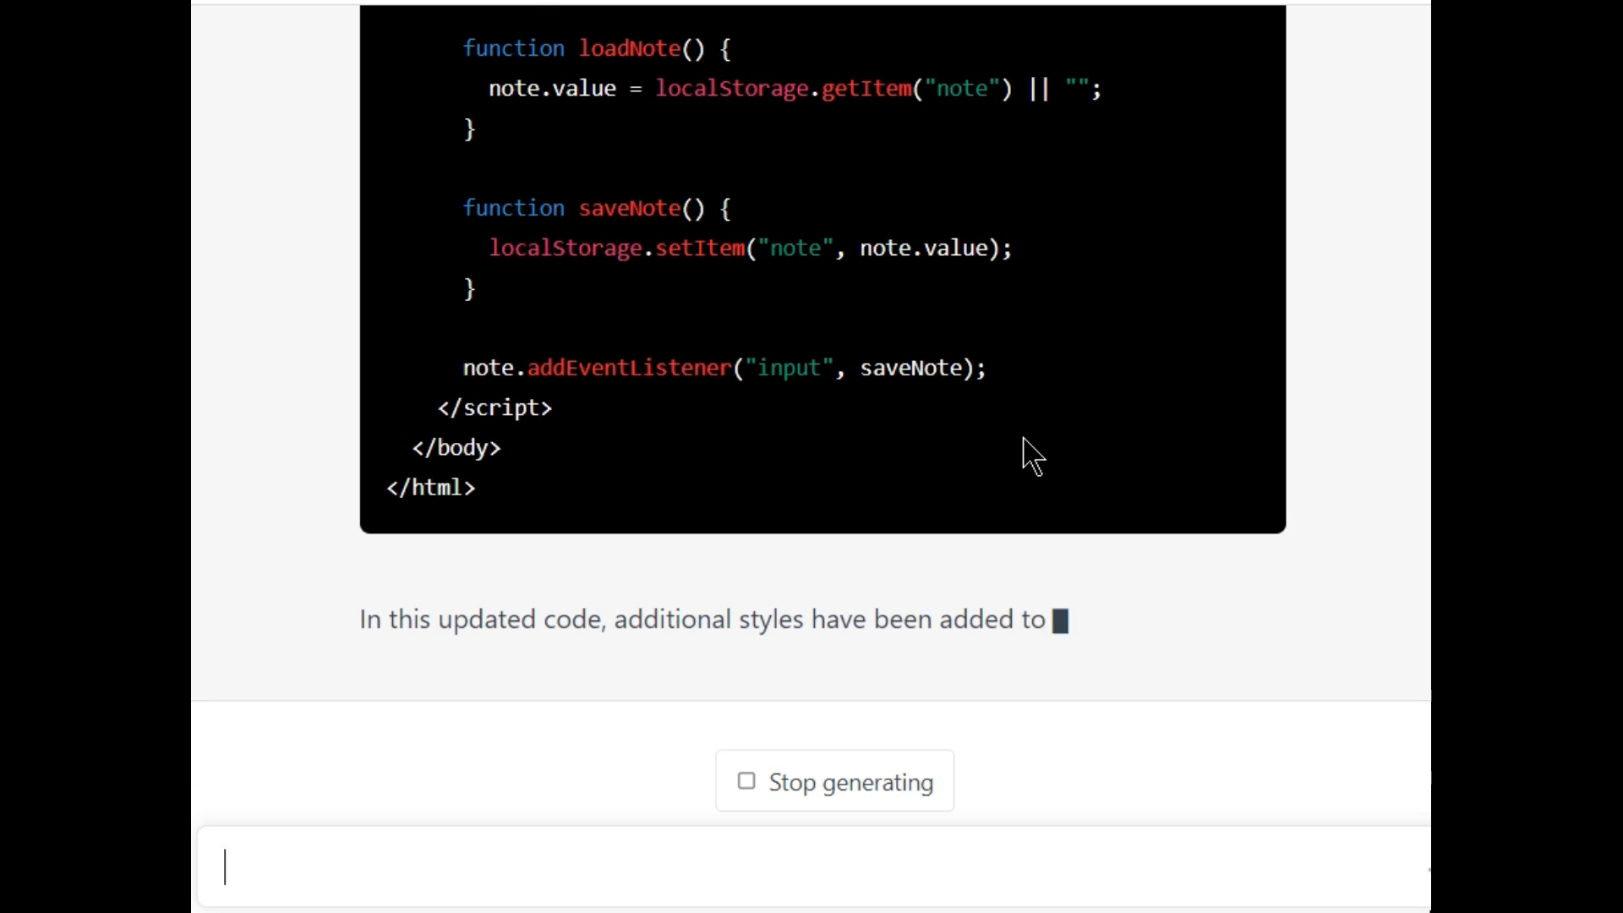
{"action": "scroll", "scroll_direction": "up", "scroll_amount": 3}
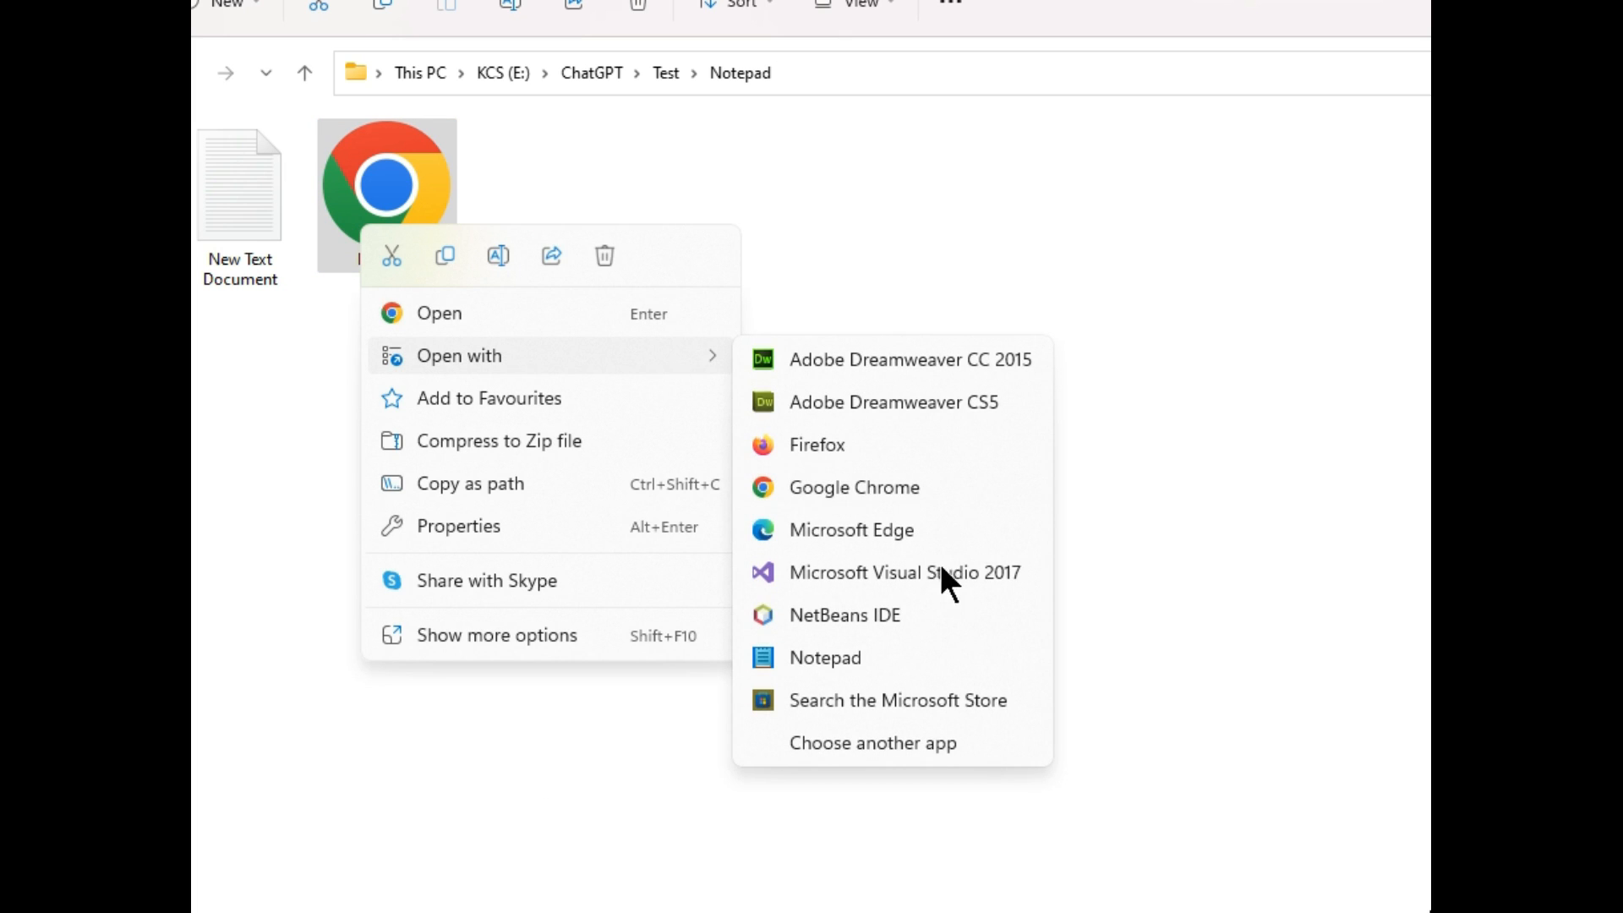
- Open the restyled Notepad.html in Chrome and focus the note box holding 'auto save test'
{"action": "left_click", "coordinate": [824, 657]}
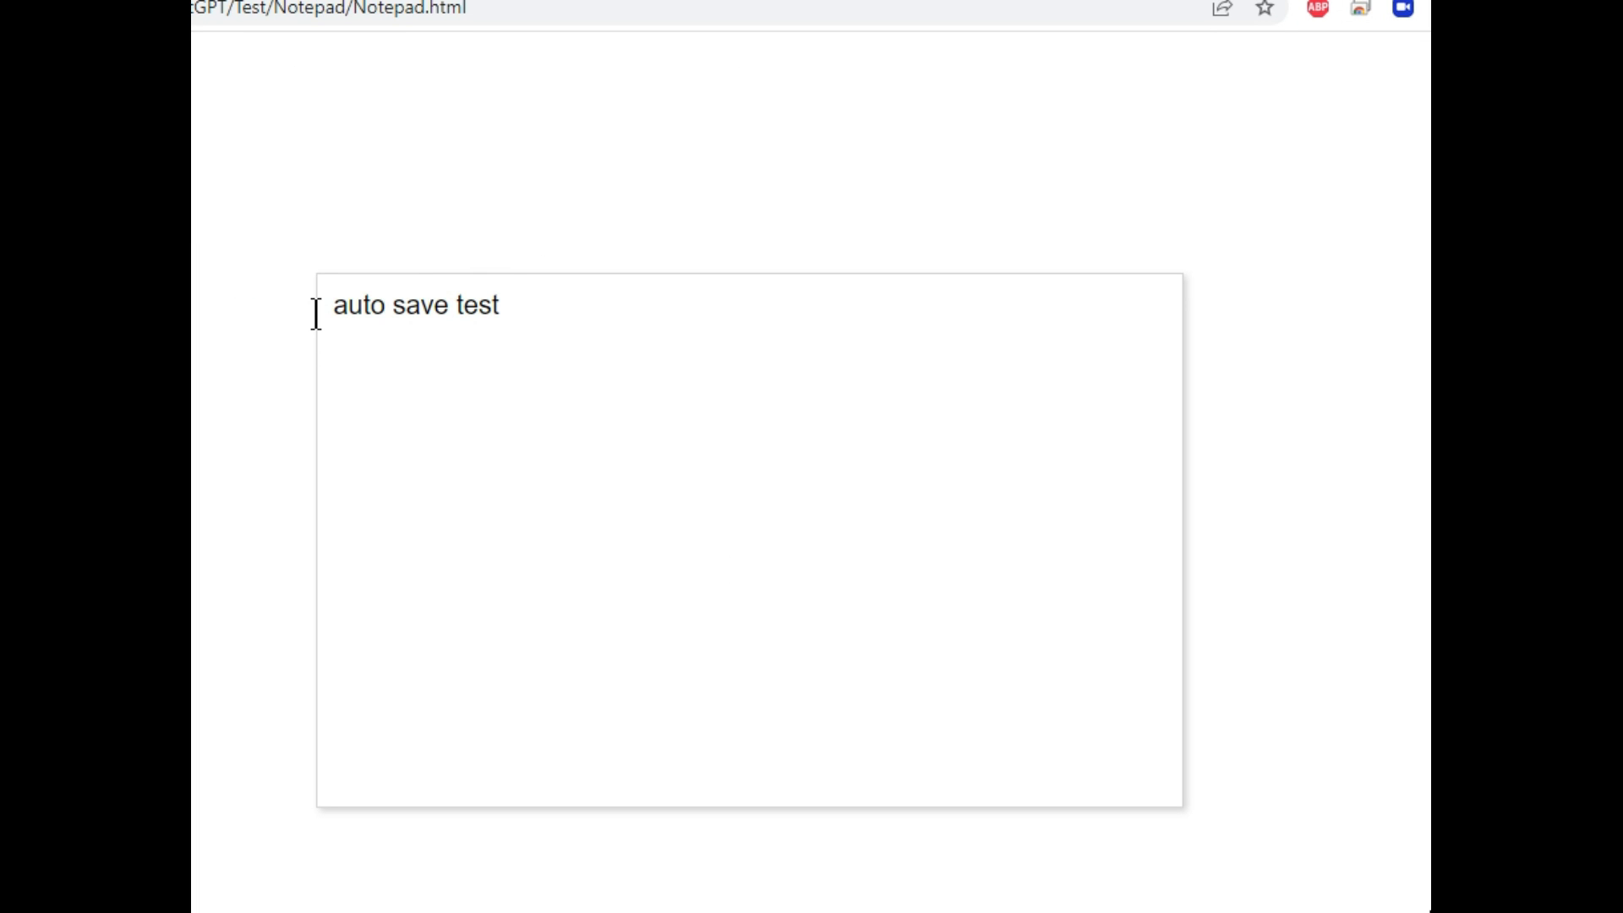
{"action": "mouse_move", "coordinate": [342, 464]}
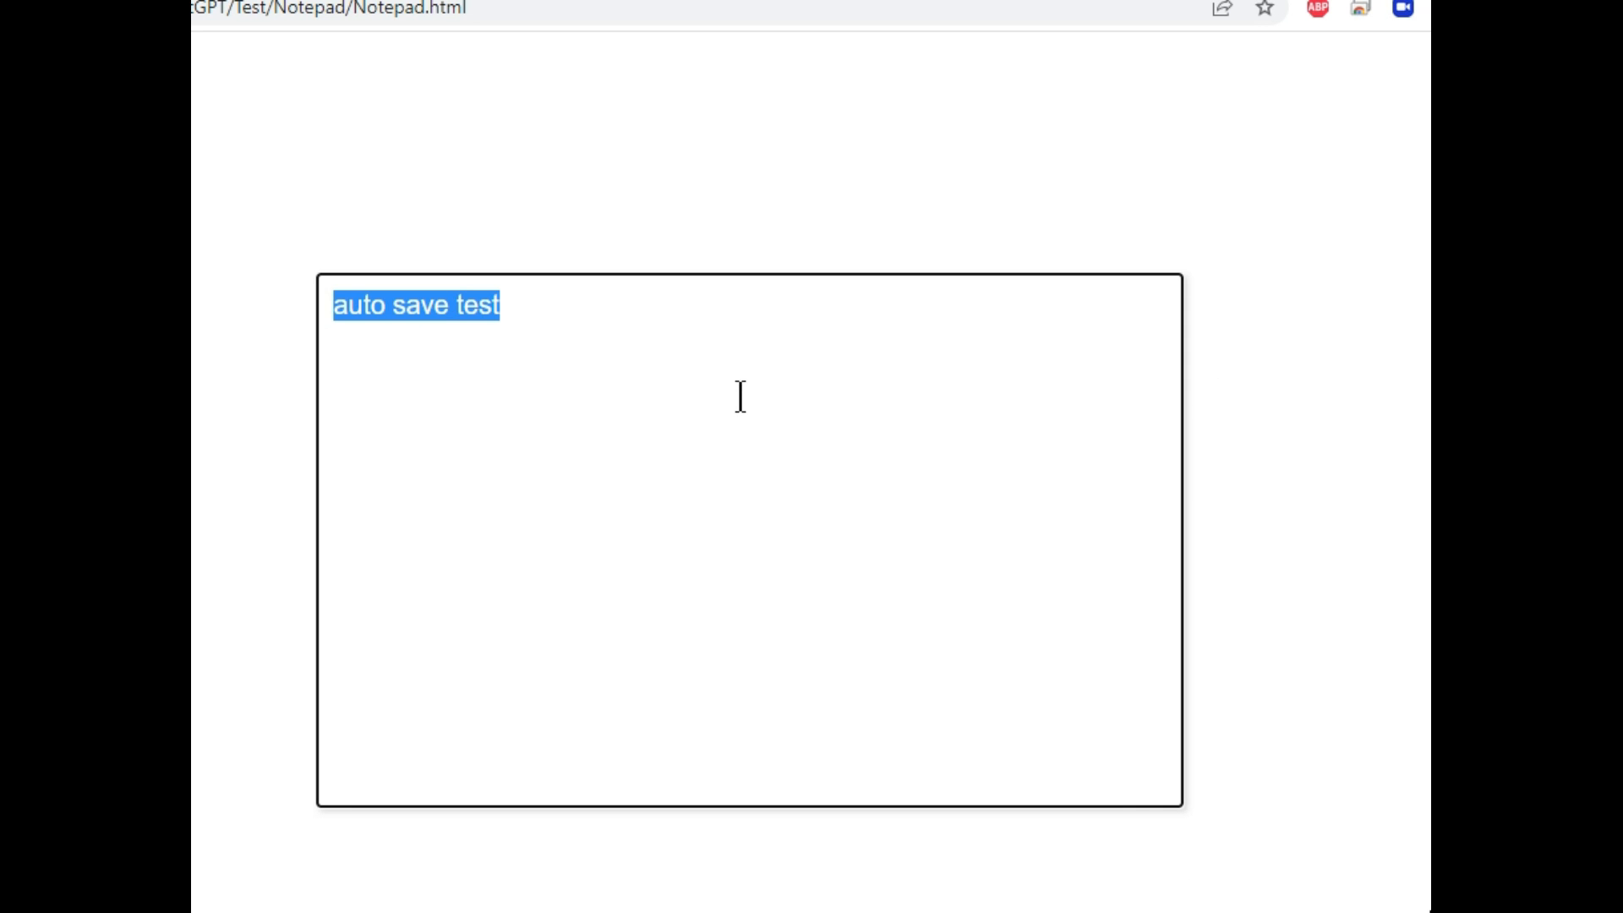
{"action": "left_click", "coordinate": [755, 414]}
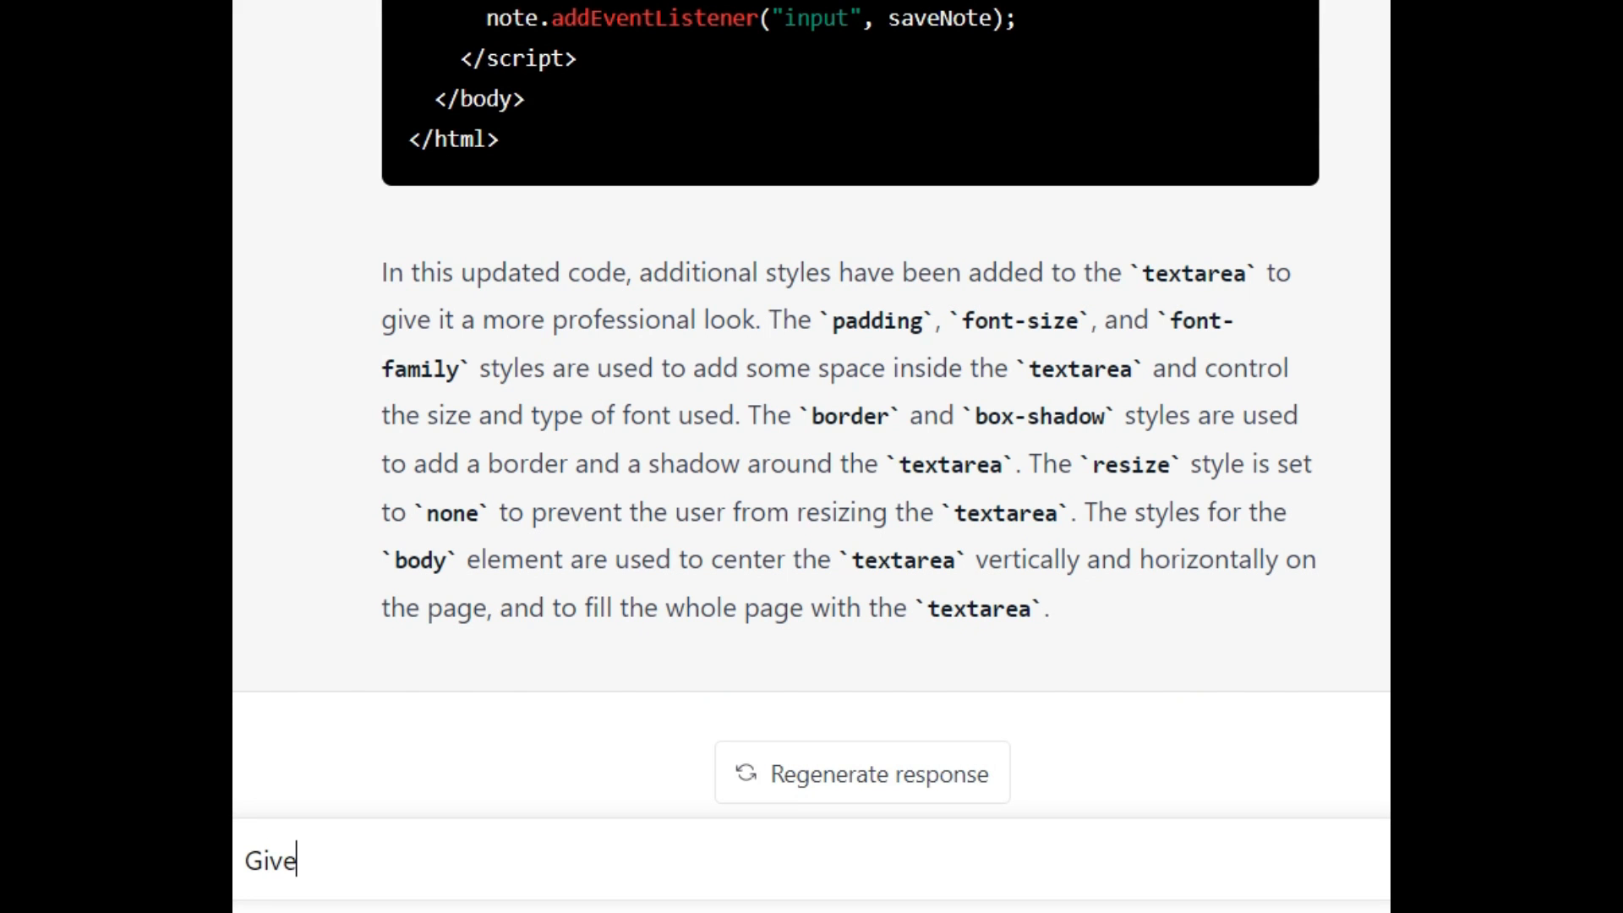
- Ask ChatGPT 'Give it a dark style' and scroll through the regenerated notepad code
{"action": "type", "text": "it a dark s"}
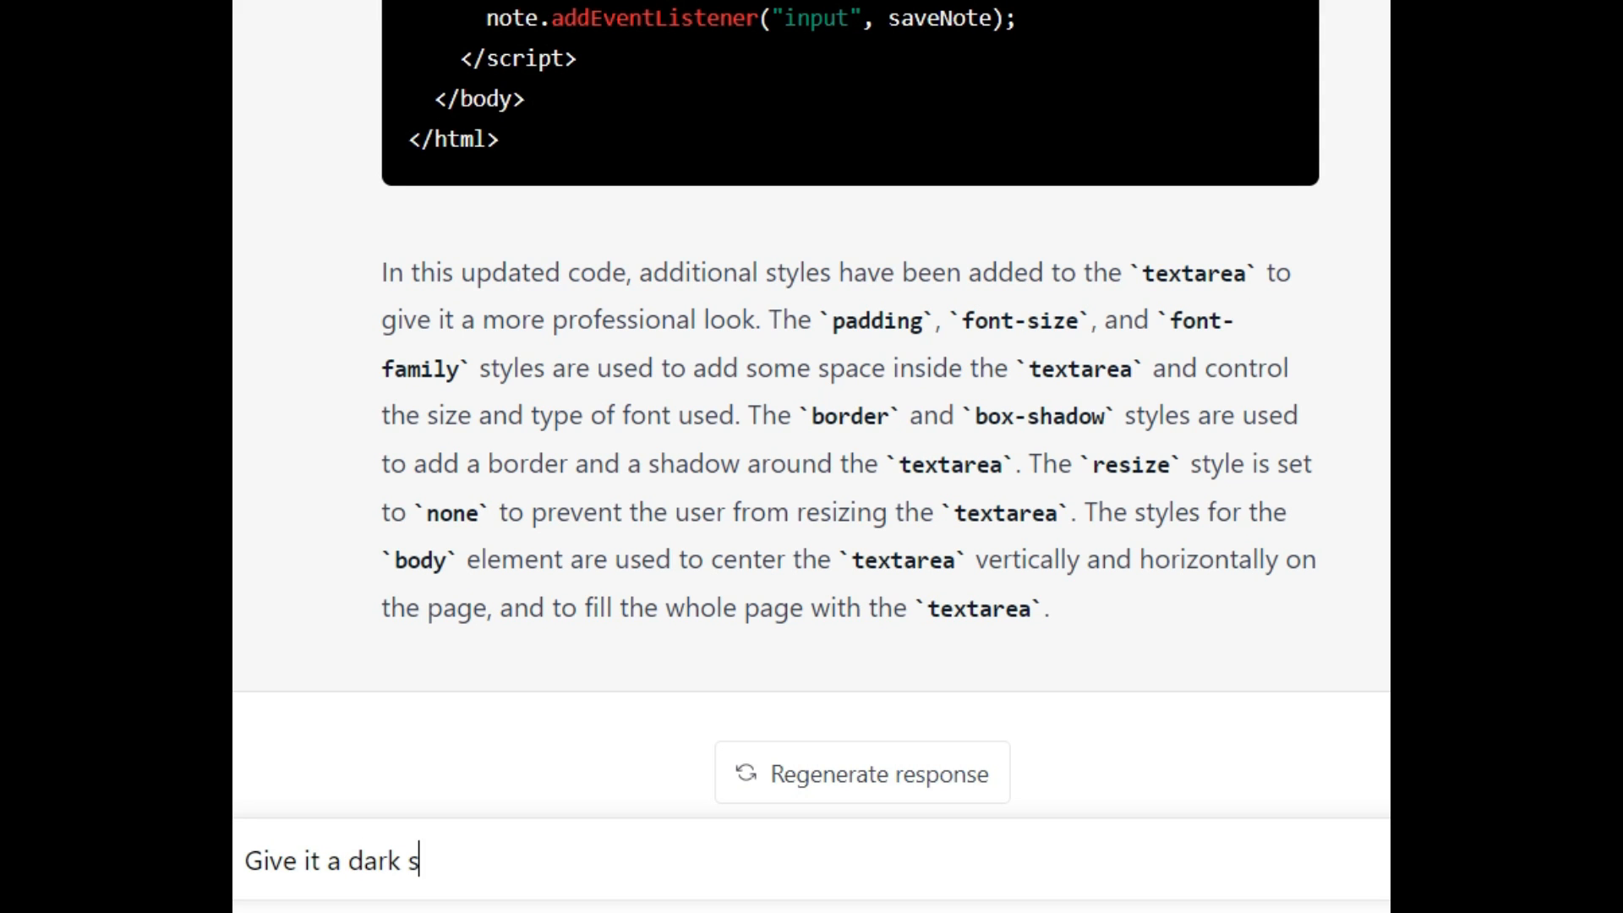
{"action": "key", "text": "Return"}
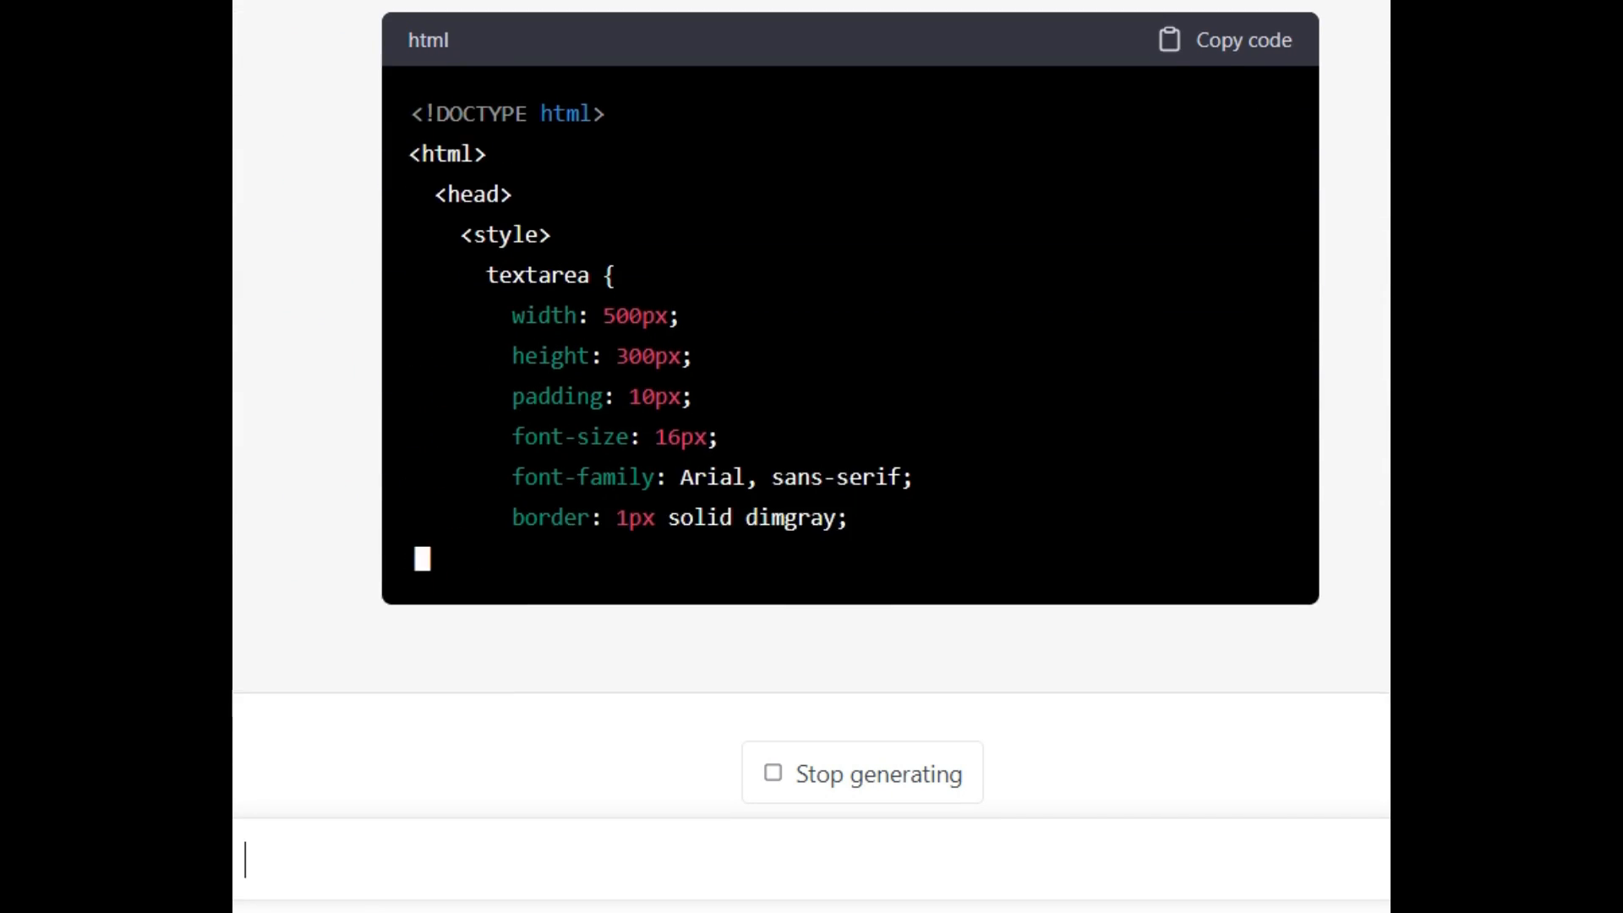
{"action": "scroll", "scroll_direction": "down", "scroll_amount": 3}
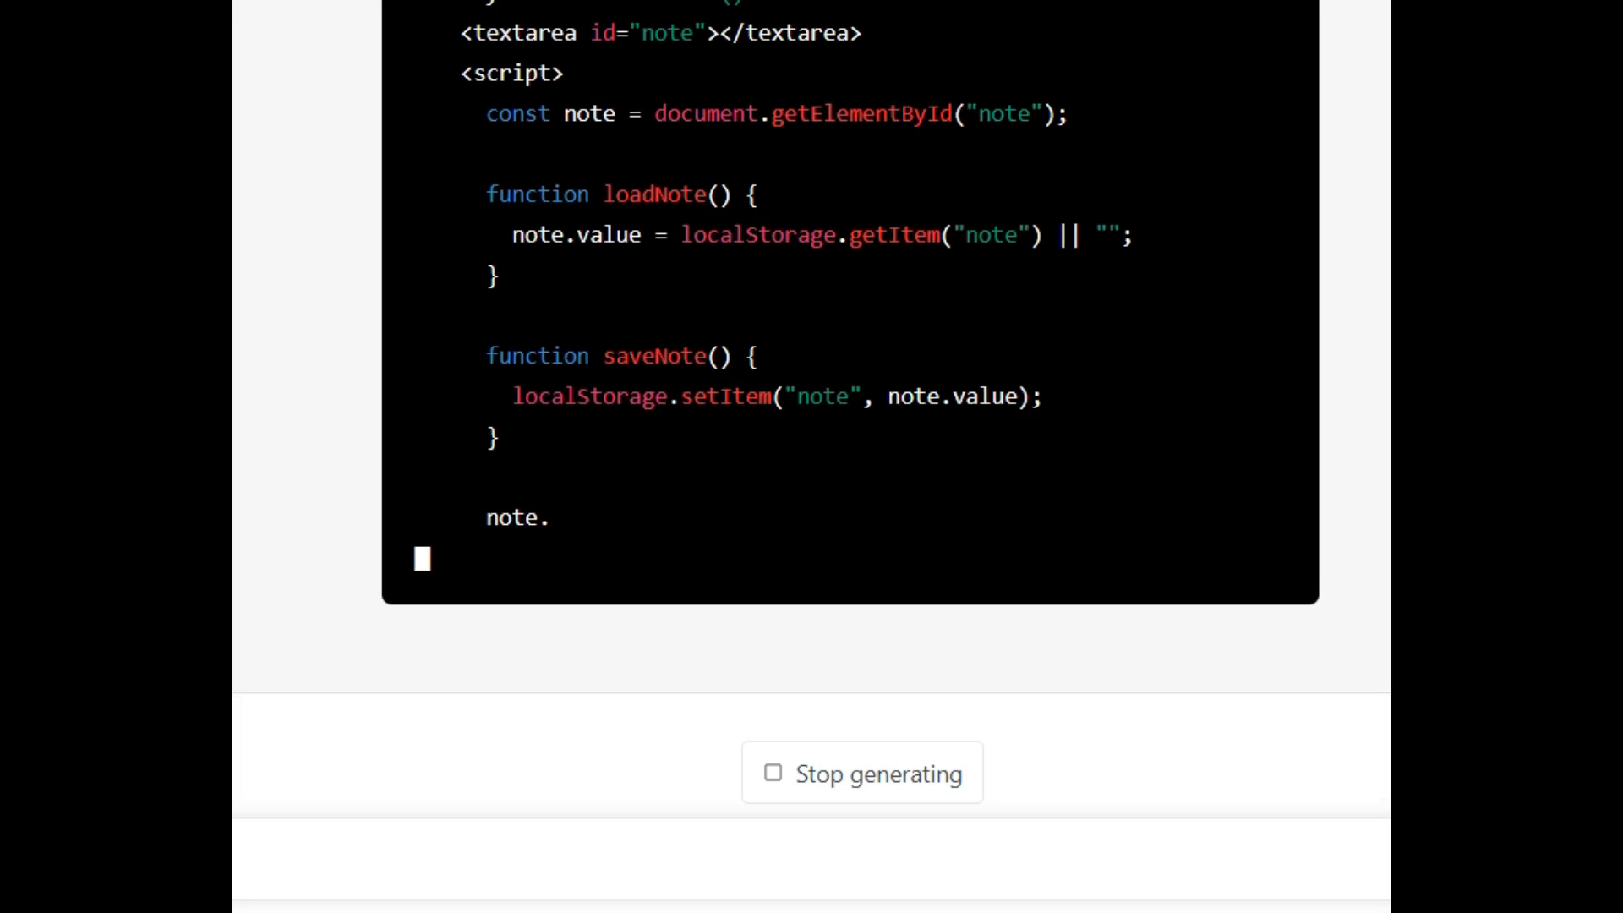
{"action": "scroll", "scroll_direction": "down", "scroll_amount": 3}
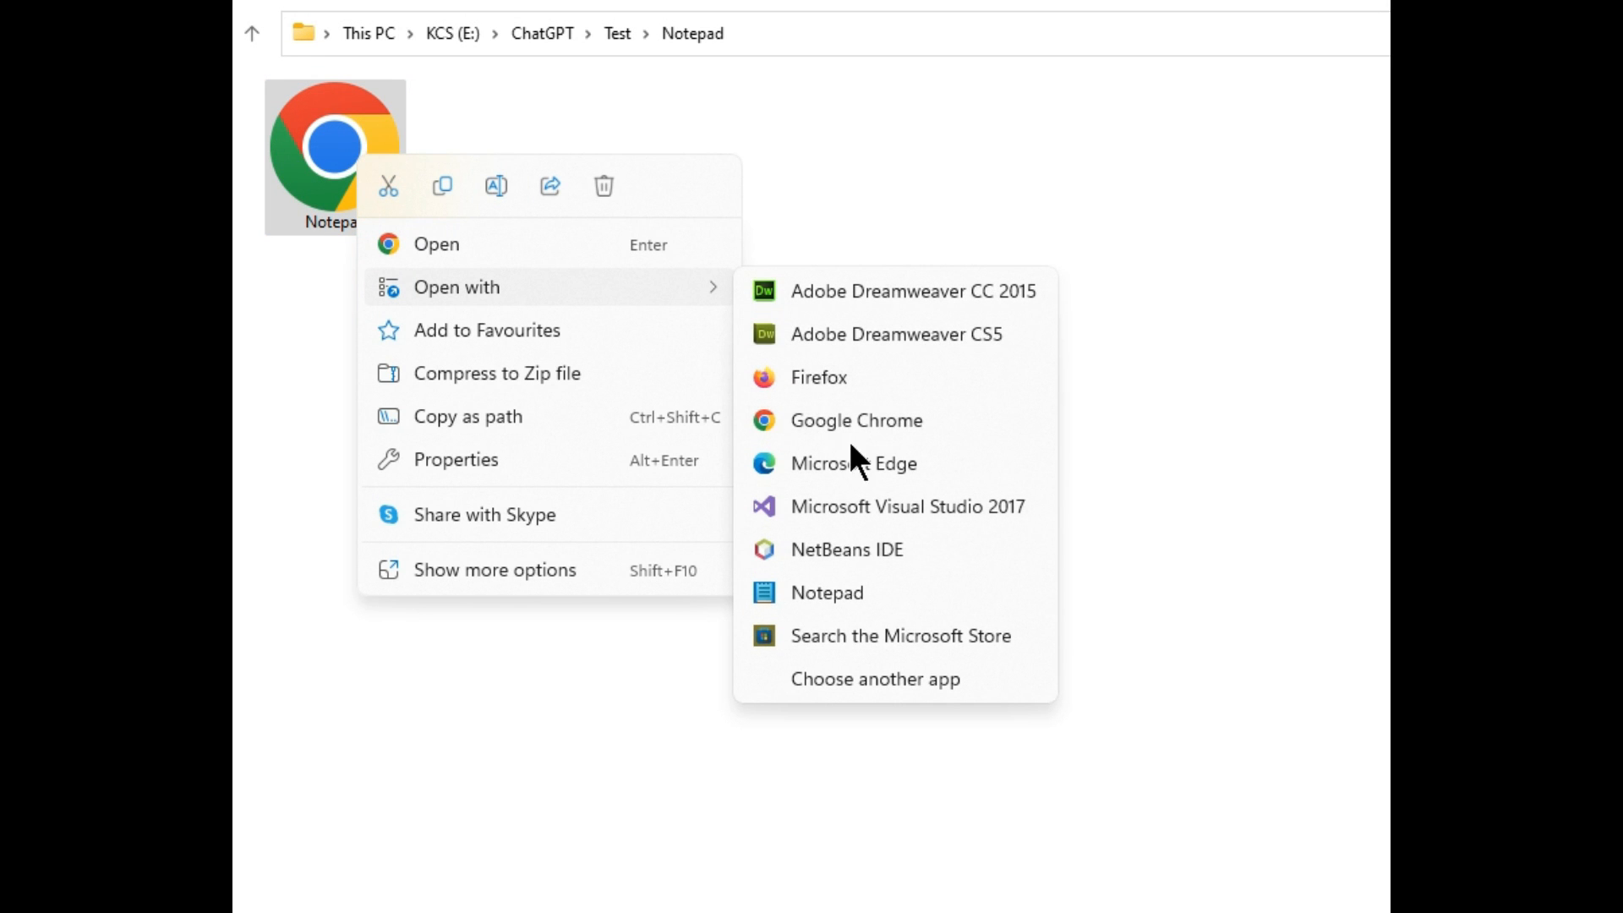
- Open the dark notepad in Chrome and type a like-and-share-this-video note about ChatGPT's magic
{"action": "left_click", "coordinate": [826, 592]}
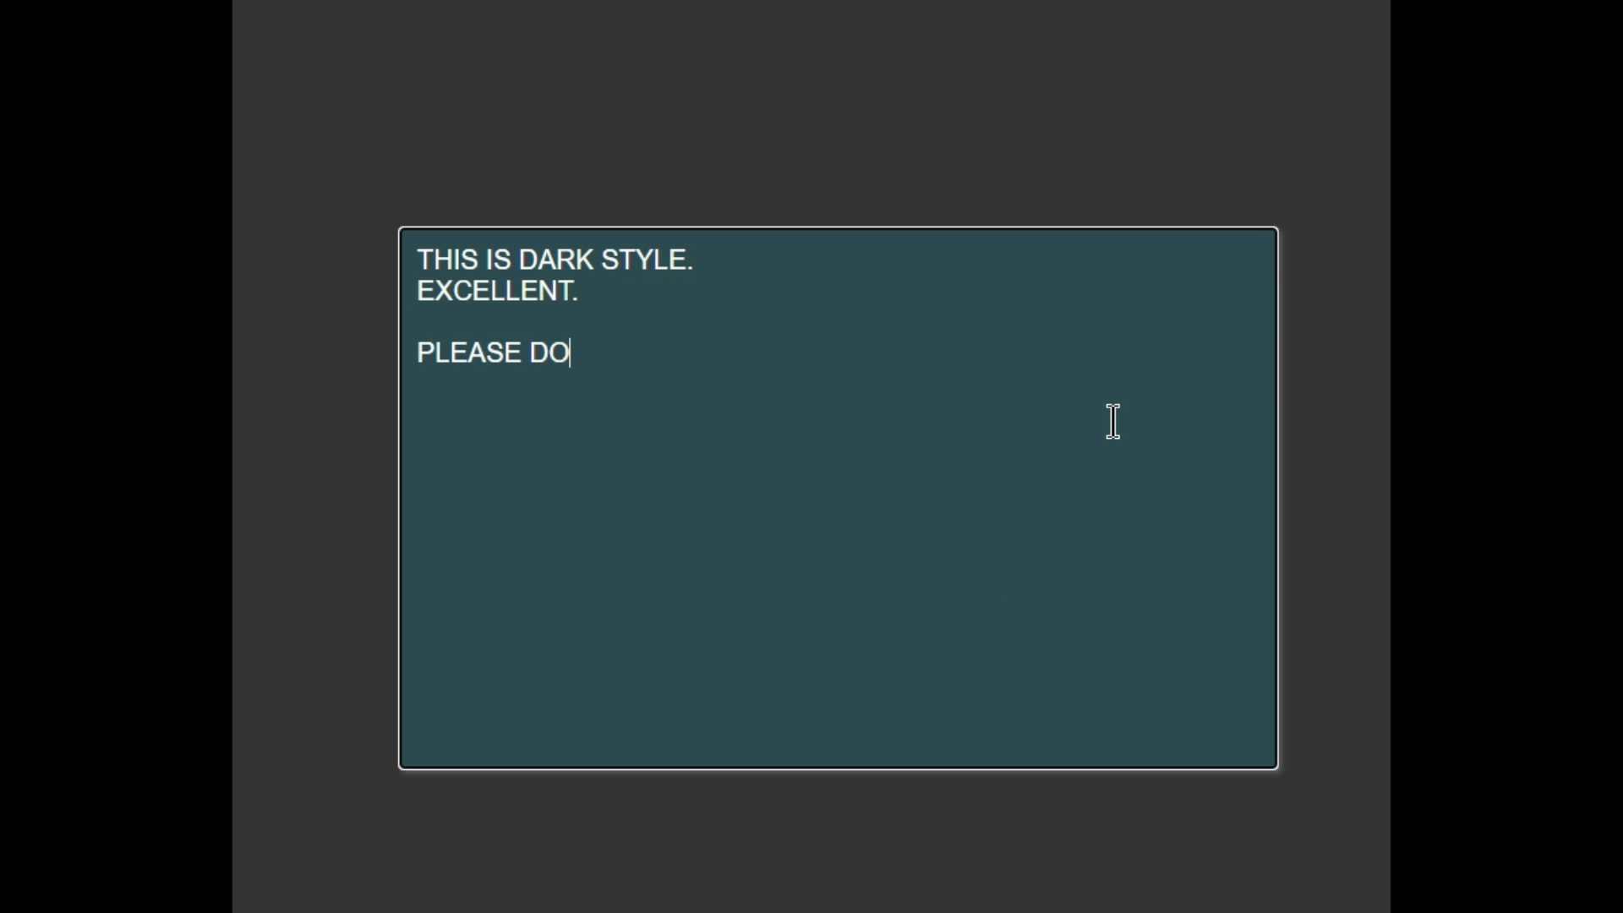
{"action": "type", "text": "N'T FORGET TO LIKE"}
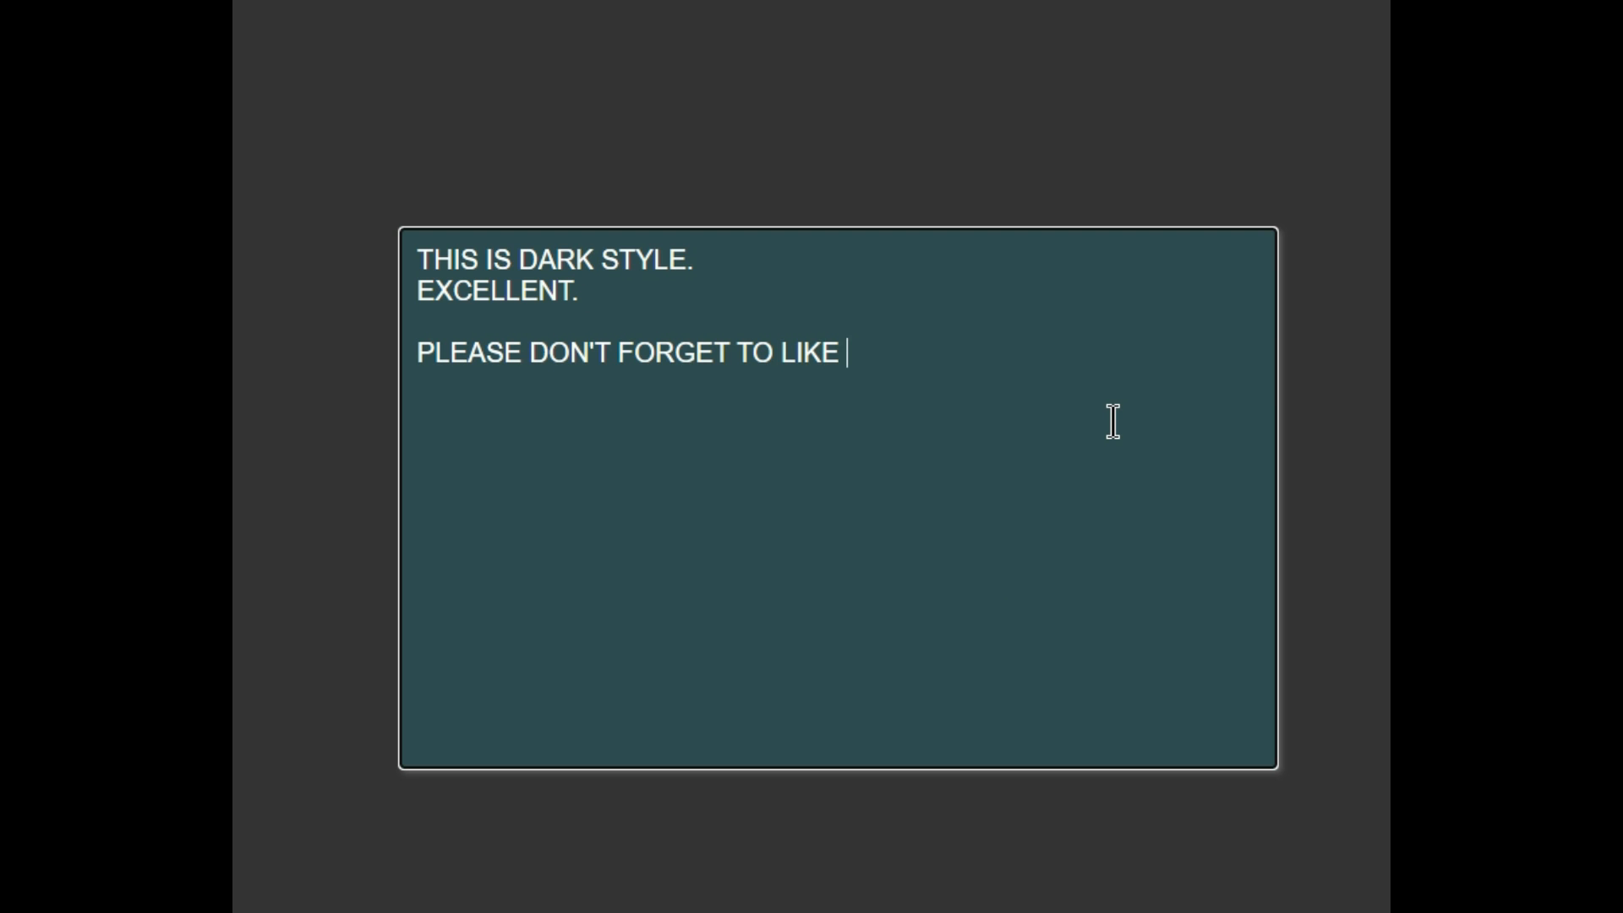
{"action": "type", "text": "AND SHARE THIS VID"}
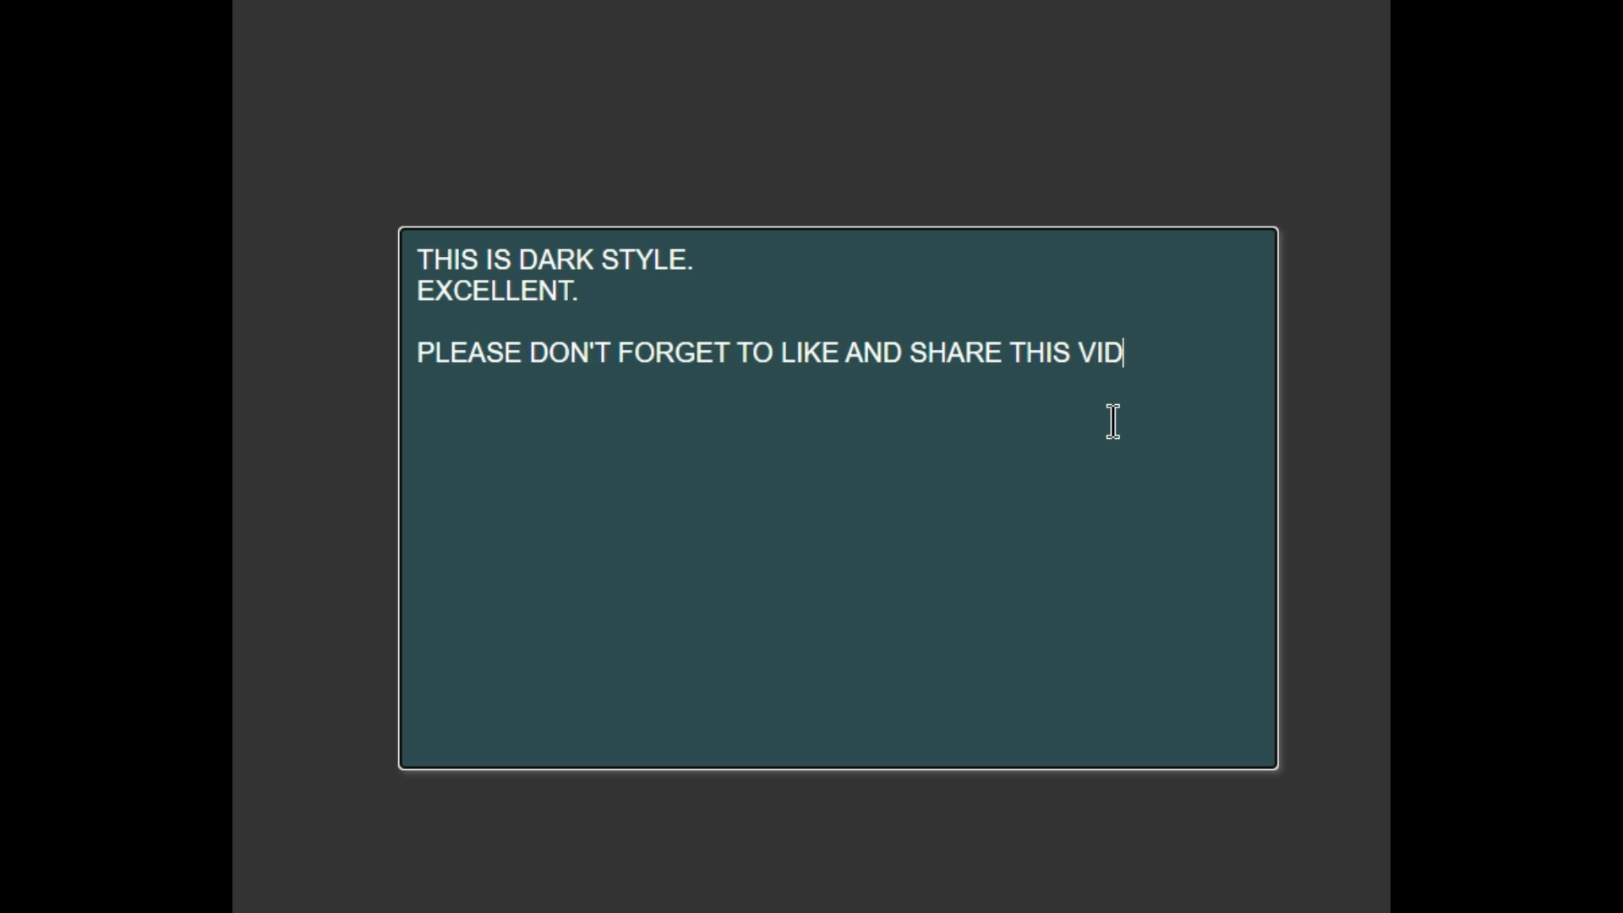
{"action": "type", "text": "EO."}
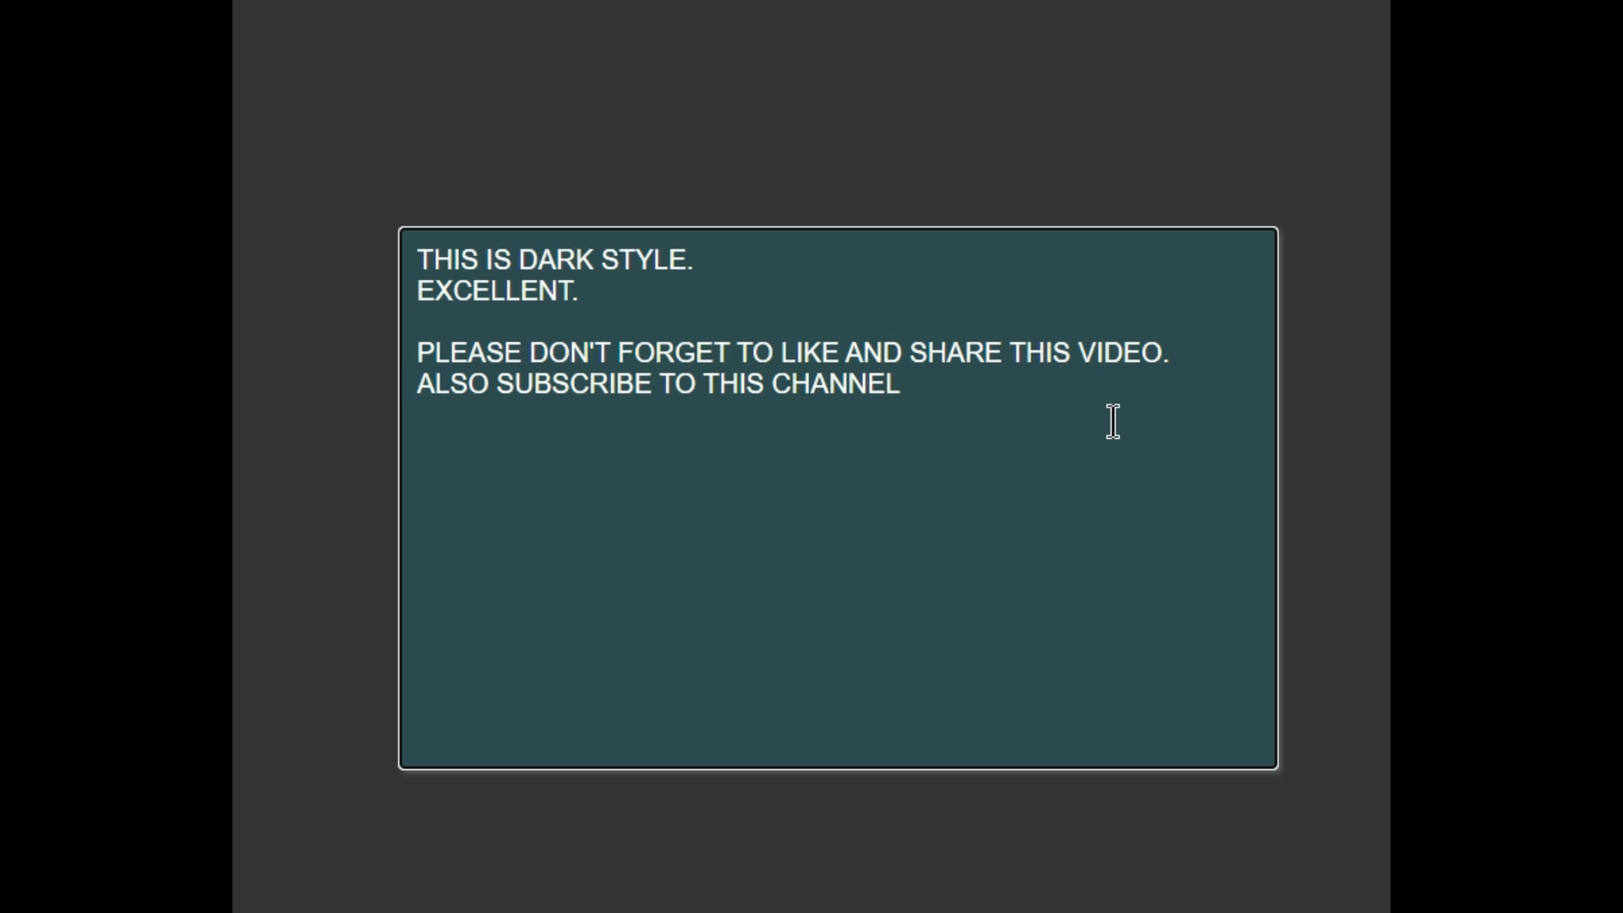
{"action": "type", "text": "TO LEARN MORE MAGICS OF"}
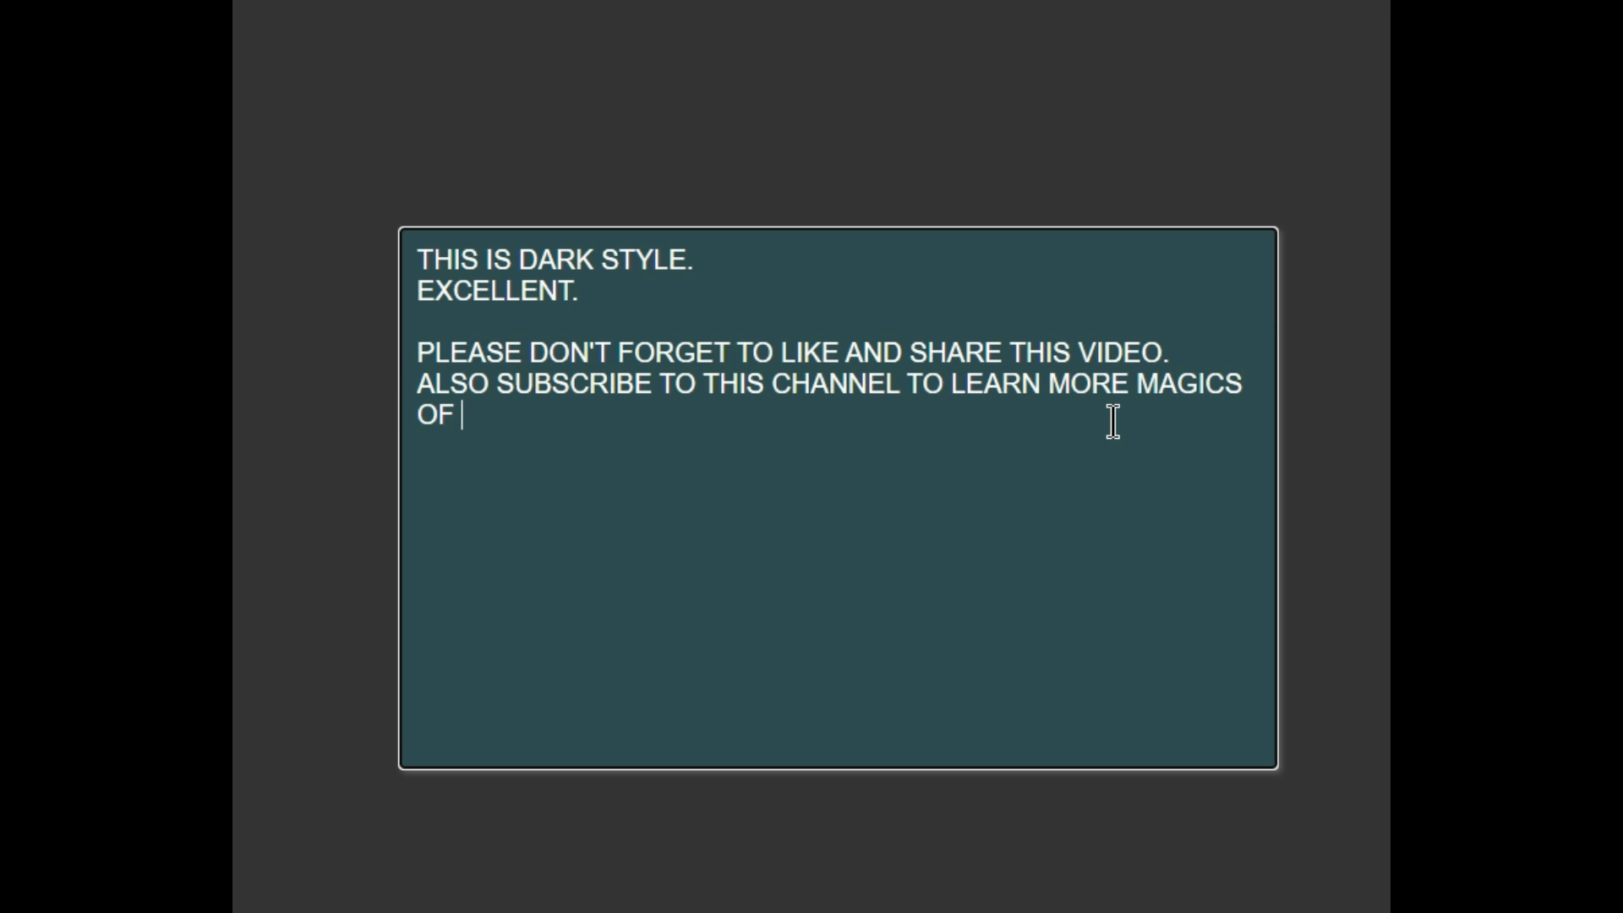
{"action": "right_click", "coordinate": [756, 527]}
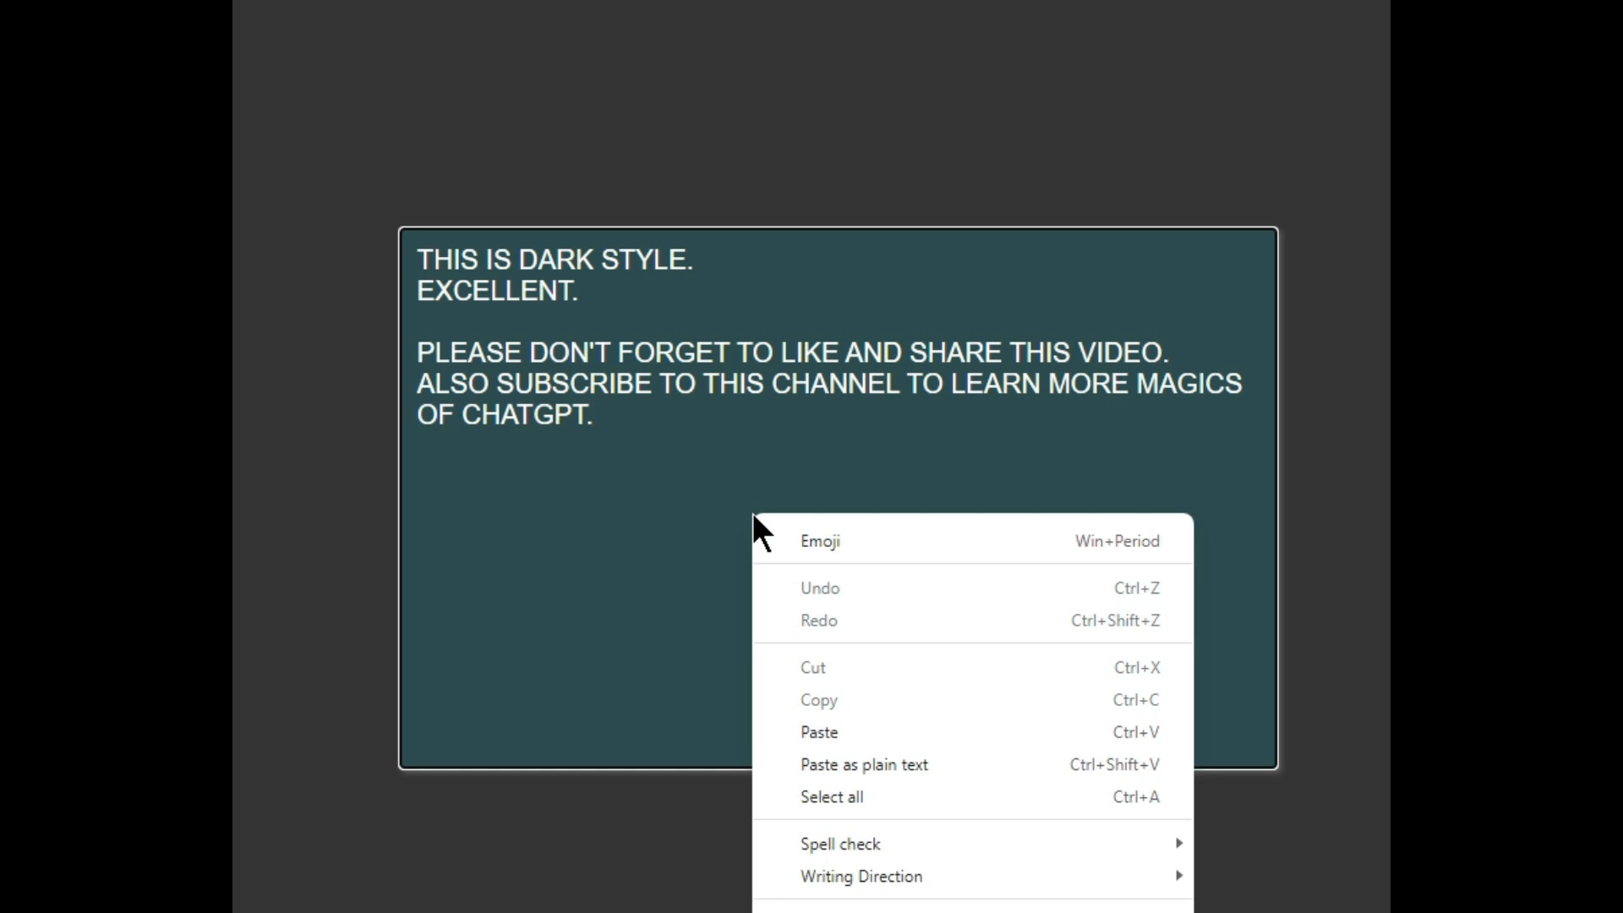